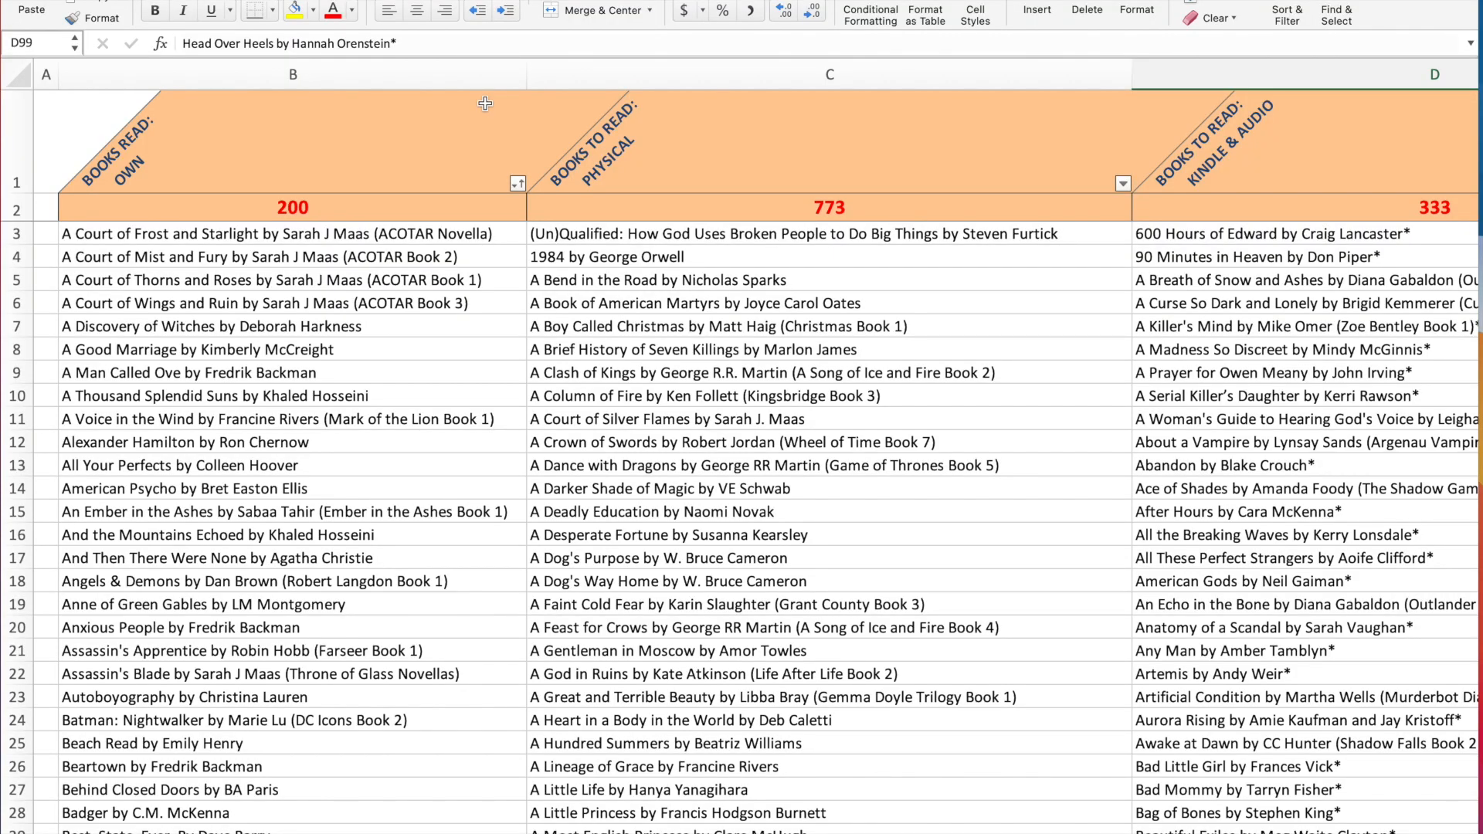
{"action": "mouse_move", "coordinate": [464, 155]}
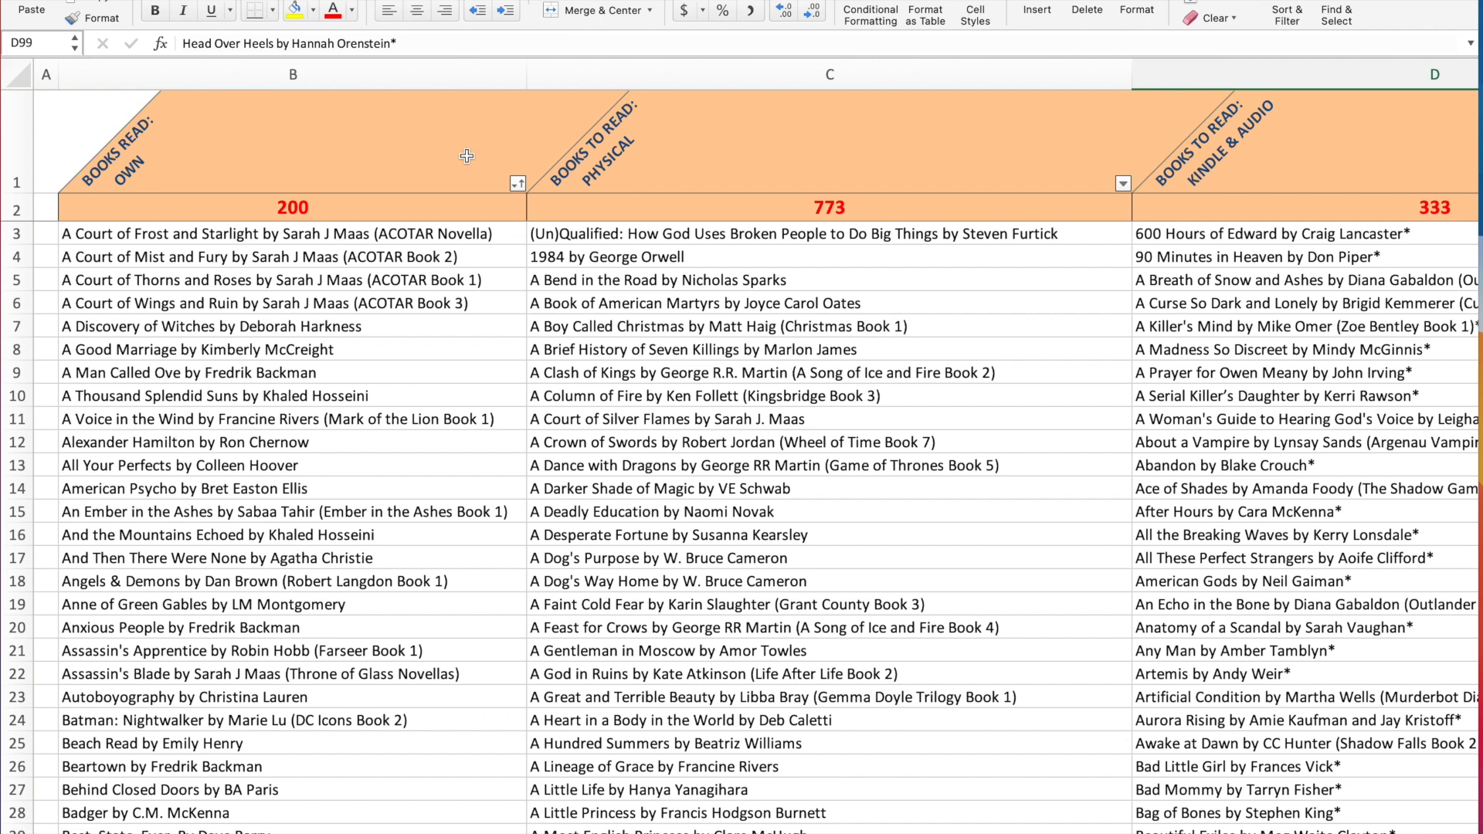
{"action": "mouse_move", "coordinate": [1000, 241]}
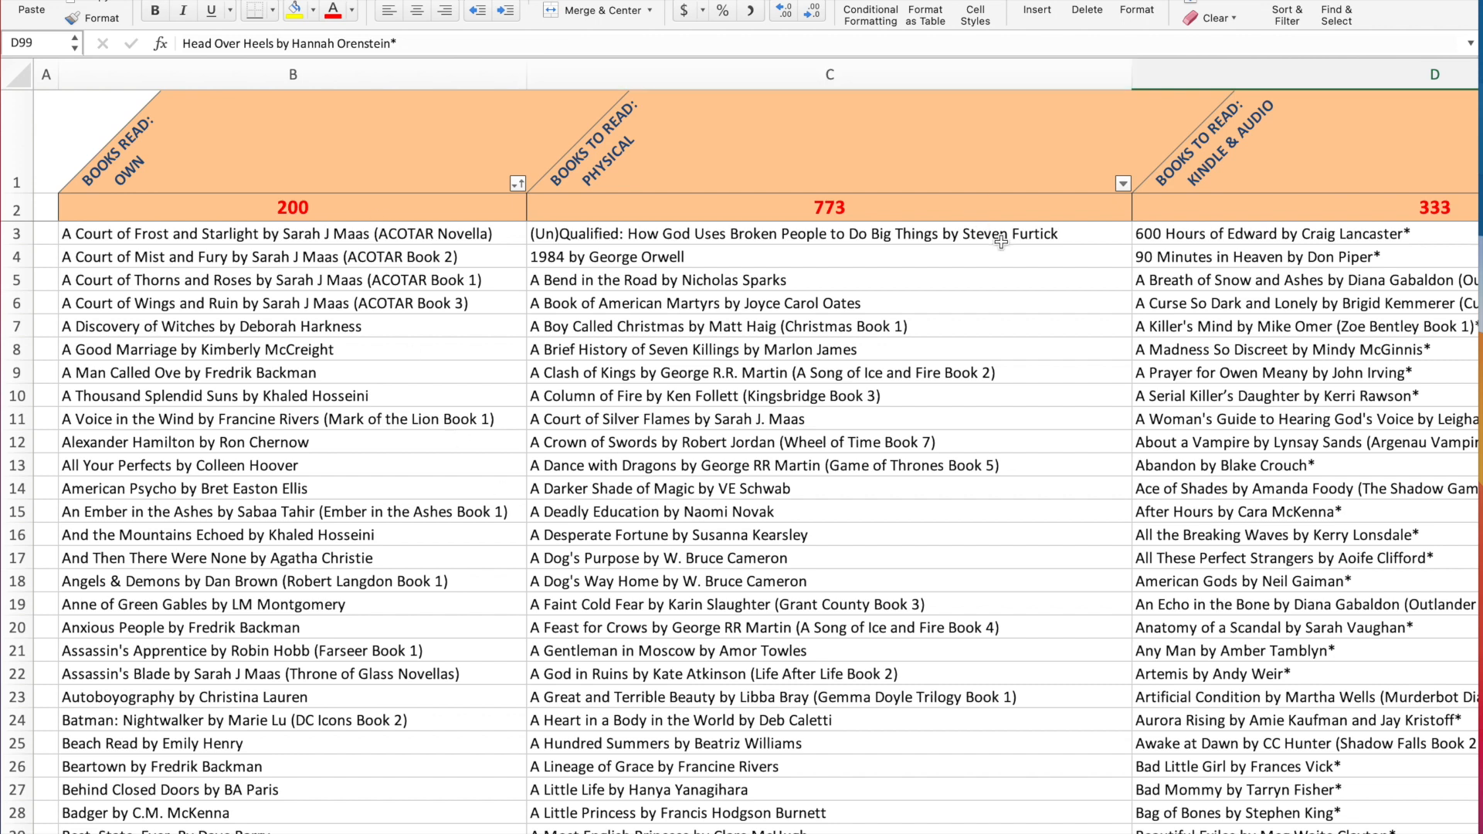
{"action": "mouse_move", "coordinate": [248, 162]}
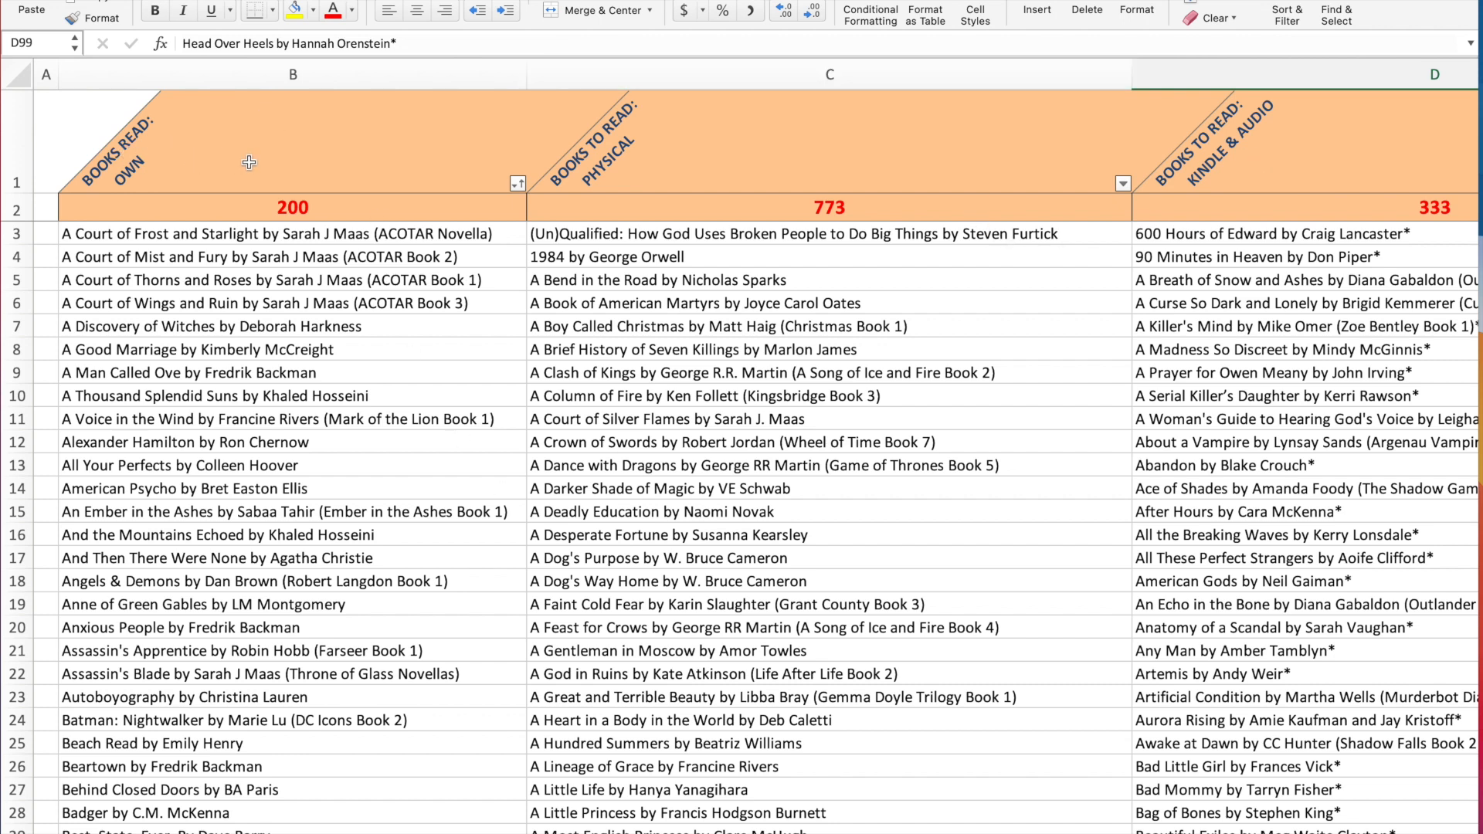
{"action": "mouse_move", "coordinate": [183, 161]}
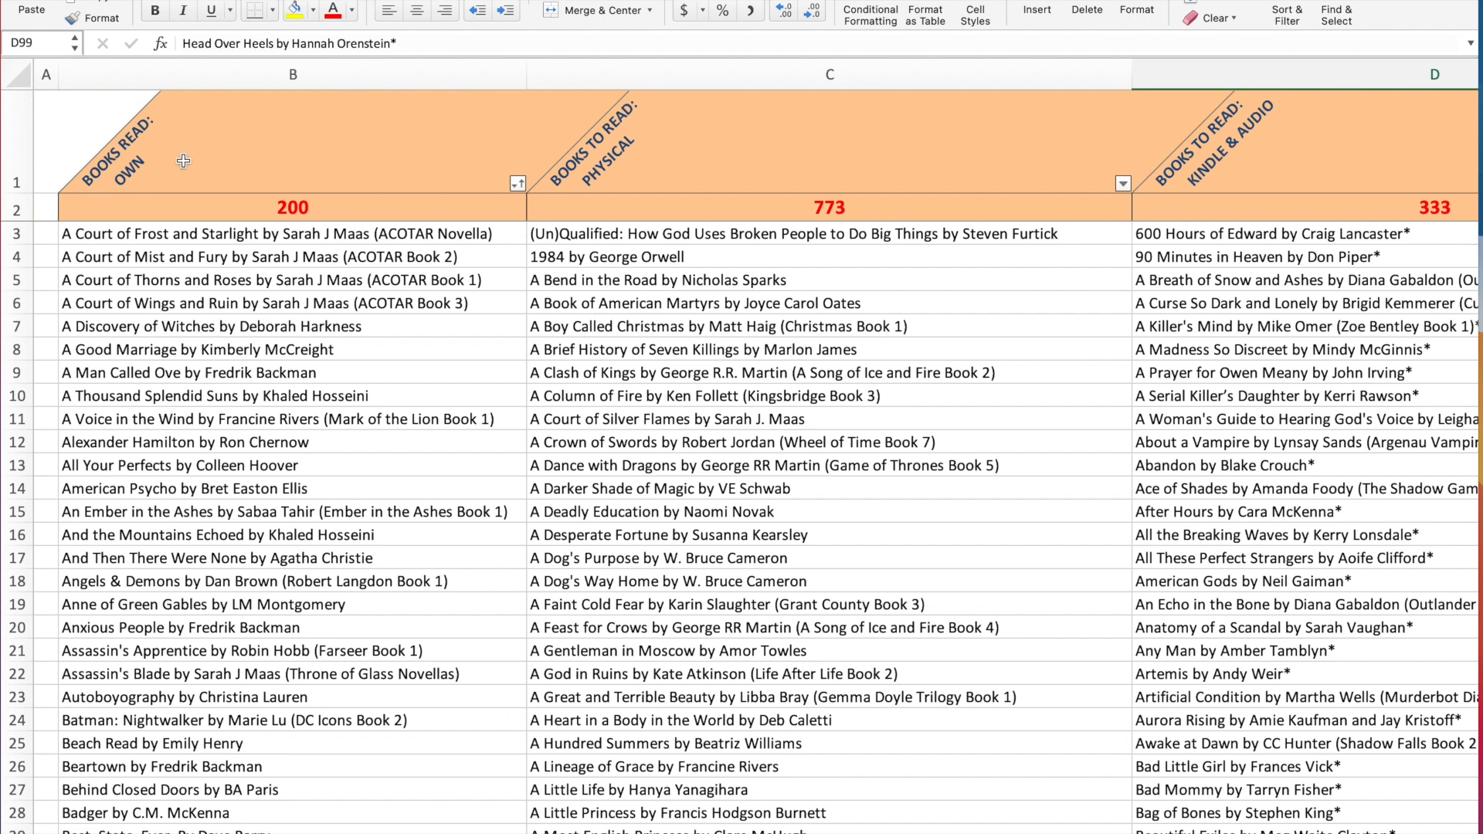
{"action": "mouse_move", "coordinate": [168, 193]}
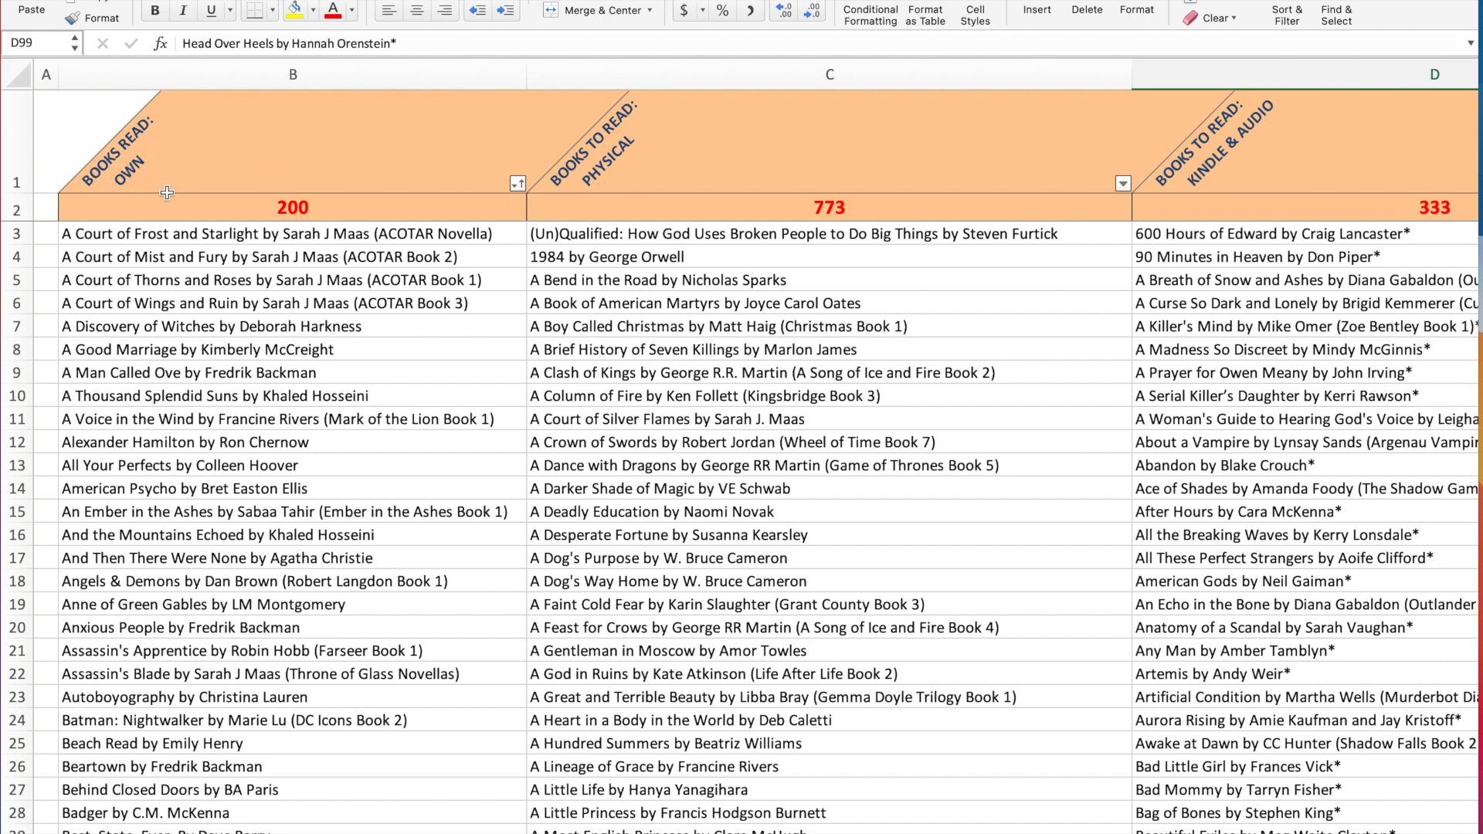
{"action": "mouse_move", "coordinate": [186, 244]}
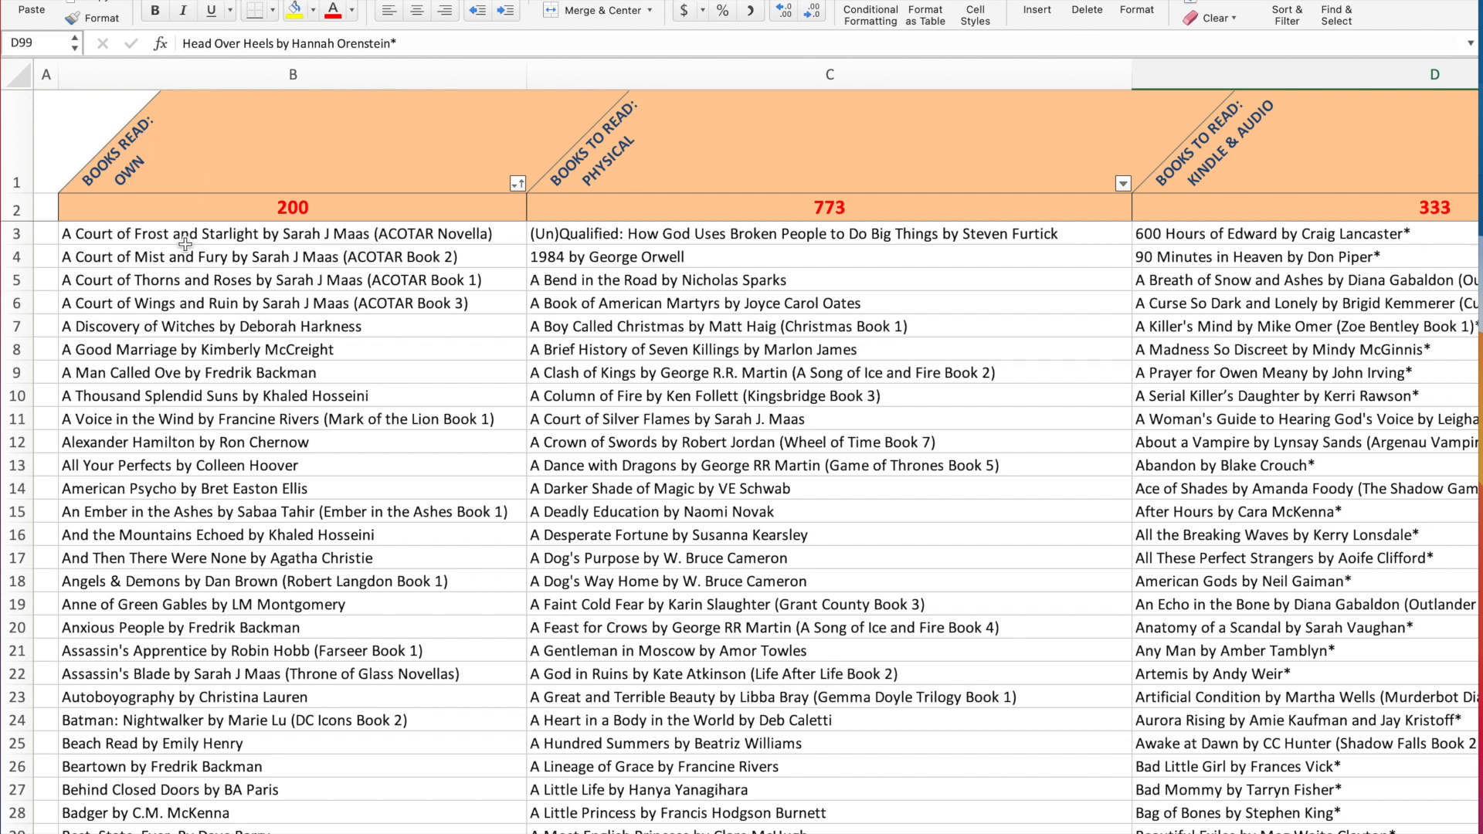
{"action": "mouse_move", "coordinate": [189, 279]}
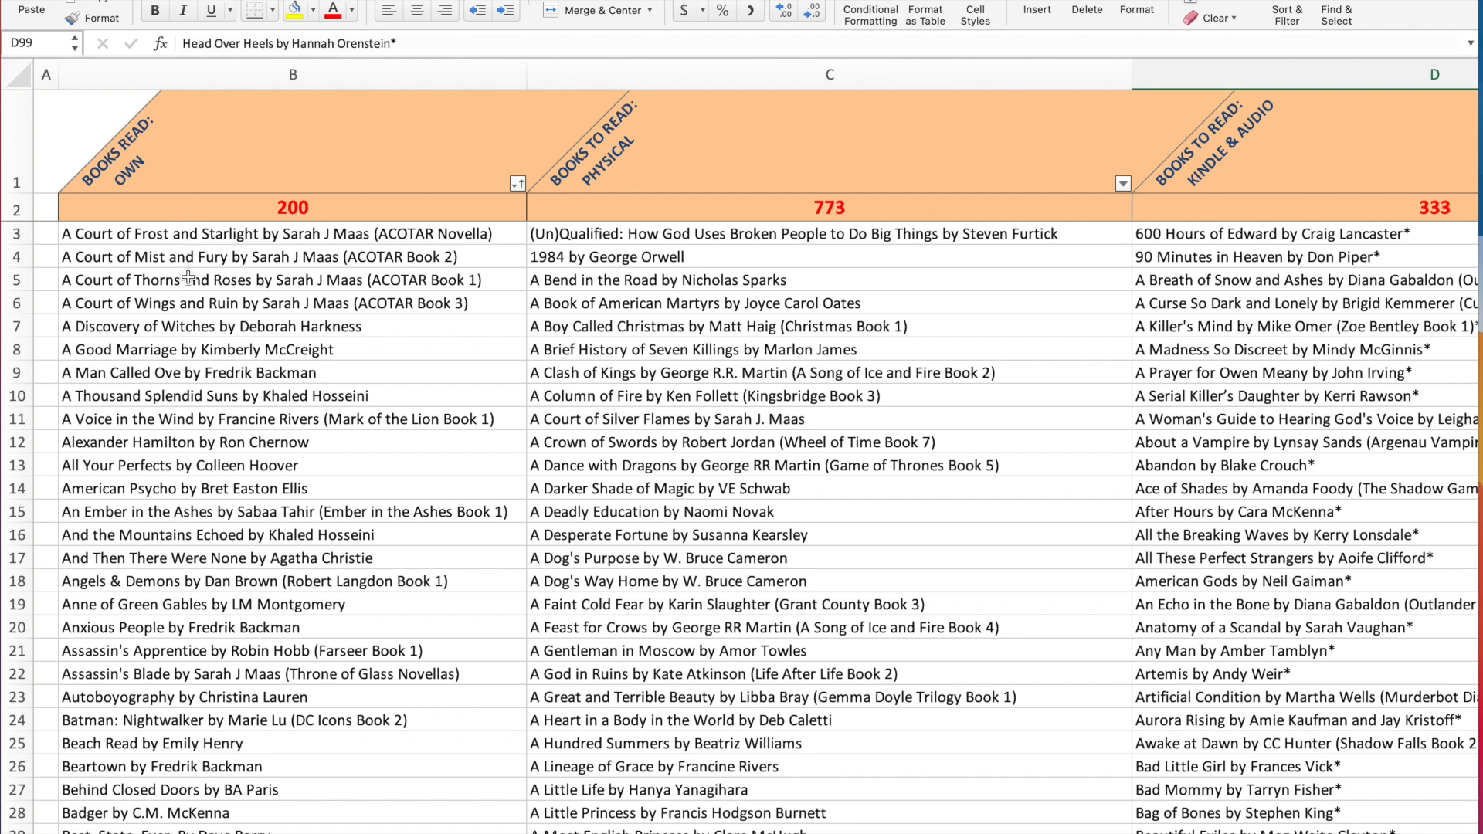
{"action": "mouse_move", "coordinate": [236, 564]}
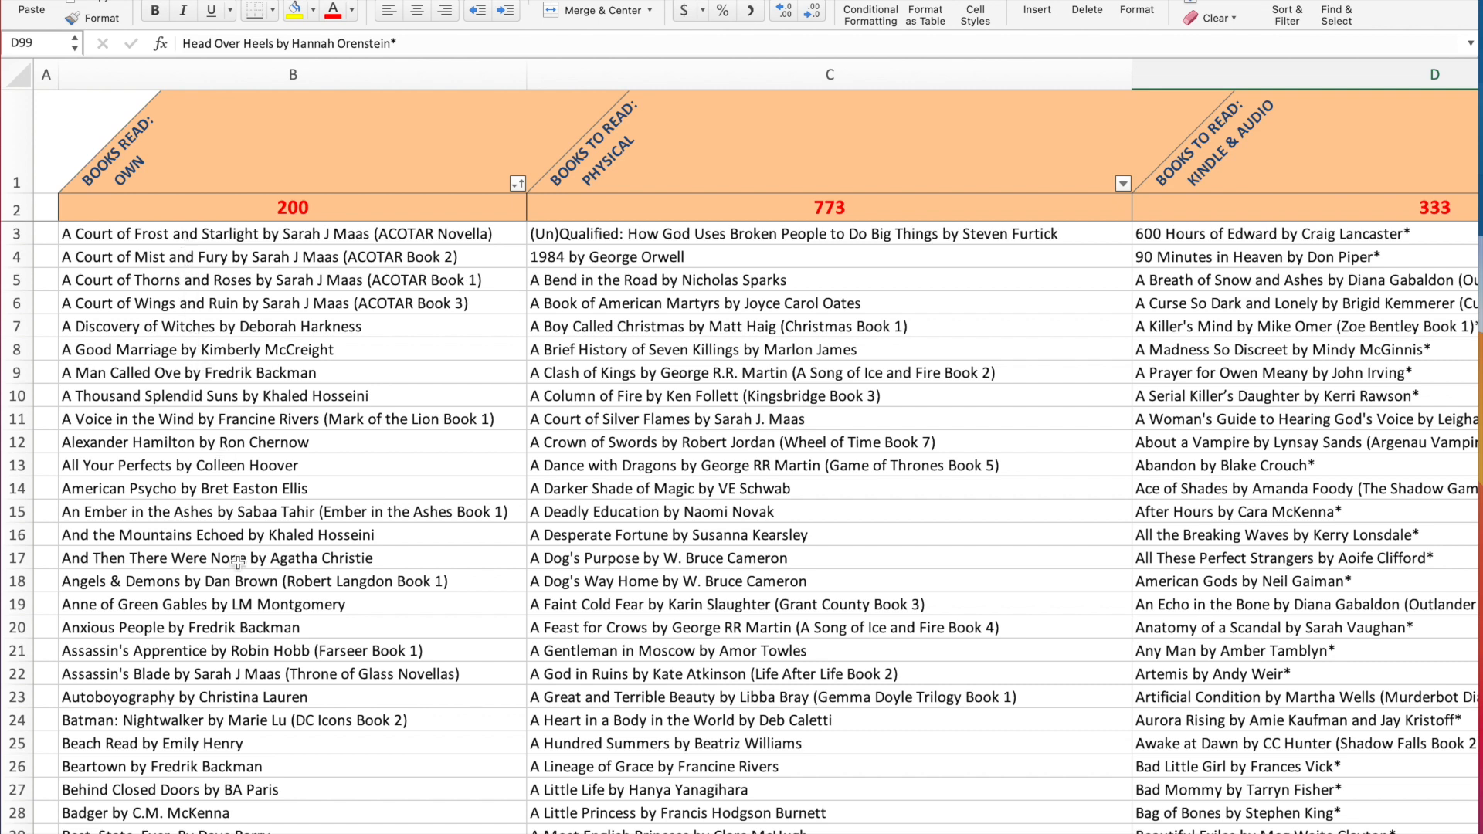
{"action": "mouse_move", "coordinate": [265, 673]}
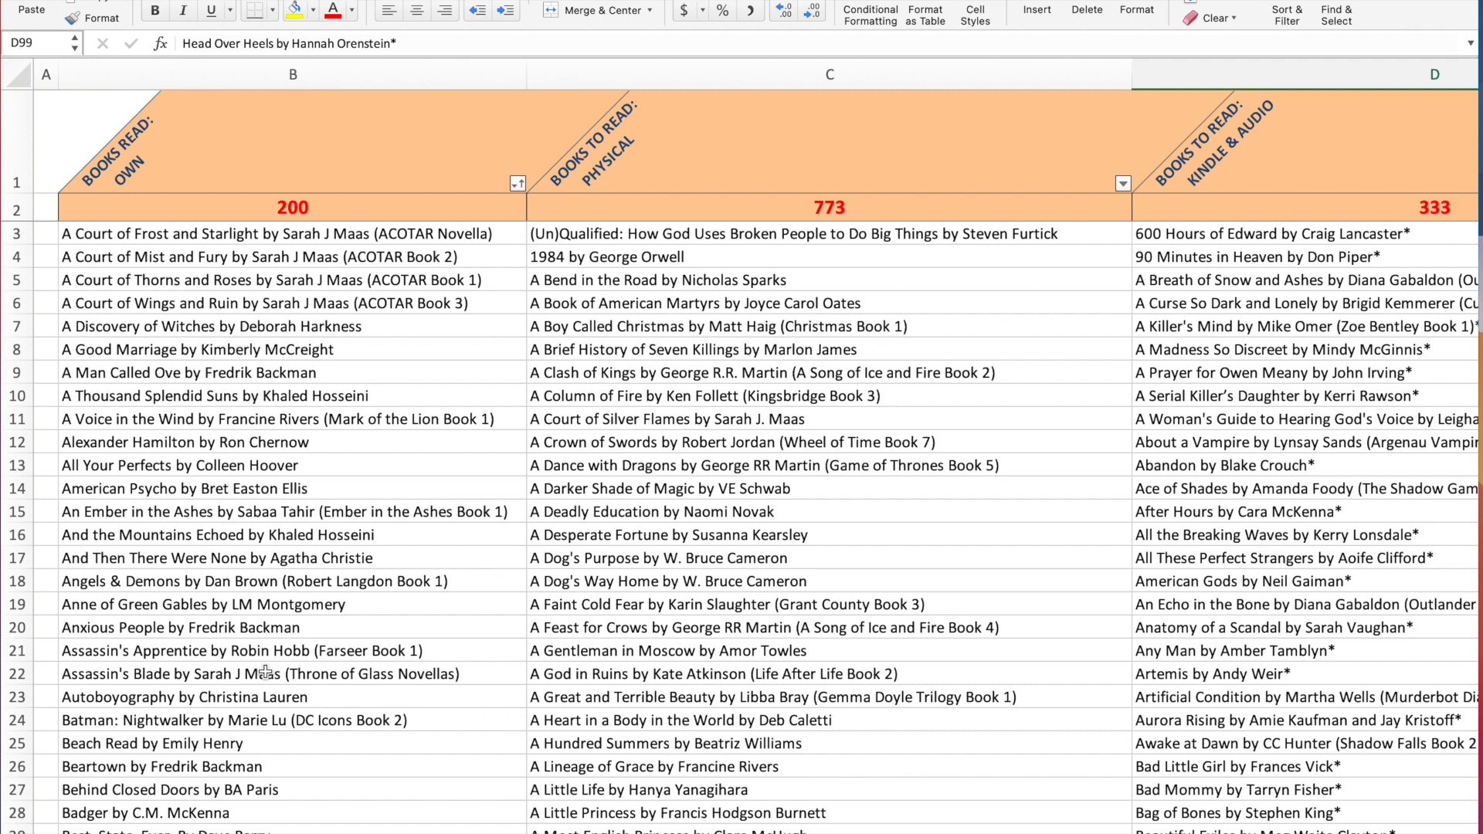
{"action": "mouse_move", "coordinate": [301, 632]}
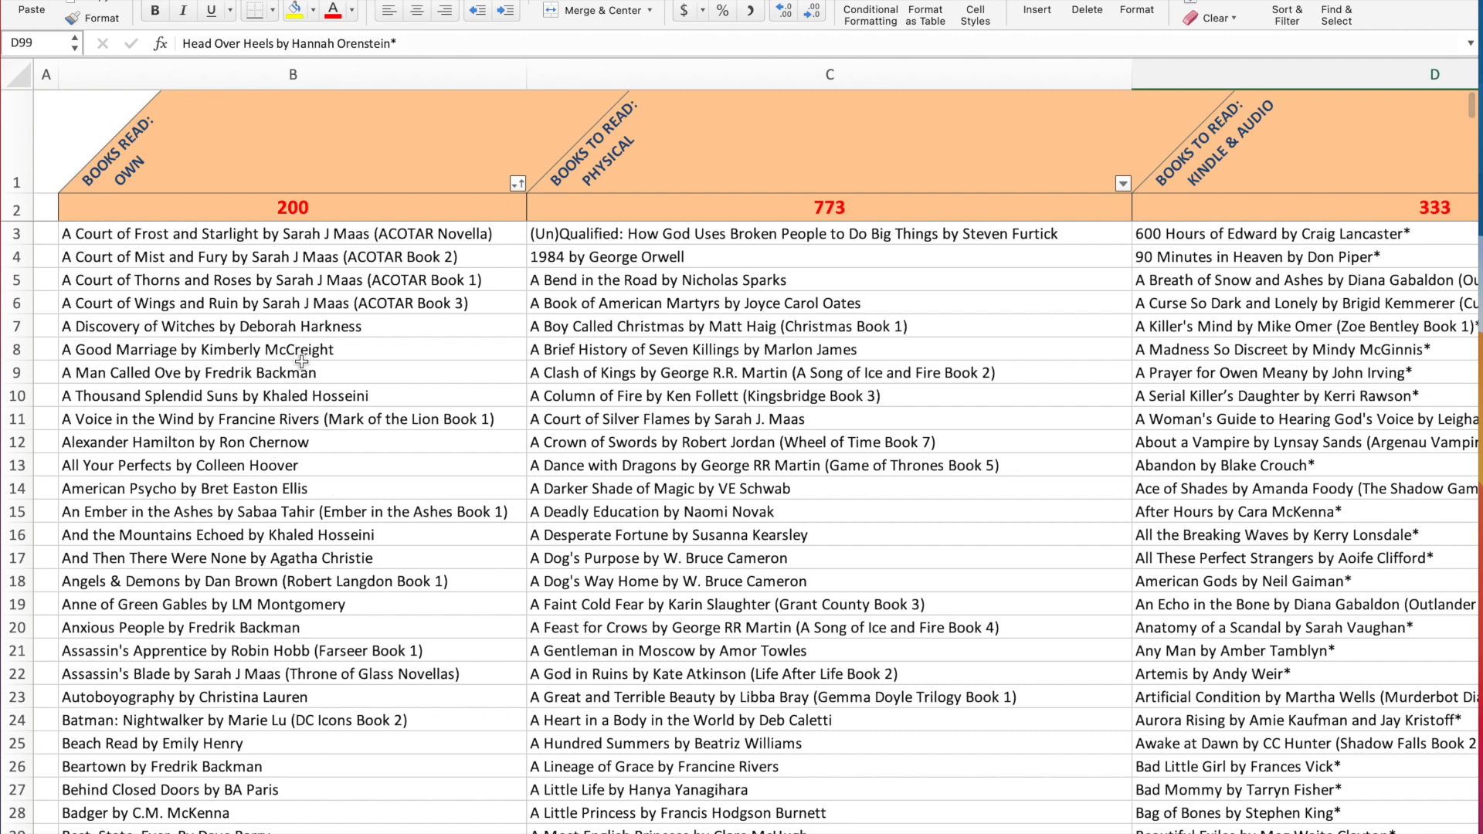
{"action": "mouse_move", "coordinate": [650, 133]}
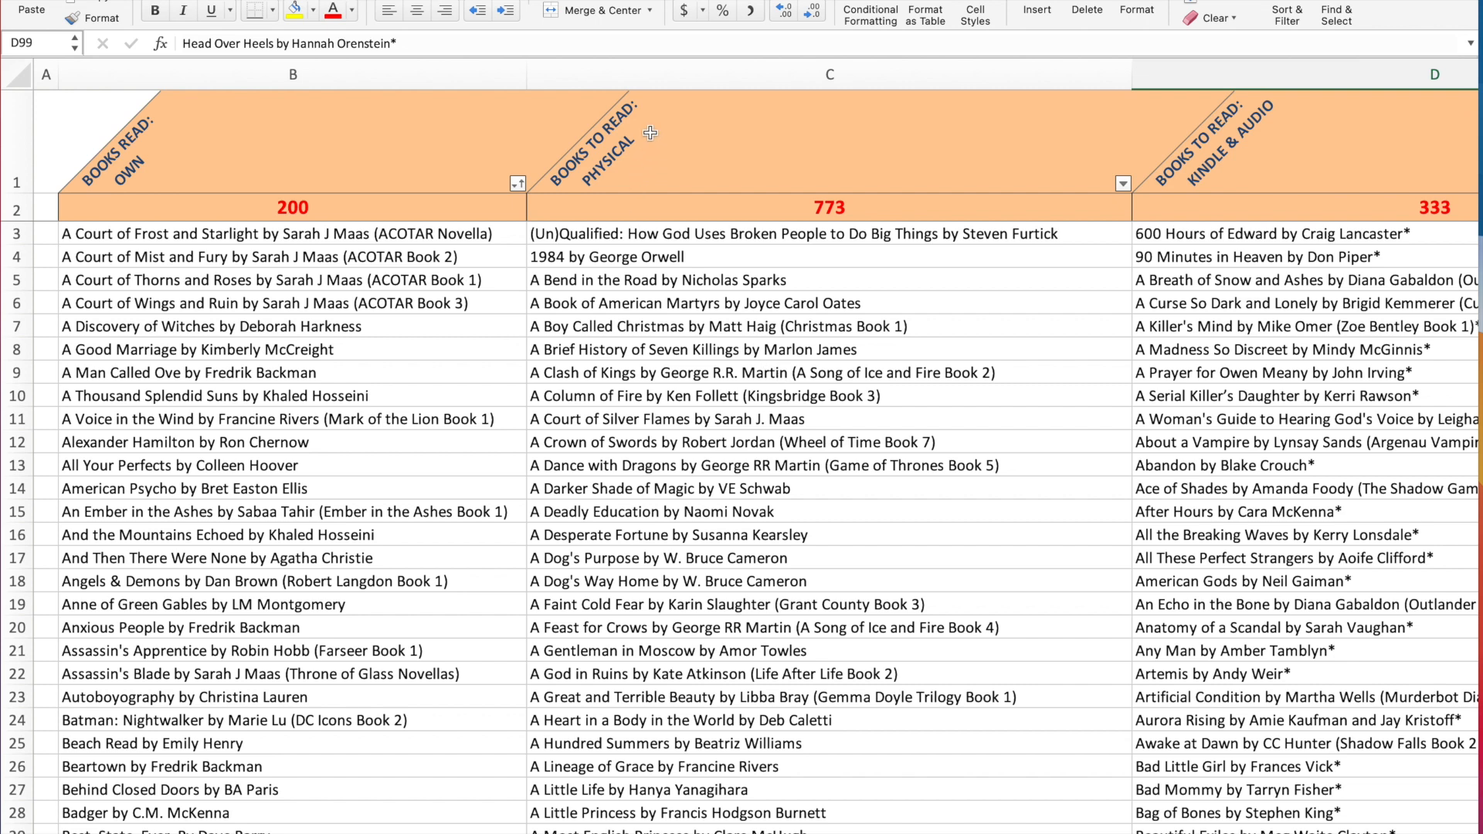
{"action": "mouse_move", "coordinate": [631, 163]}
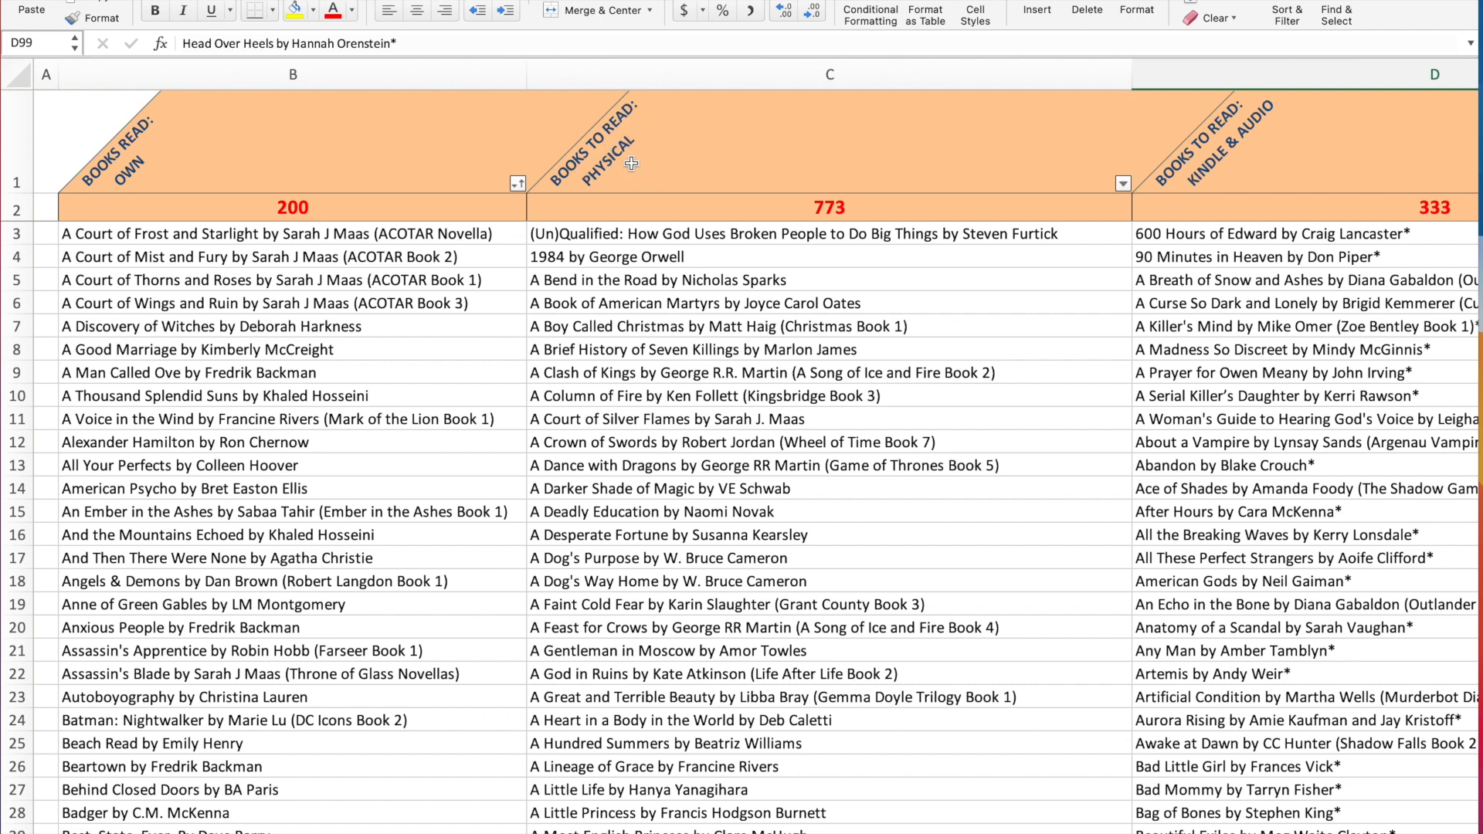
{"action": "mouse_move", "coordinate": [727, 249]}
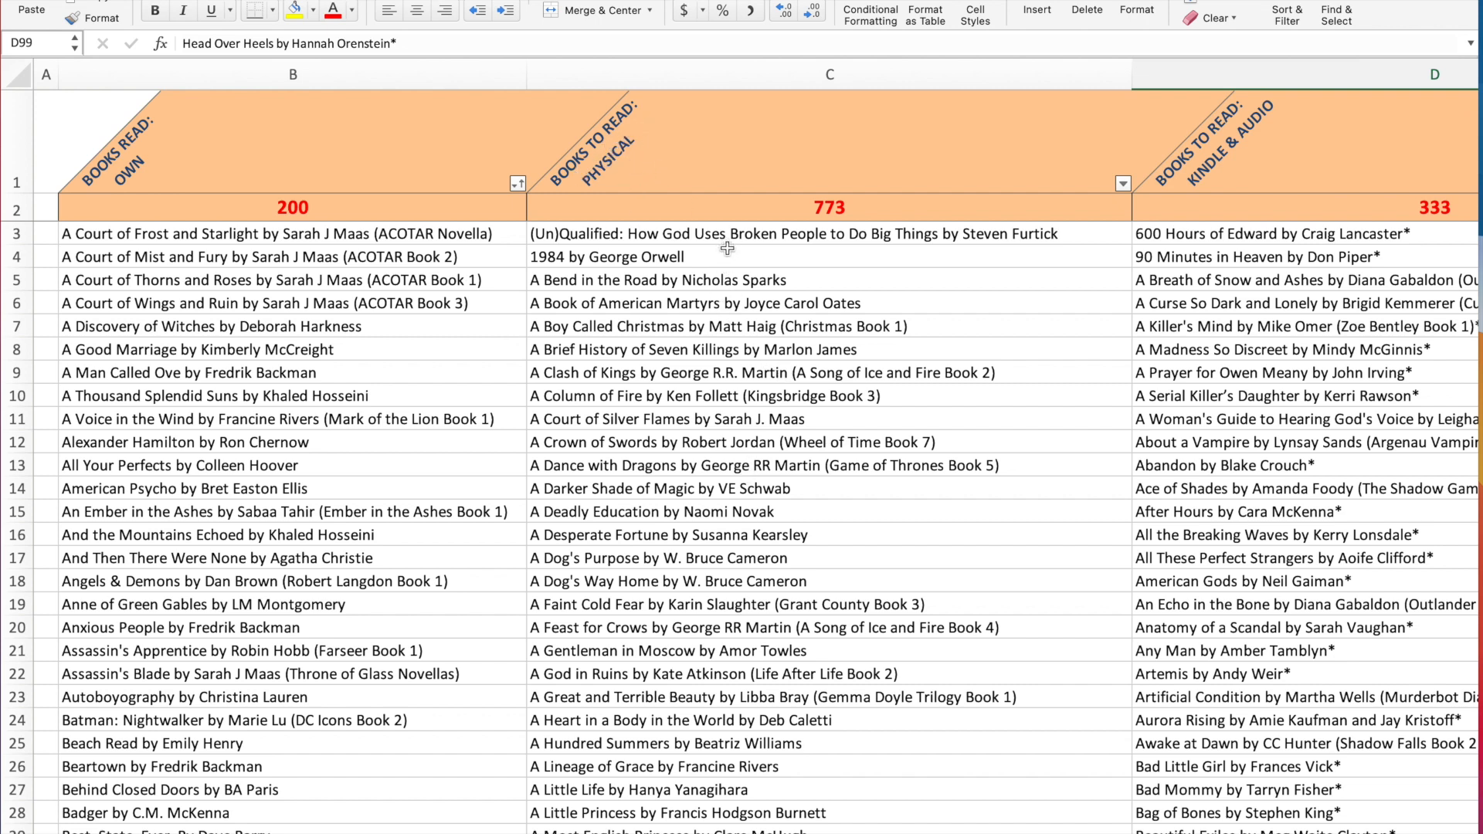
{"action": "mouse_move", "coordinate": [722, 640]}
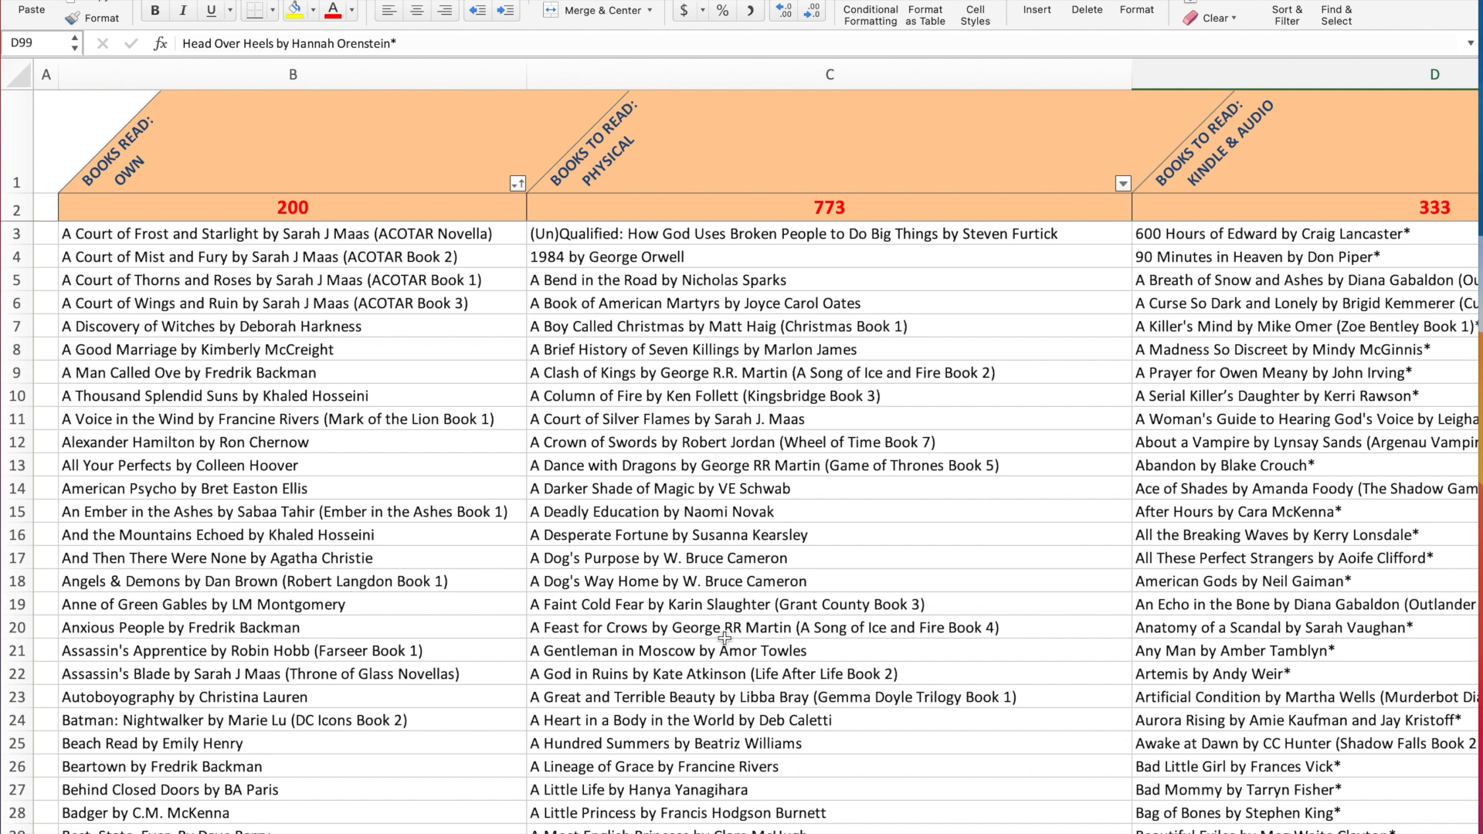
{"action": "mouse_move", "coordinate": [725, 536]}
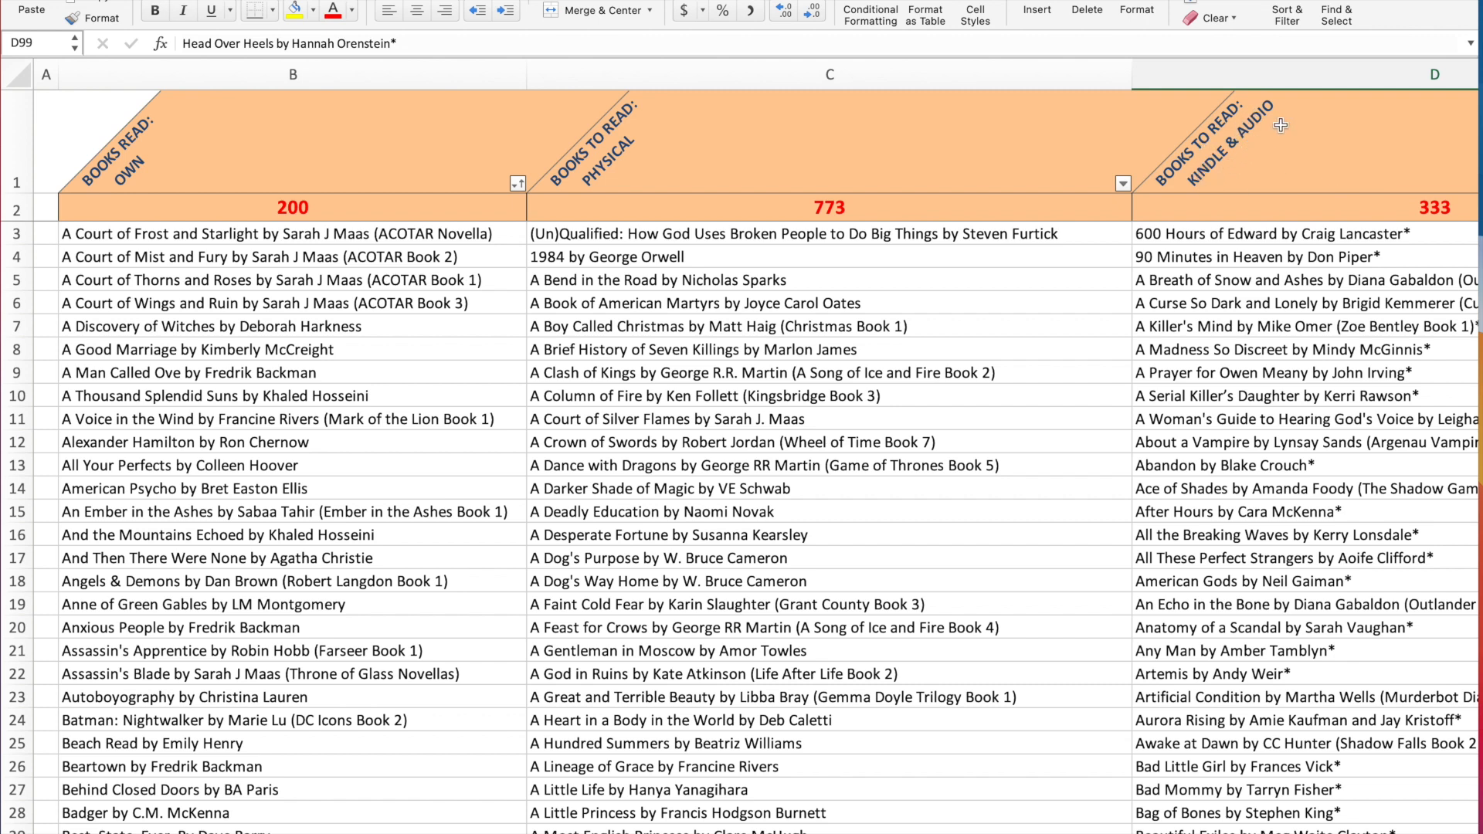
{"action": "mouse_move", "coordinate": [1269, 399]}
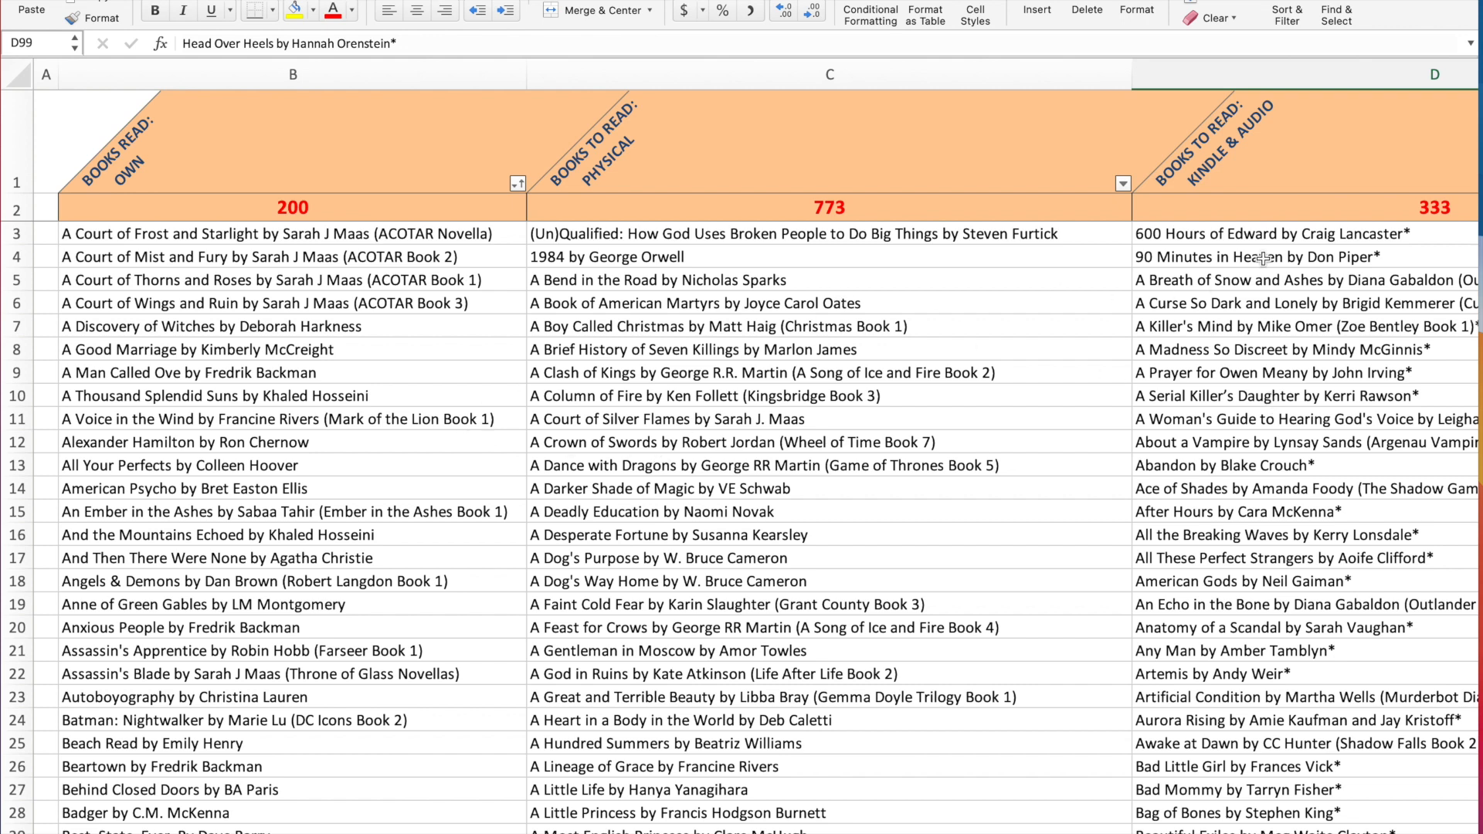
{"action": "mouse_move", "coordinate": [486, 303]}
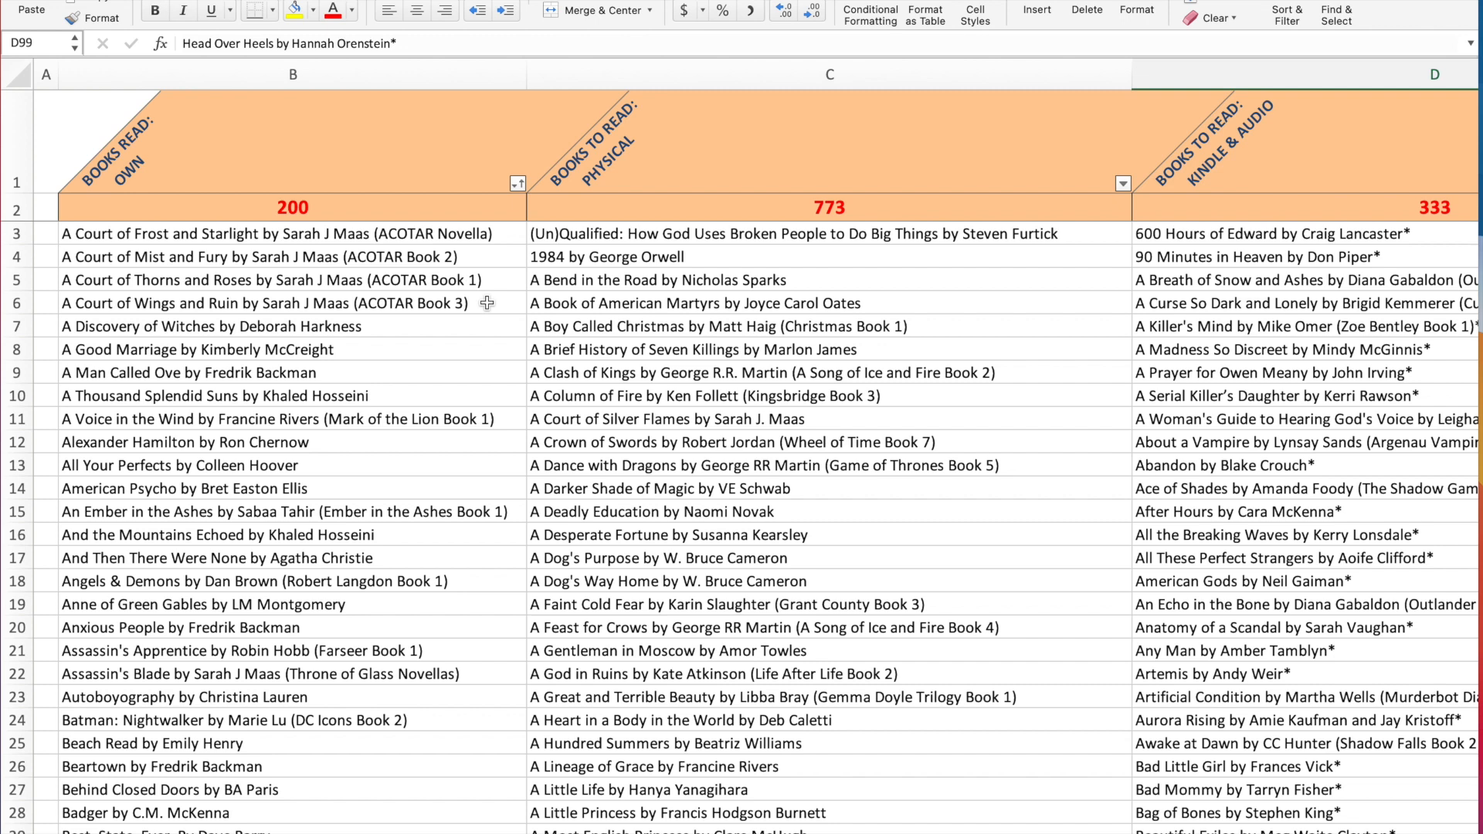
{"action": "mouse_move", "coordinate": [418, 231]}
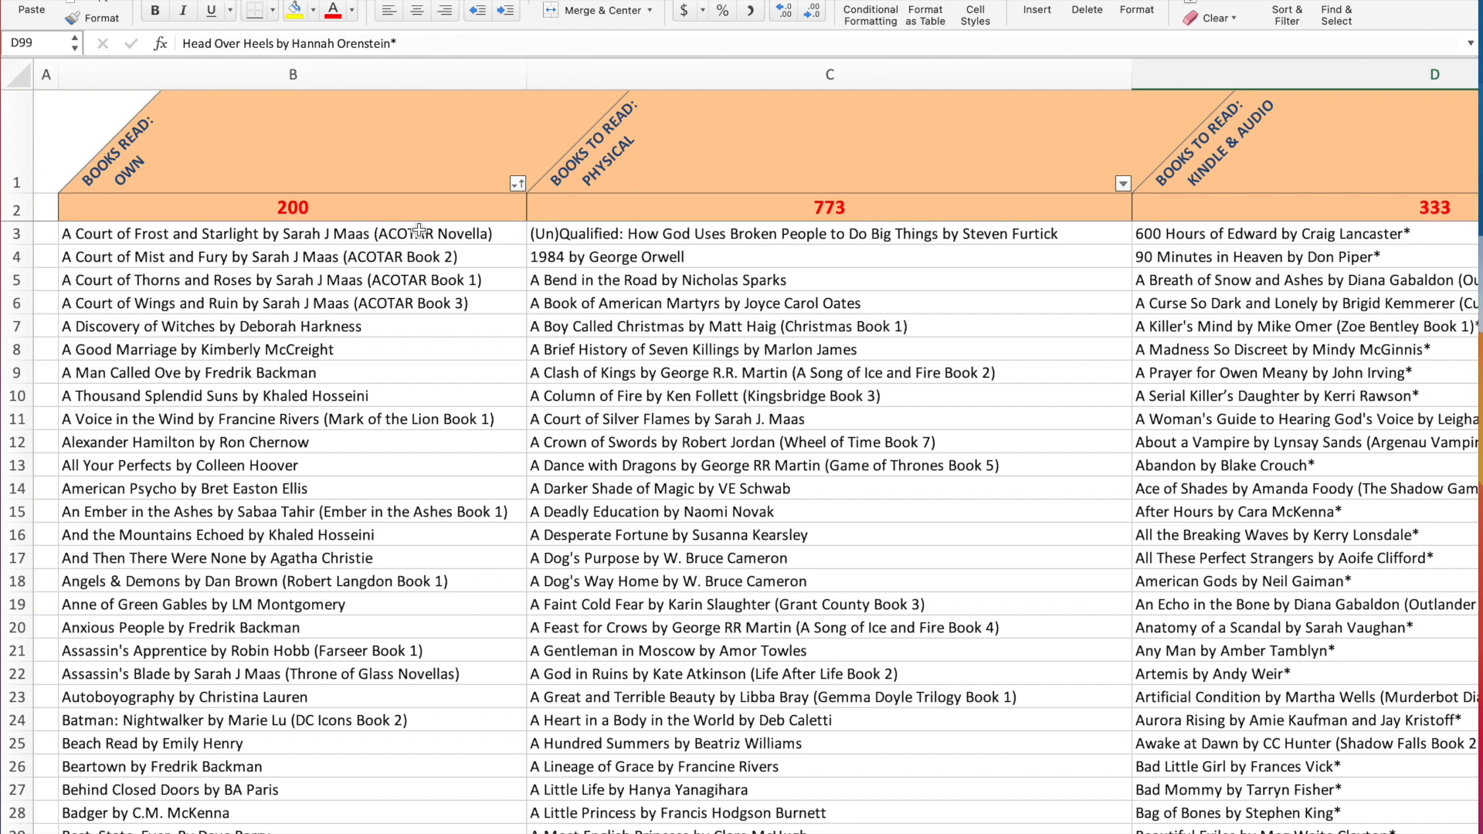
{"action": "mouse_move", "coordinate": [631, 188]}
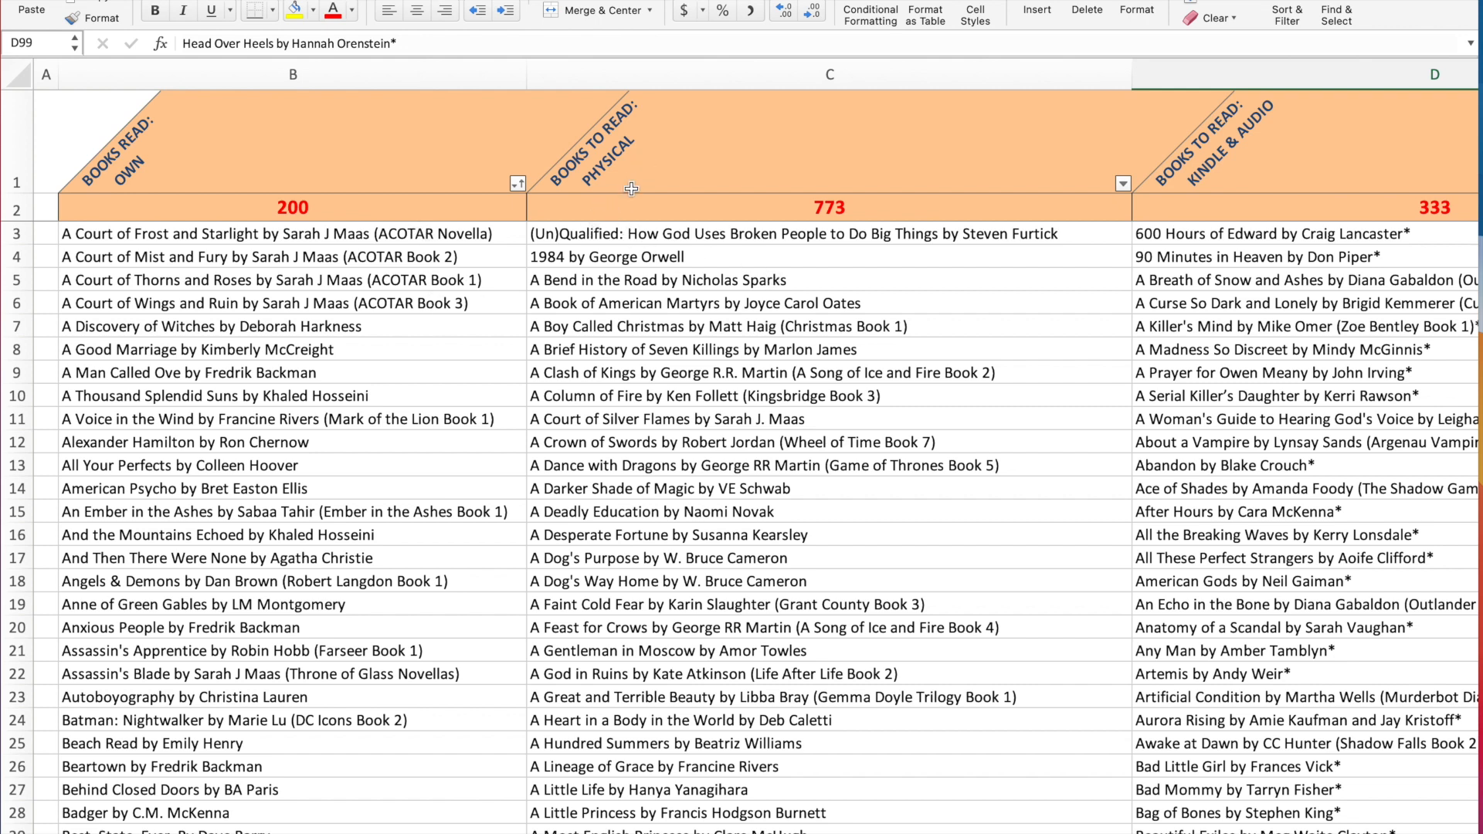
{"action": "mouse_move", "coordinate": [327, 189]}
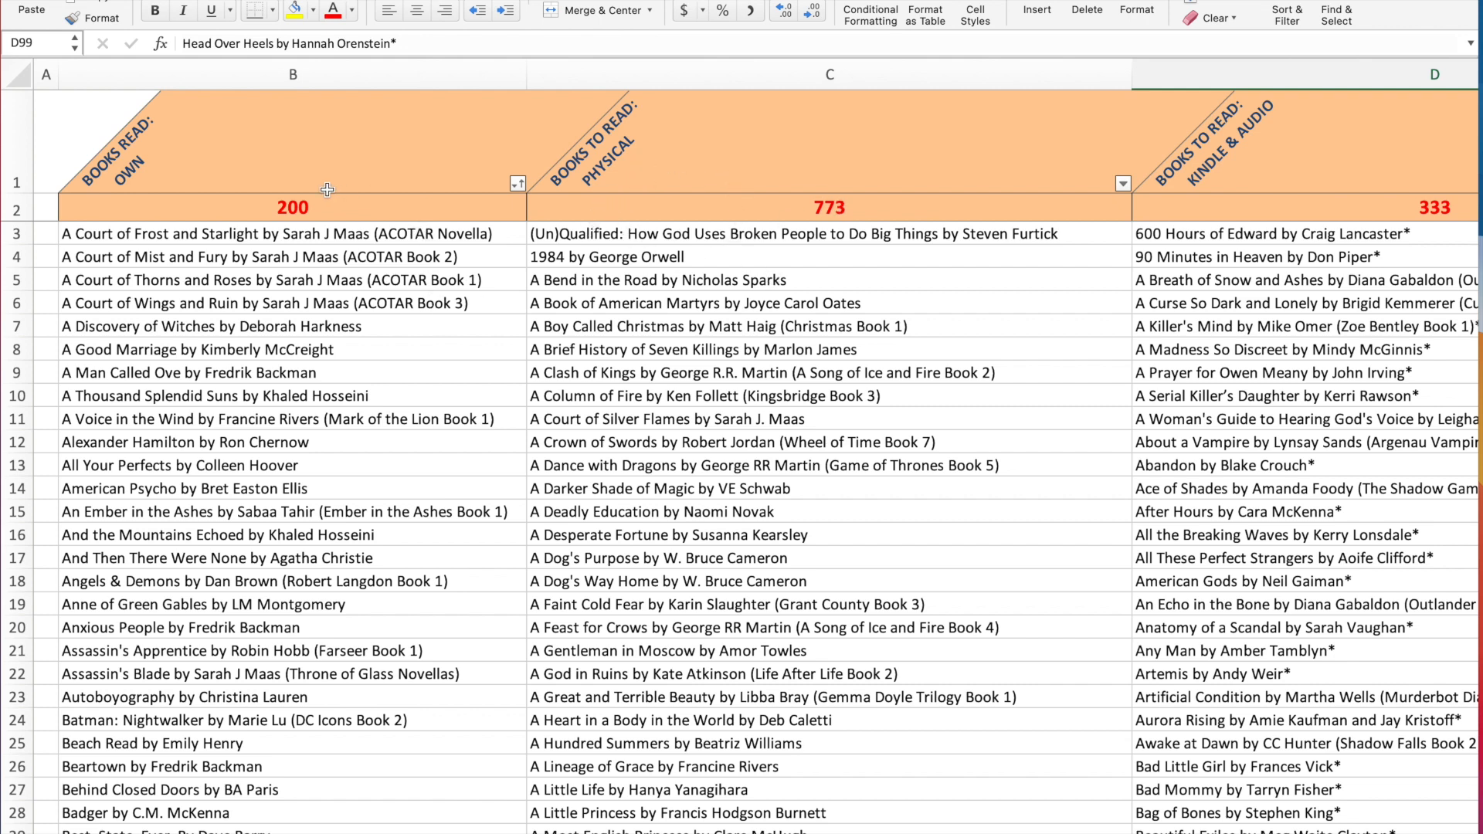
{"action": "mouse_move", "coordinate": [490, 221]}
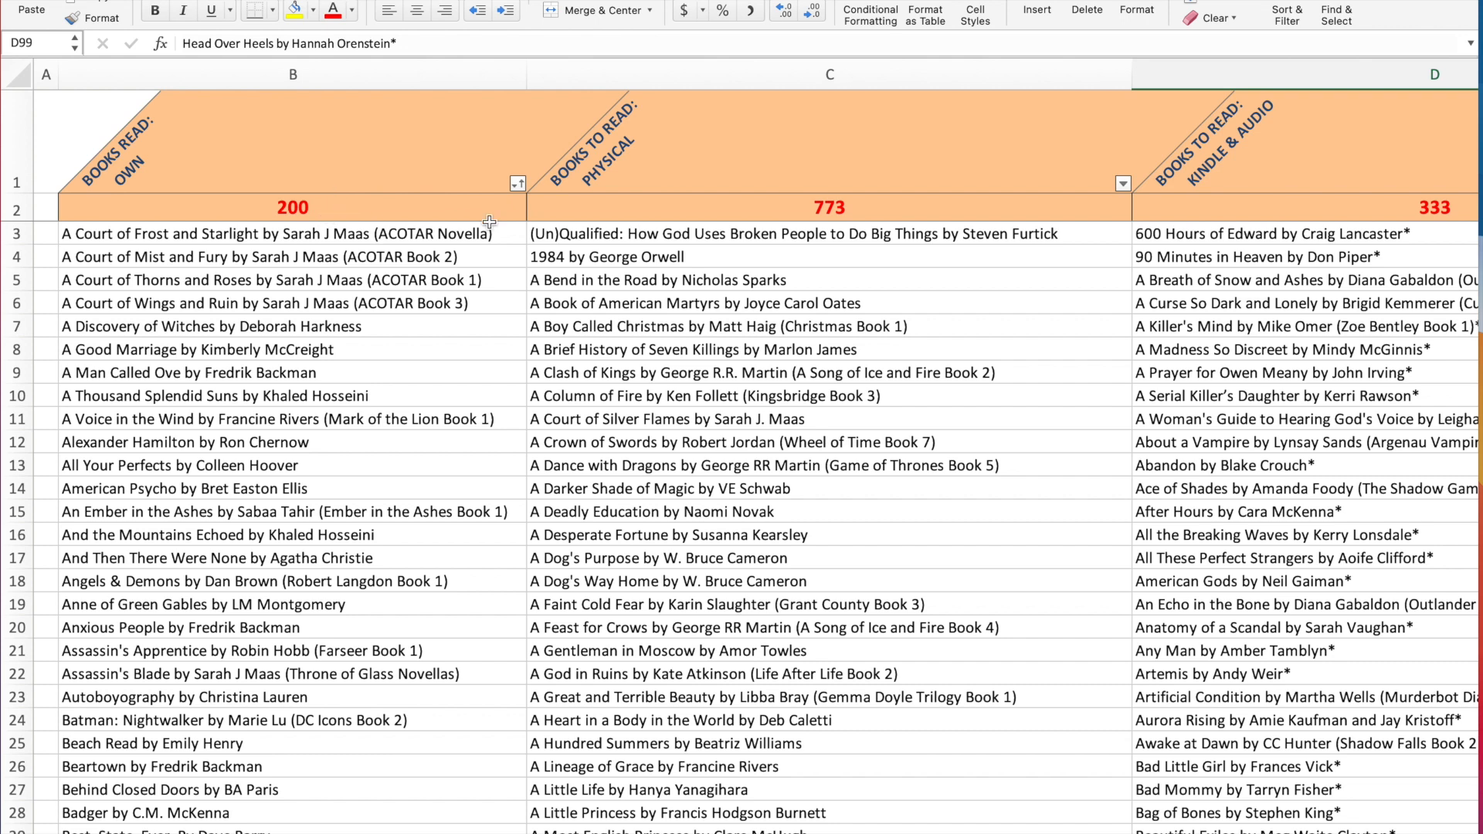
{"action": "mouse_move", "coordinate": [688, 317]}
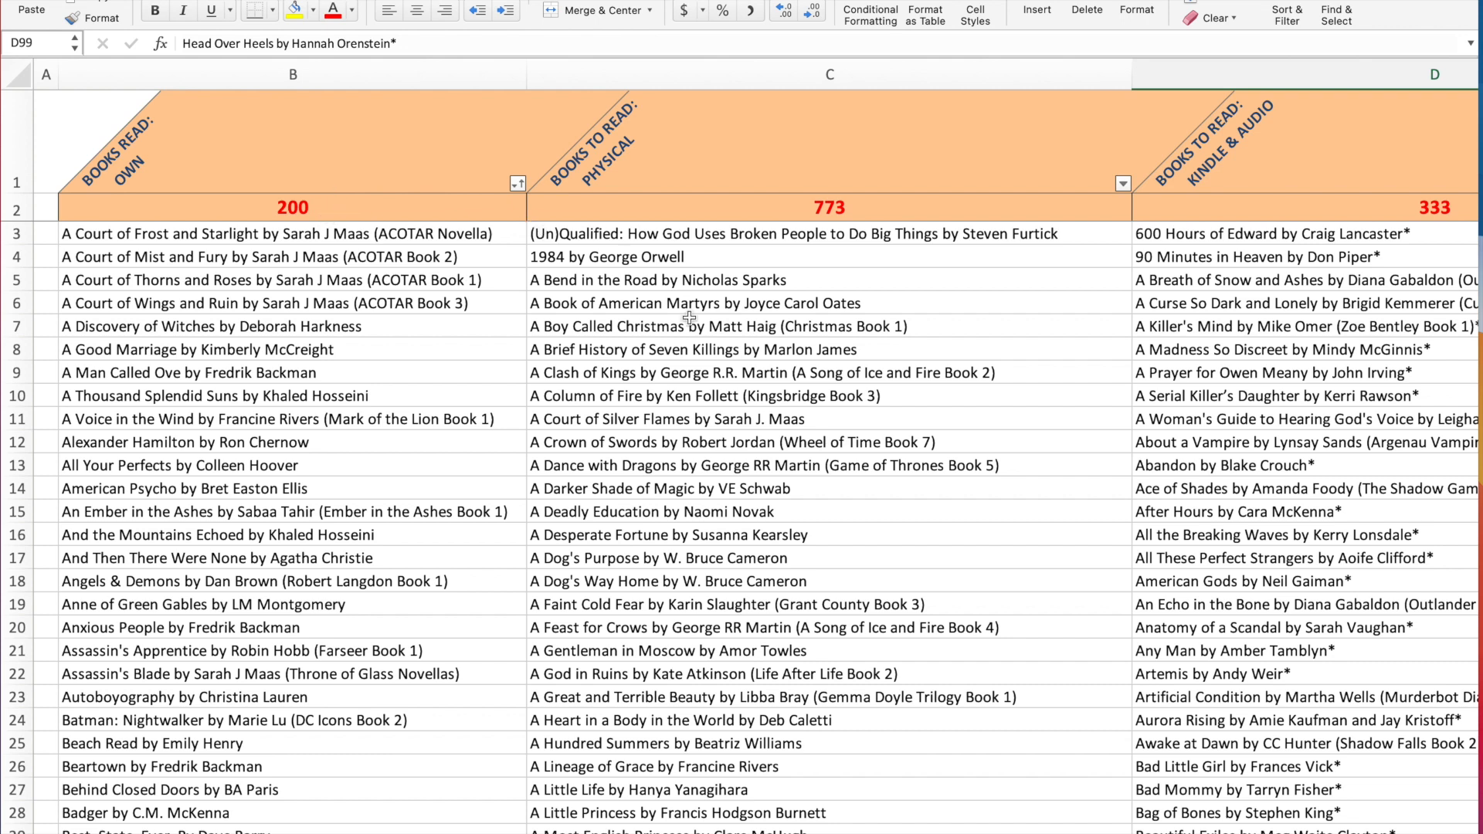
{"action": "mouse_move", "coordinate": [737, 446]}
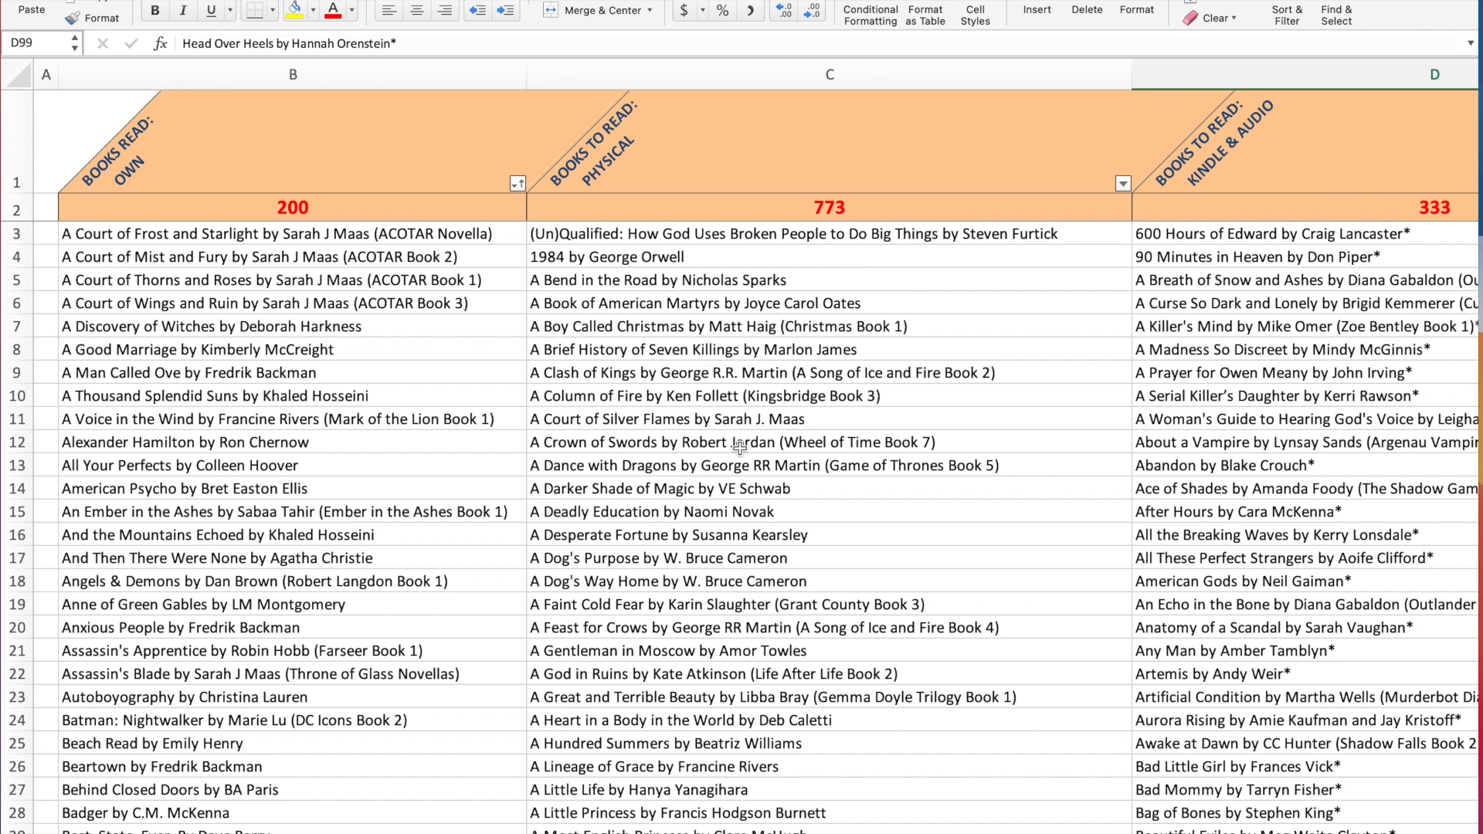
{"action": "mouse_move", "coordinate": [725, 418]}
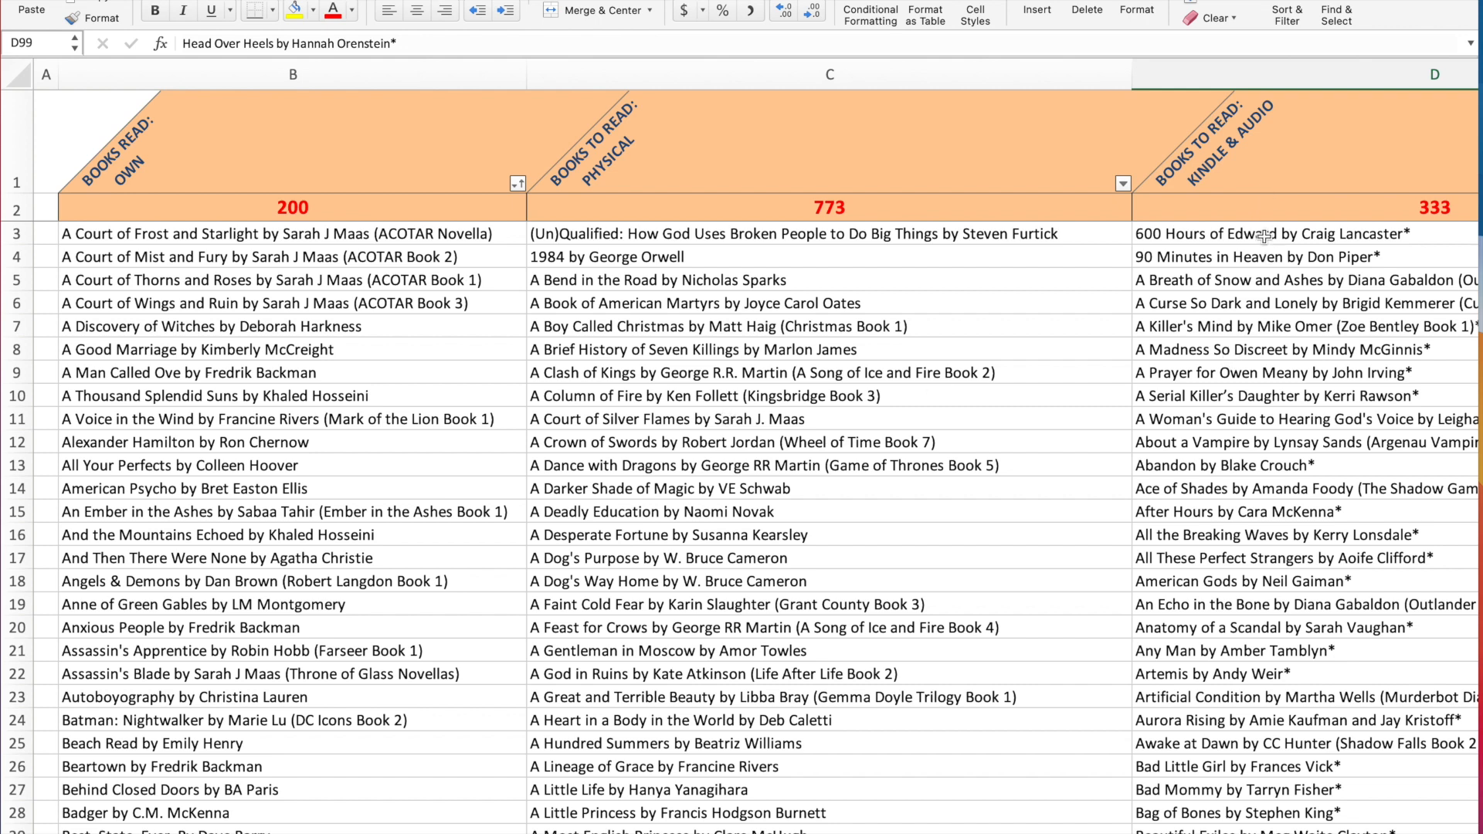
{"action": "mouse_move", "coordinate": [1327, 352]}
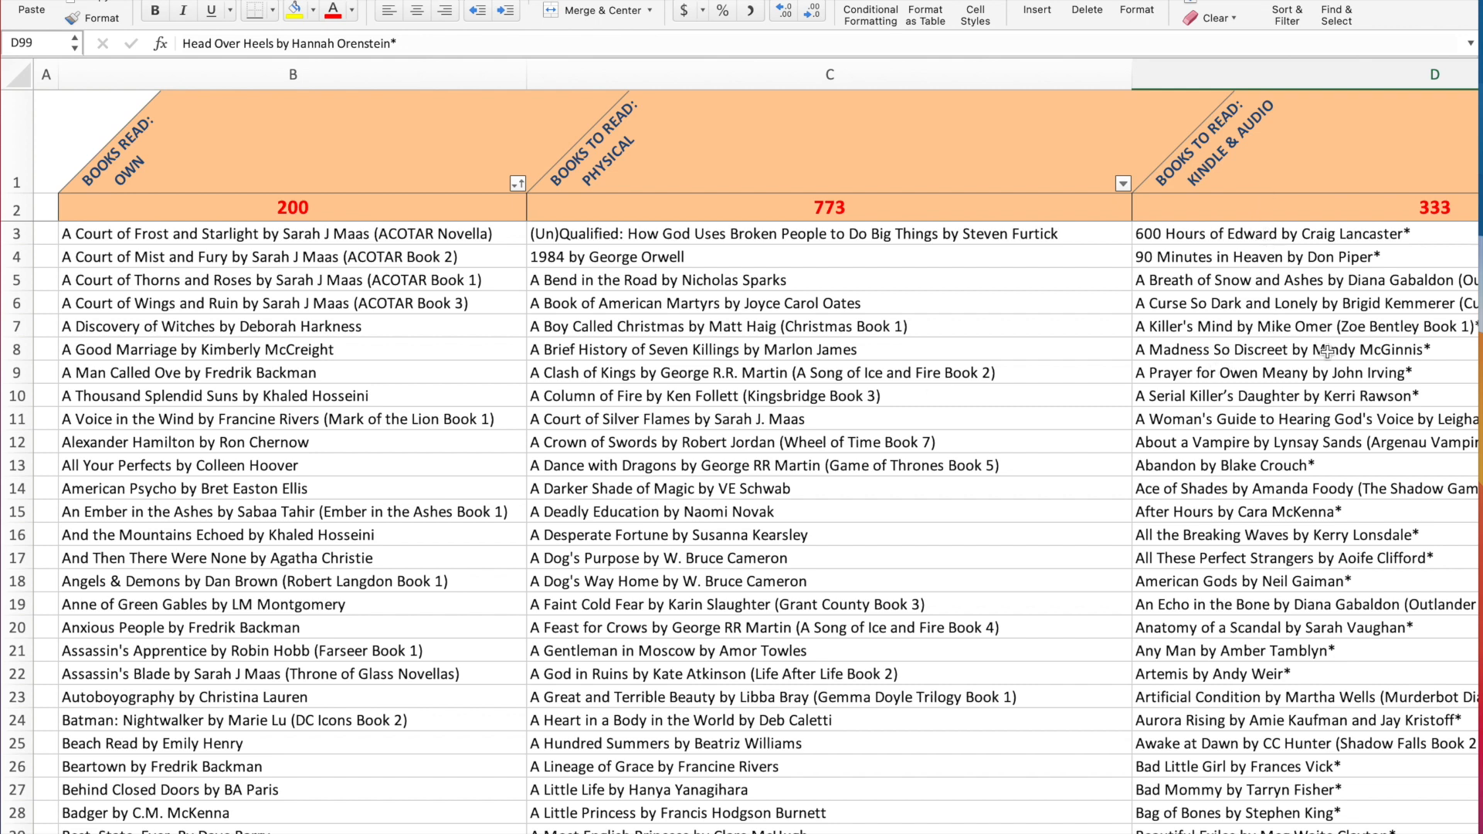
{"action": "mouse_move", "coordinate": [340, 548]}
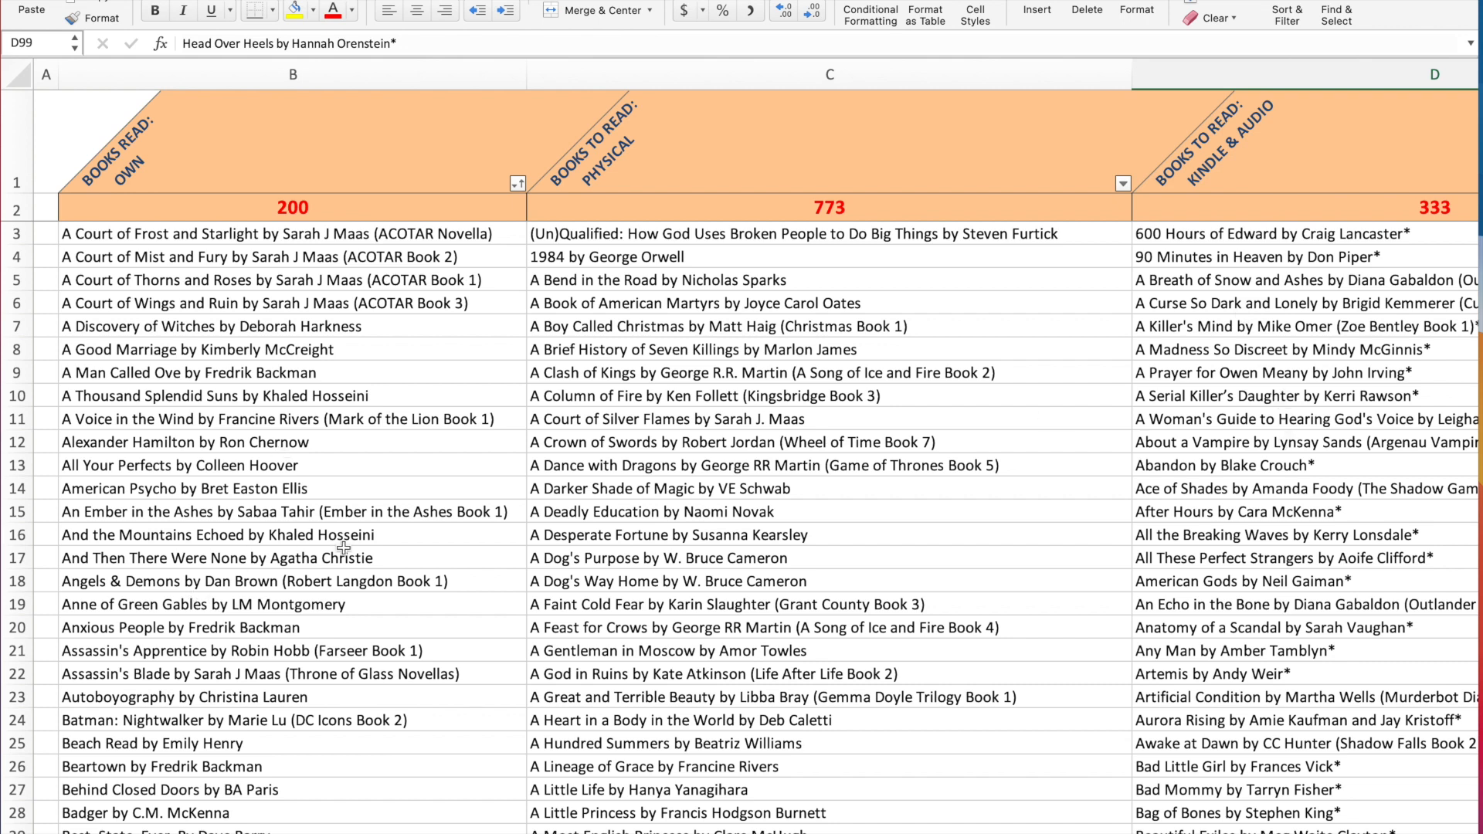
{"action": "mouse_move", "coordinate": [1302, 481]}
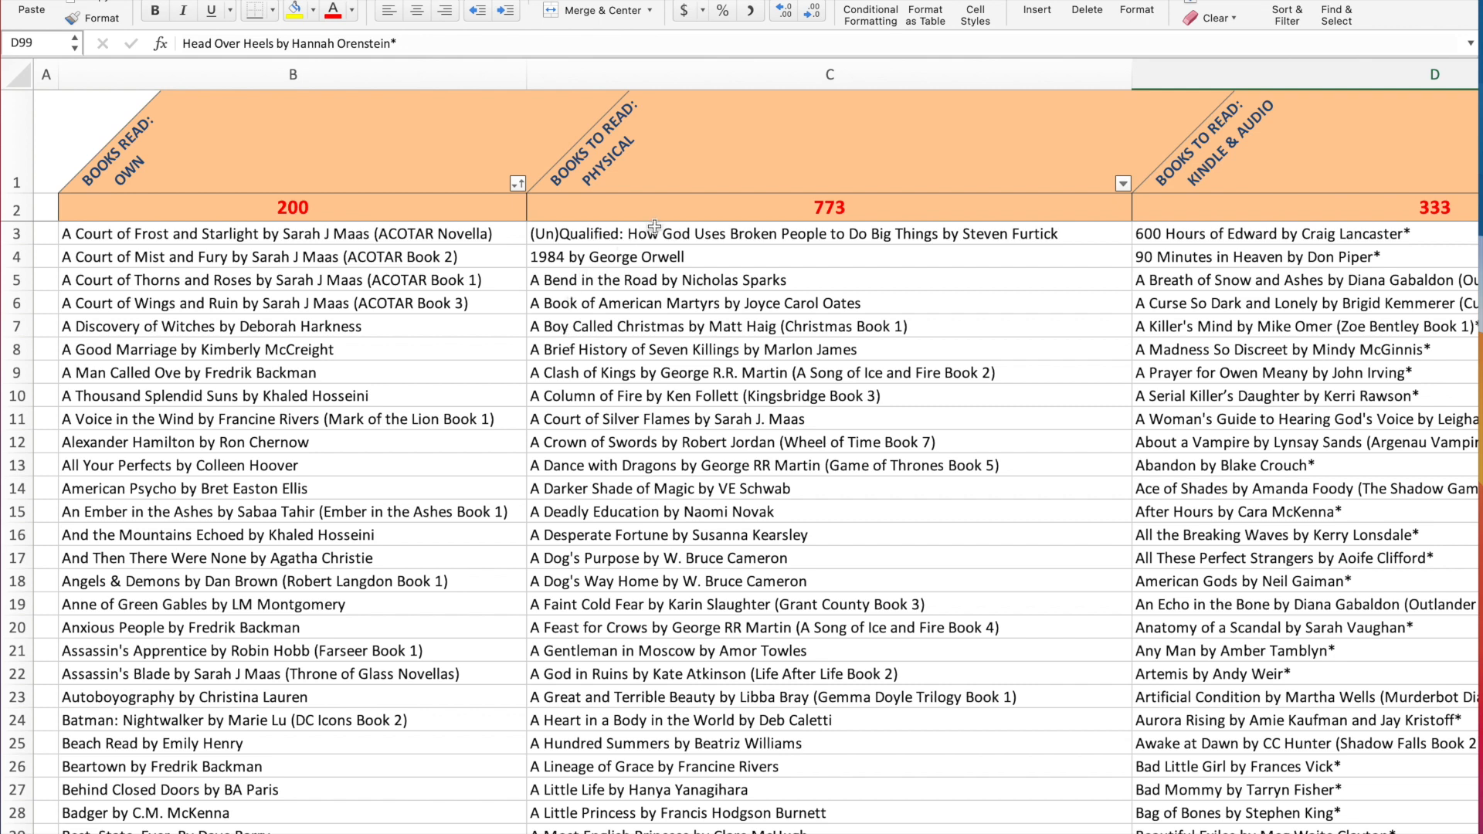
{"action": "mouse_move", "coordinate": [705, 199]}
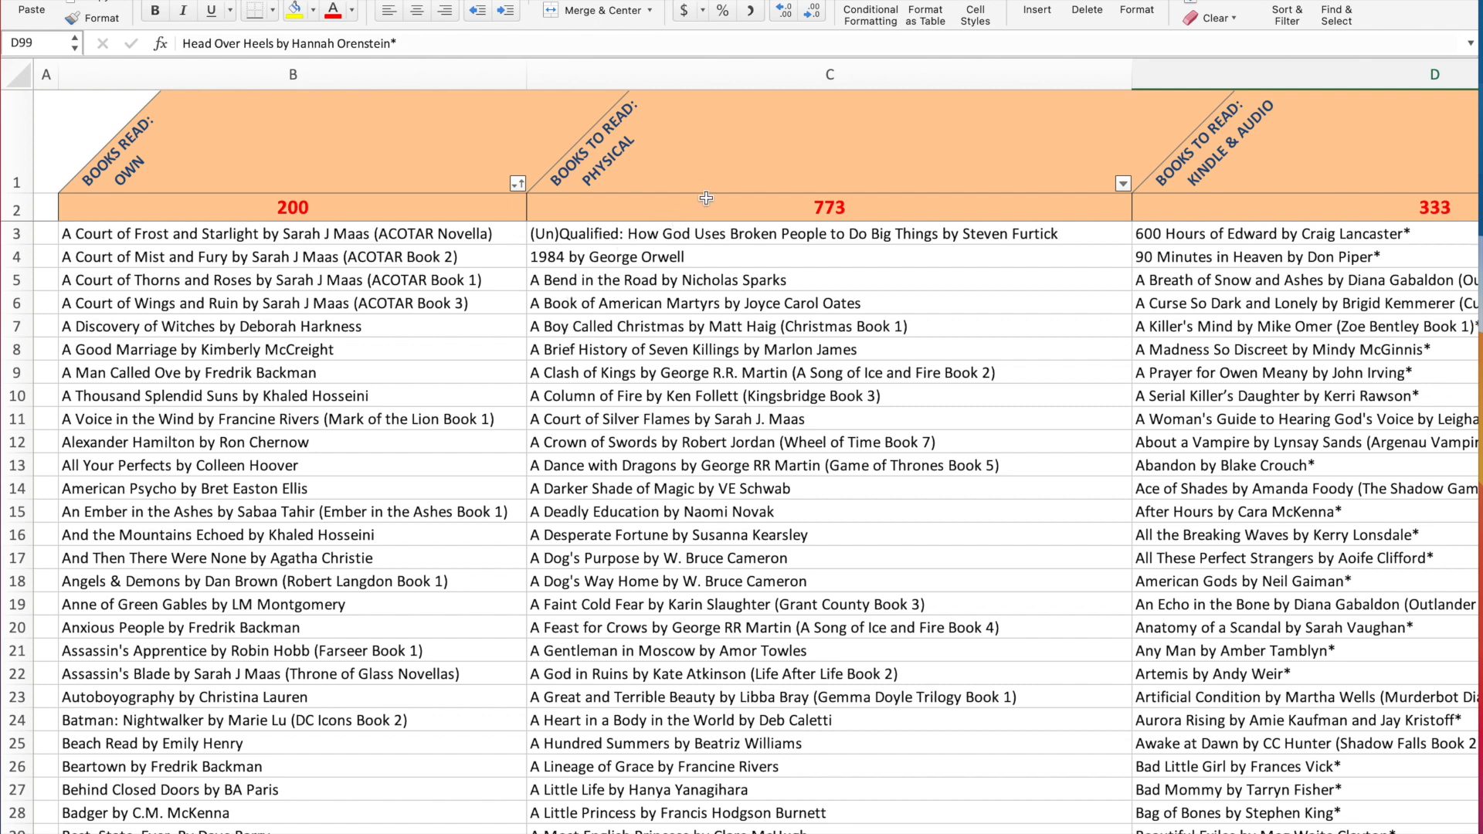
{"action": "mouse_move", "coordinate": [682, 544]}
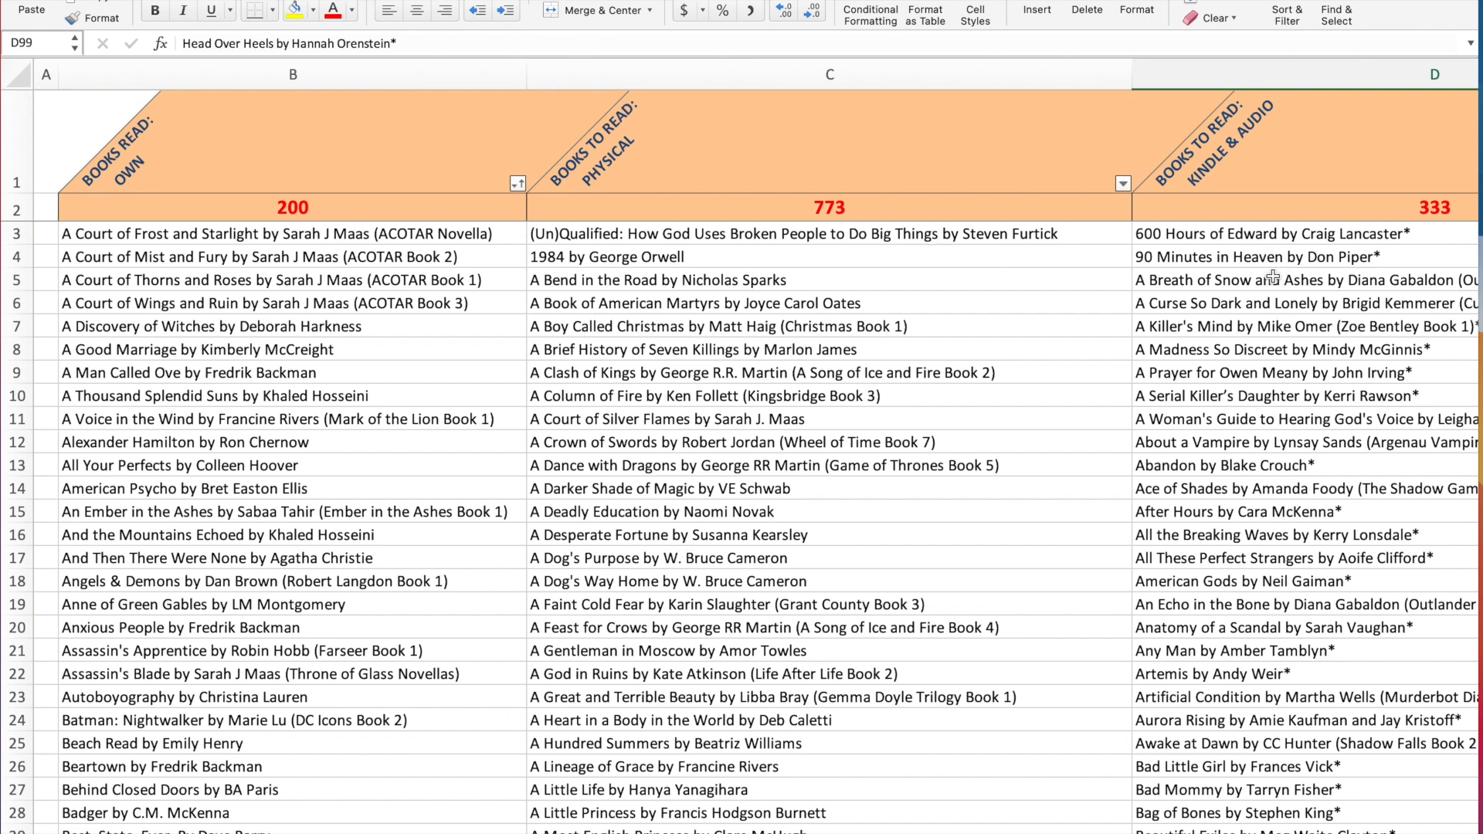
{"action": "mouse_move", "coordinate": [780, 238]}
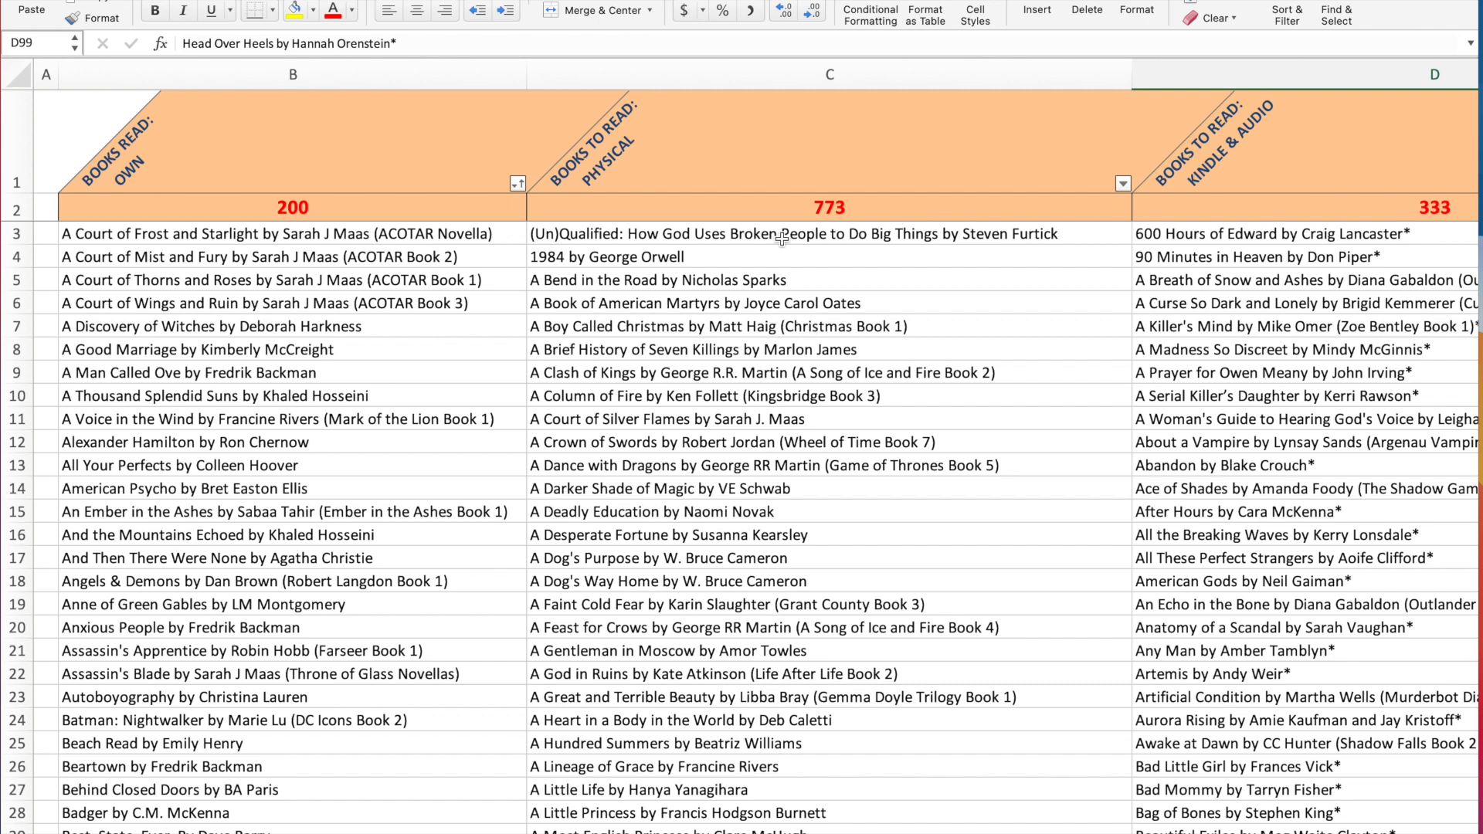
Insert a blank cell at 1984's spot in the physical to-read list, shifting titles down
{"action": "left_click", "coordinate": [780, 233]}
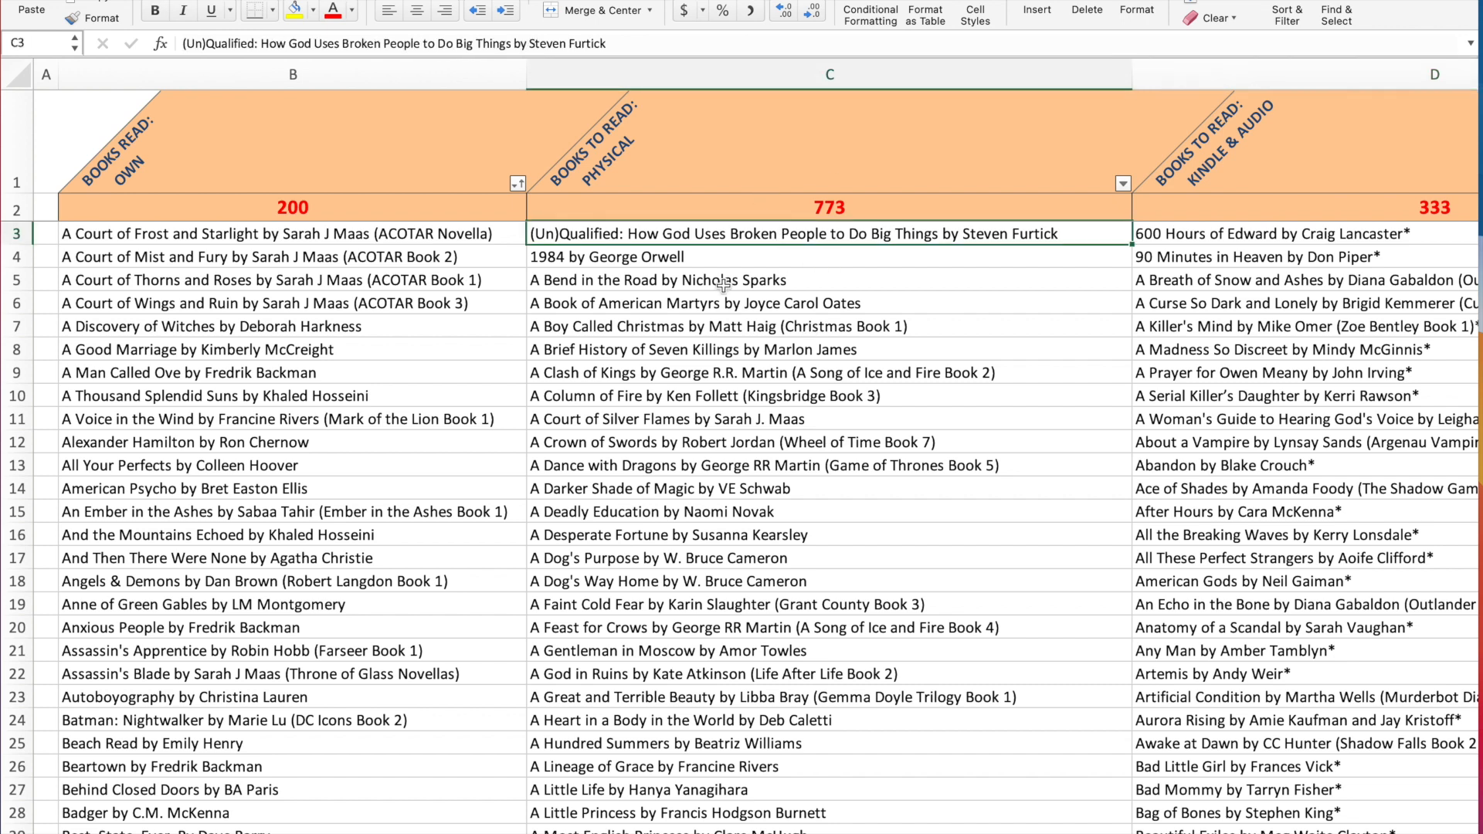
{"action": "mouse_move", "coordinate": [836, 262]}
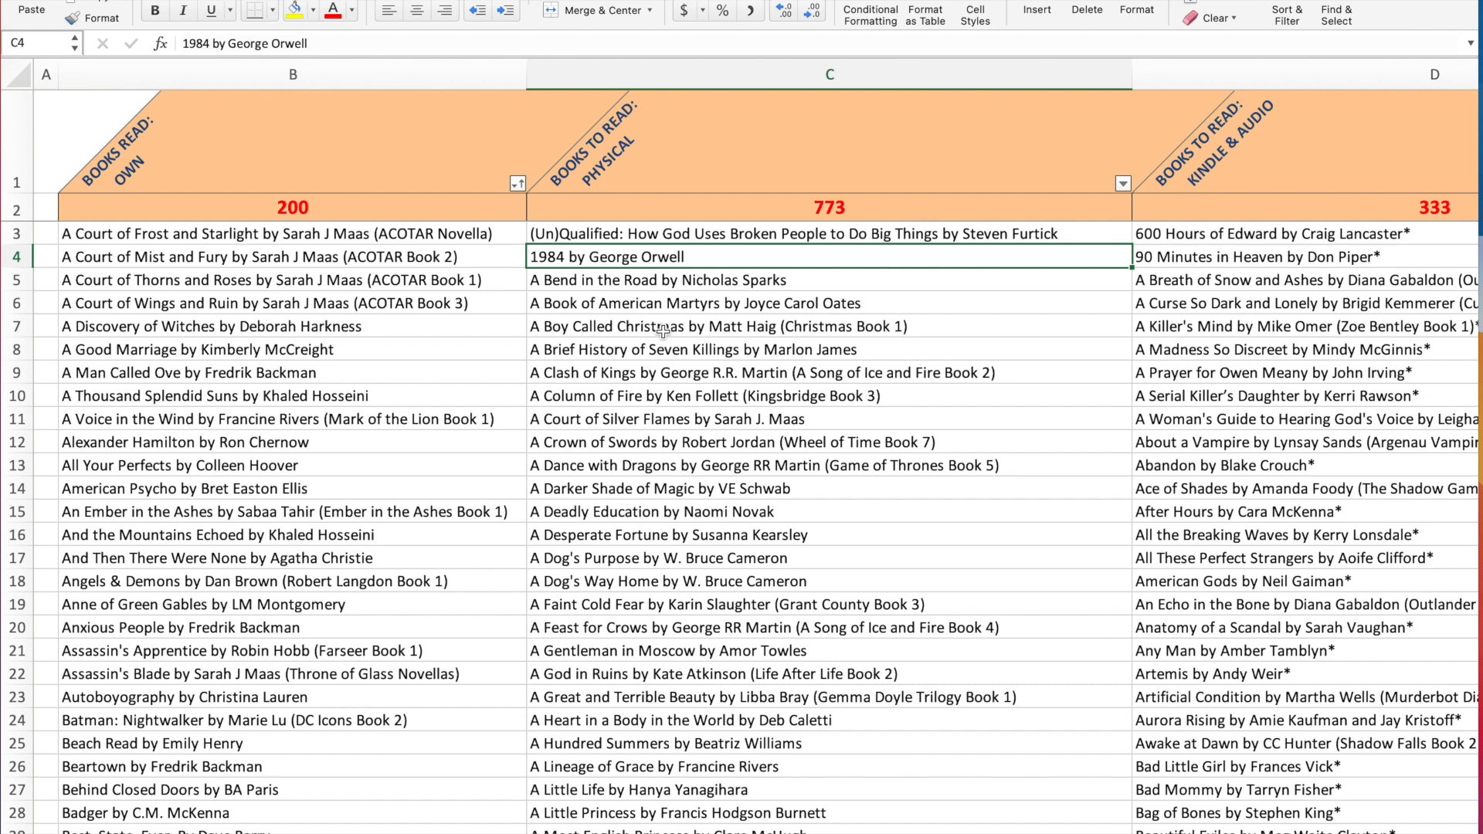
{"action": "mouse_move", "coordinate": [624, 326]}
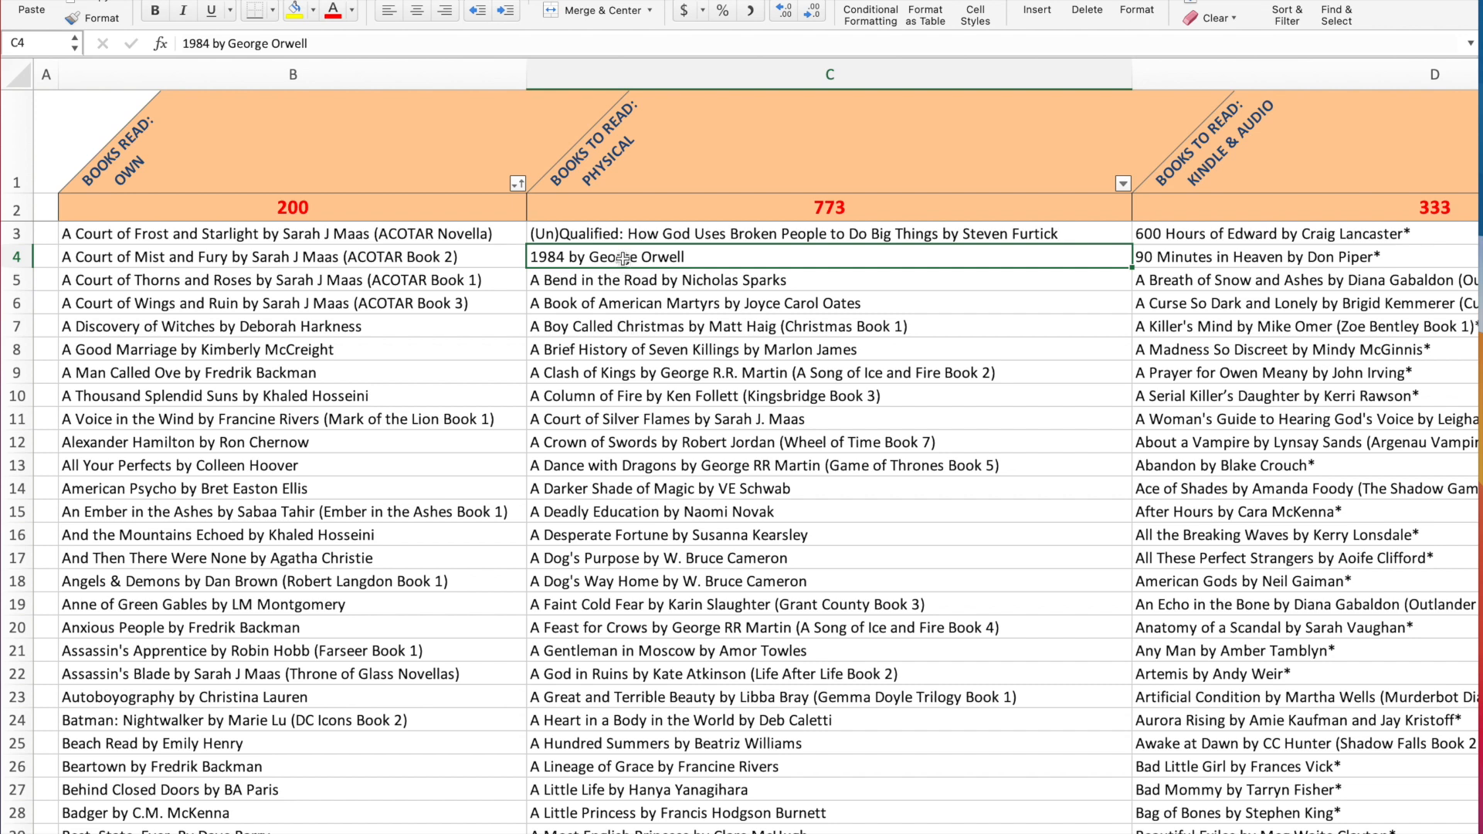
{"action": "right_click", "coordinate": [622, 256]}
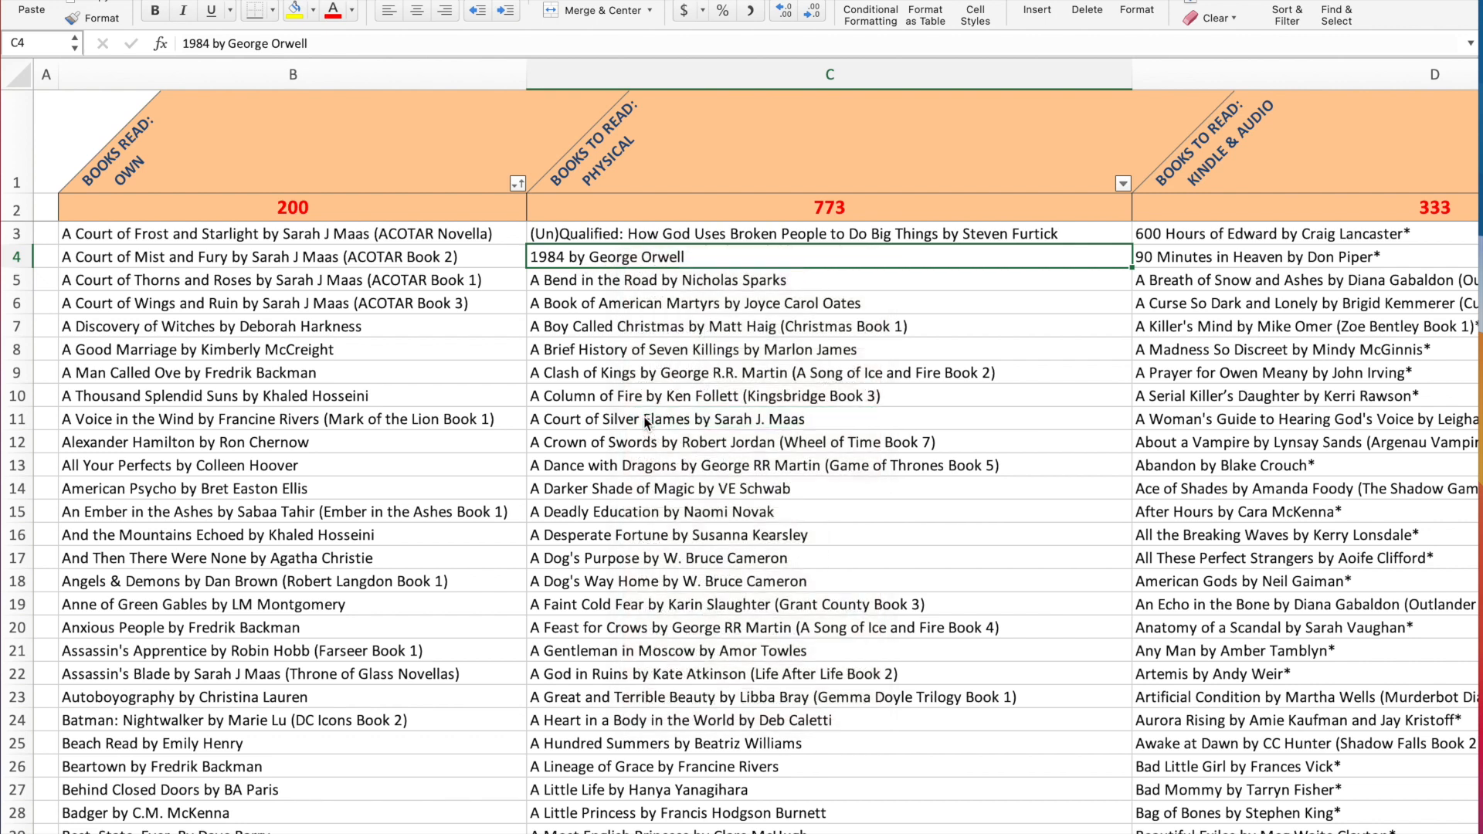
{"action": "left_click", "coordinate": [1038, 9]}
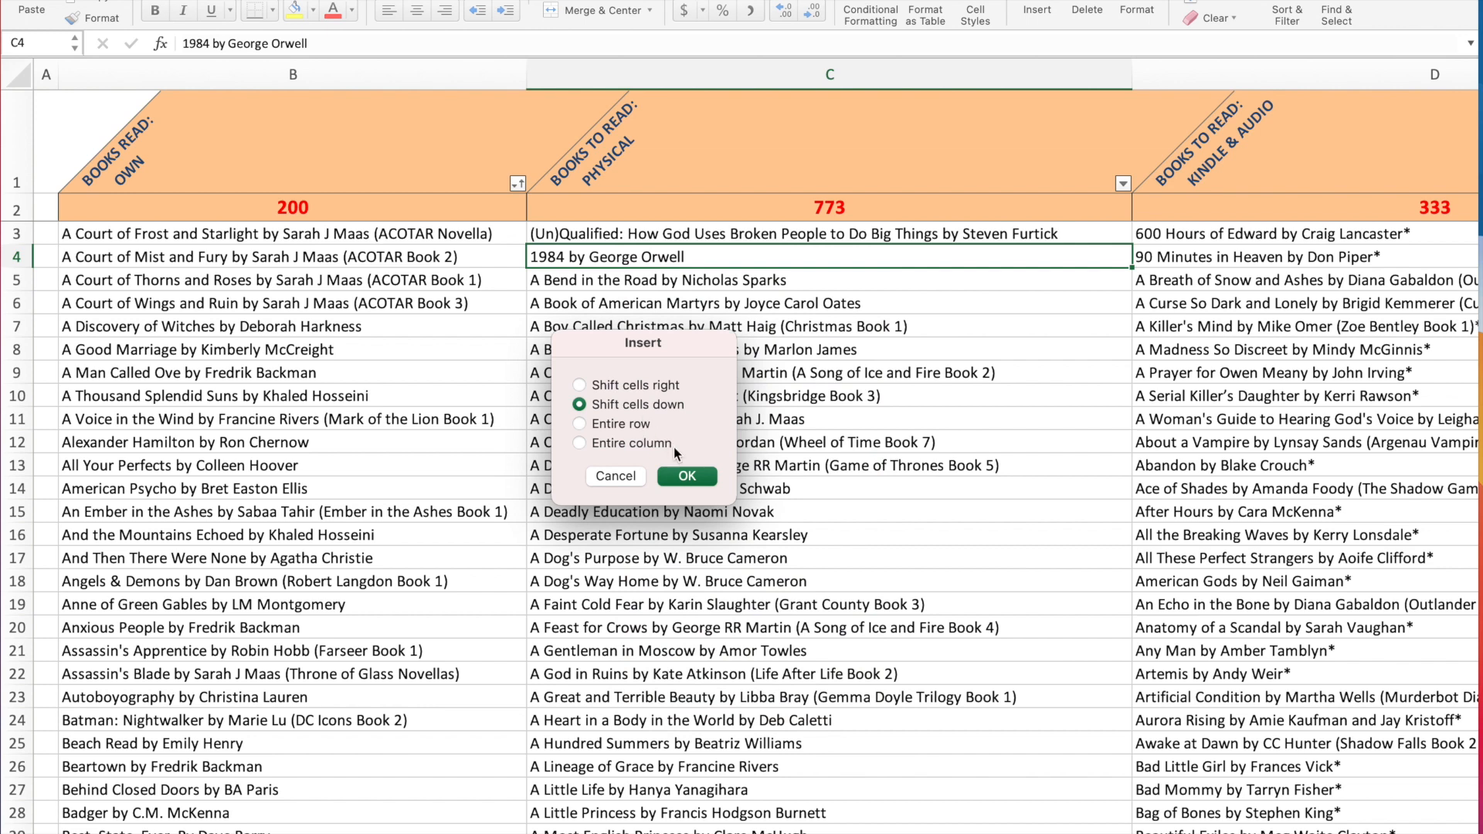
{"action": "mouse_move", "coordinate": [681, 485]}
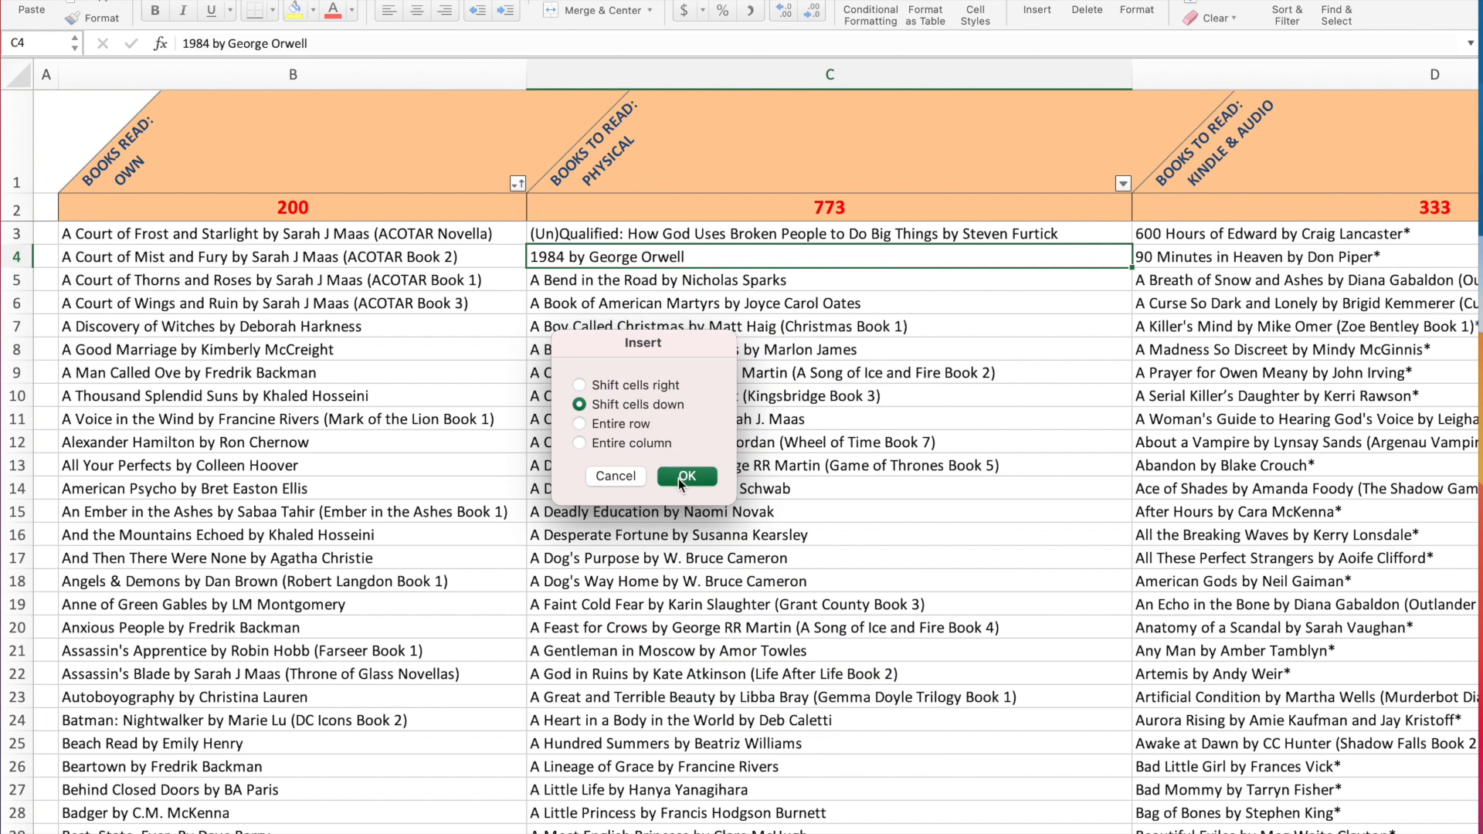
{"action": "left_click", "coordinate": [686, 475]}
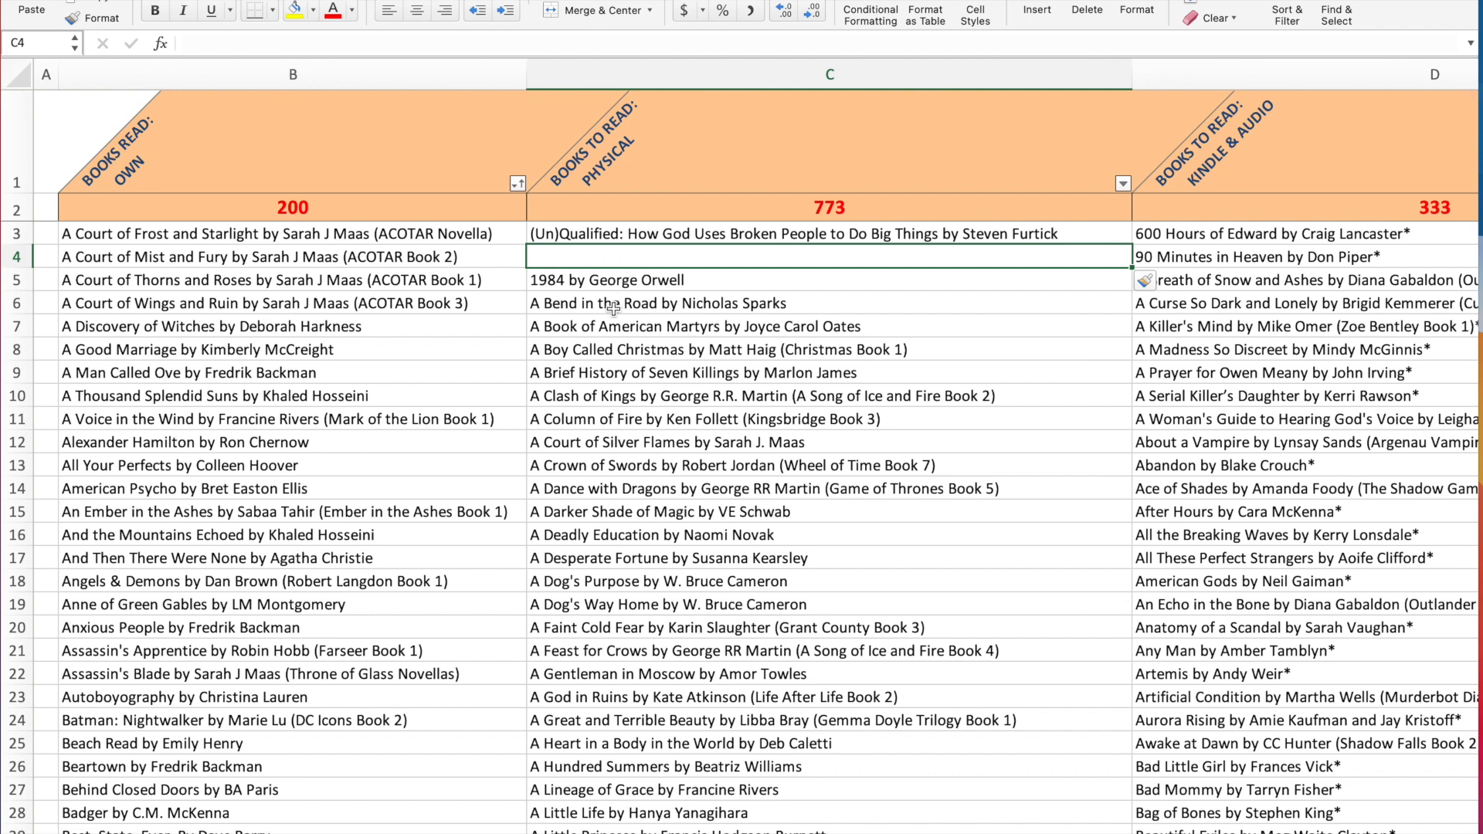
{"action": "mouse_move", "coordinate": [621, 256]}
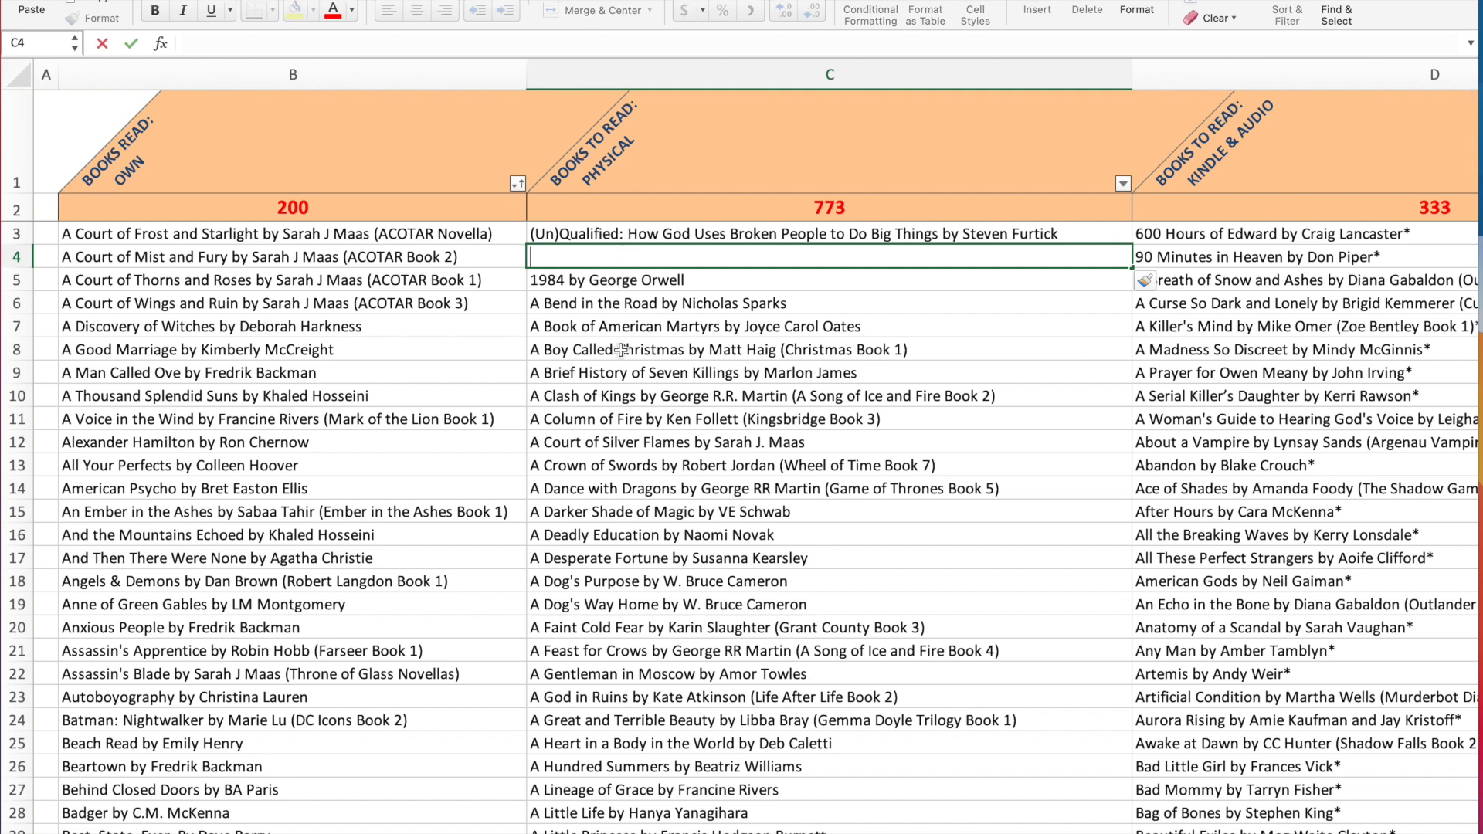
Enter 'To Kill a Mockingbird' in the new cell, bringing the count to 774
{"action": "type", "text": "To"}
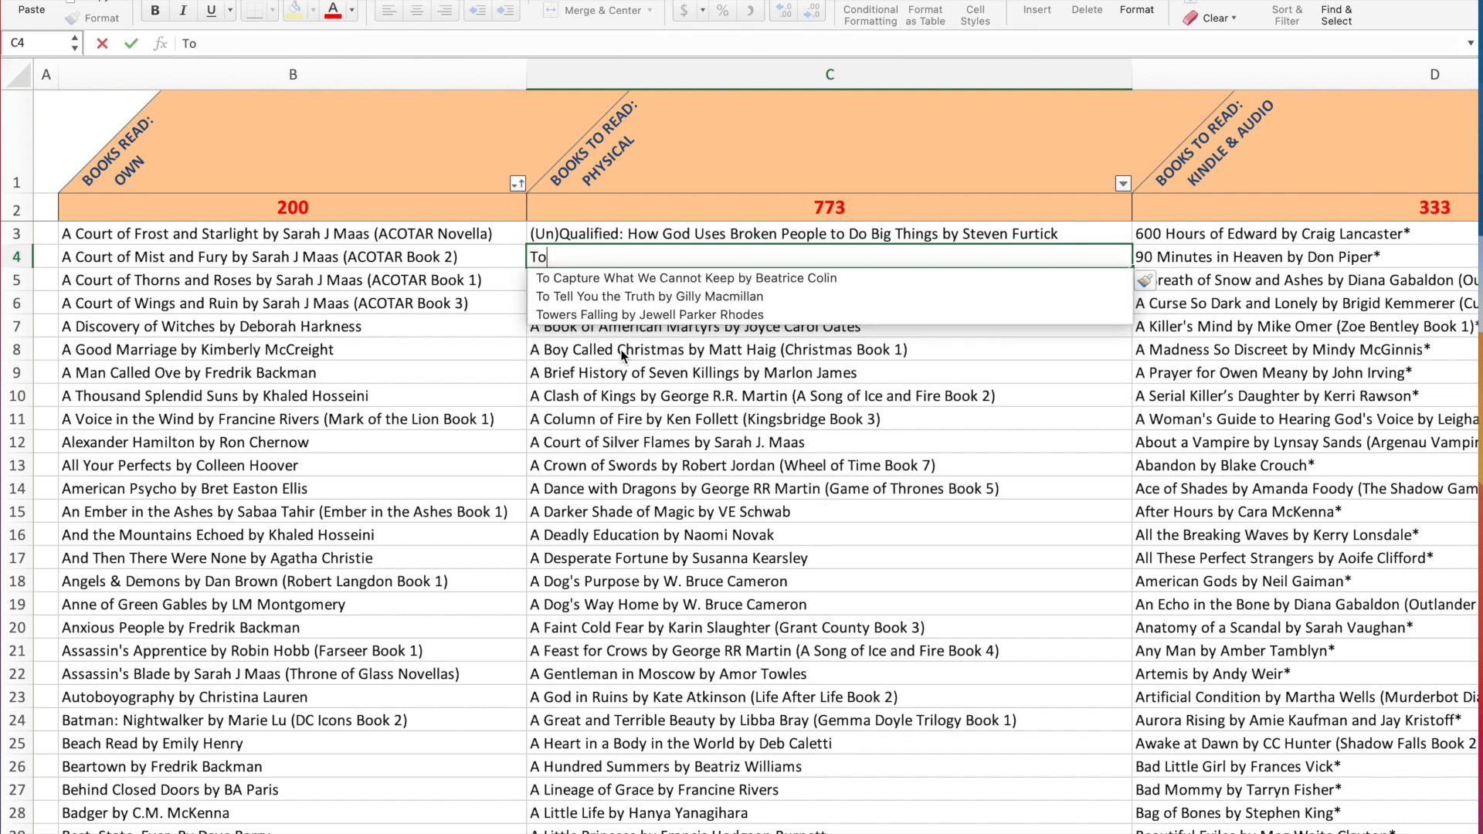
{"action": "type", "text": "Kill a M"}
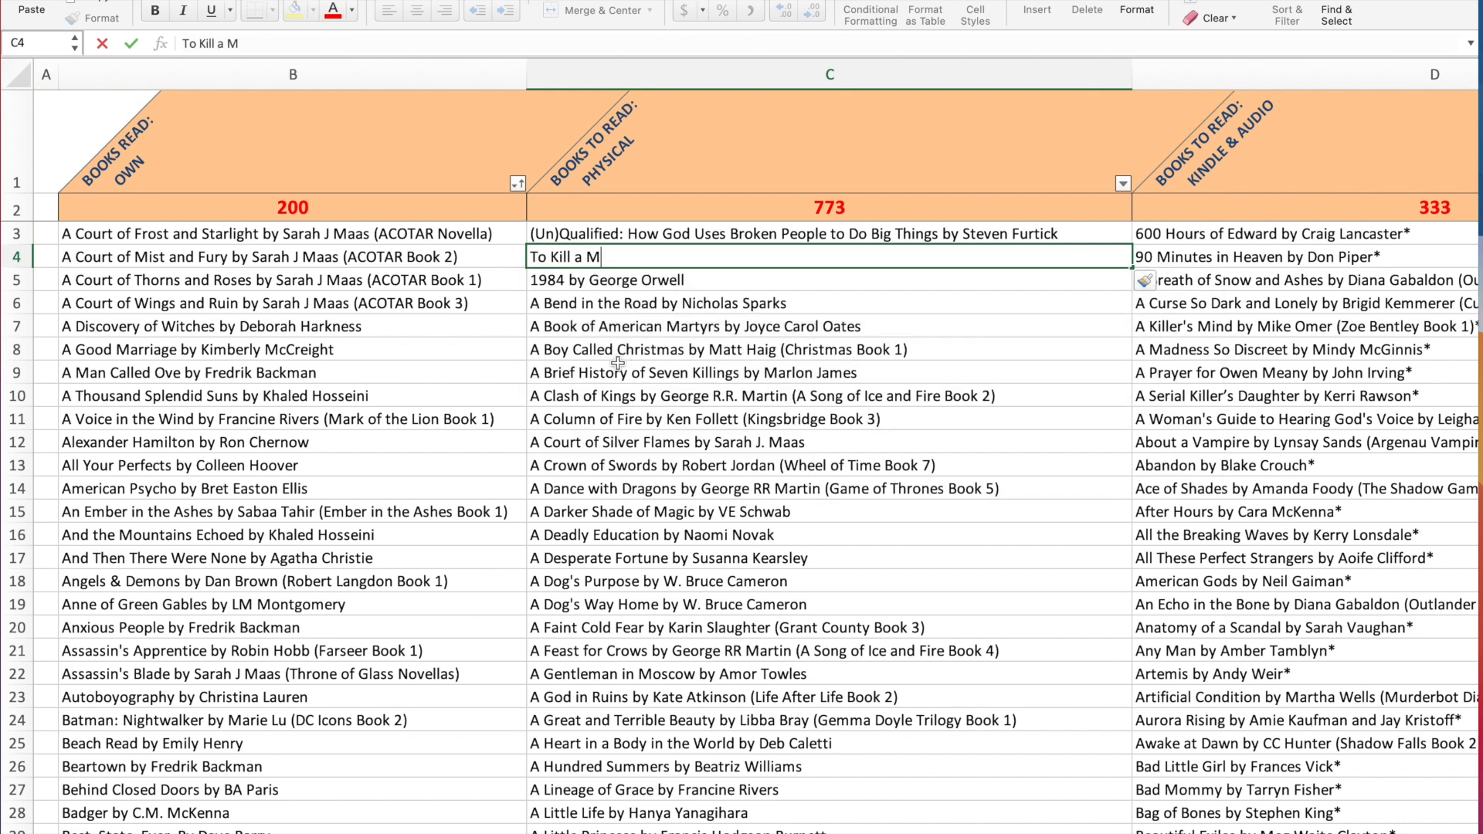
{"action": "type", "text": "okin"}
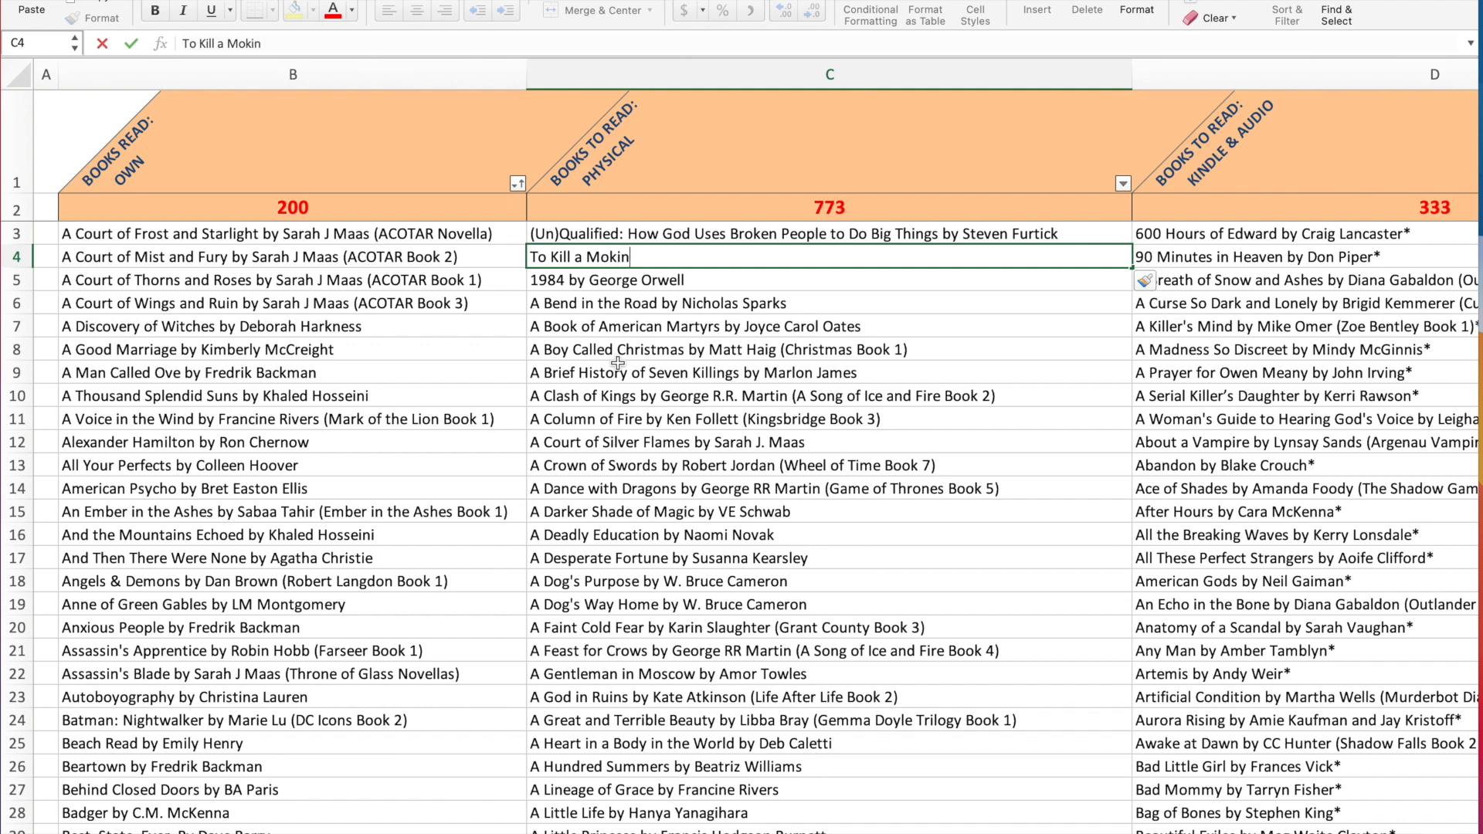
{"action": "type", "text": "gbir"}
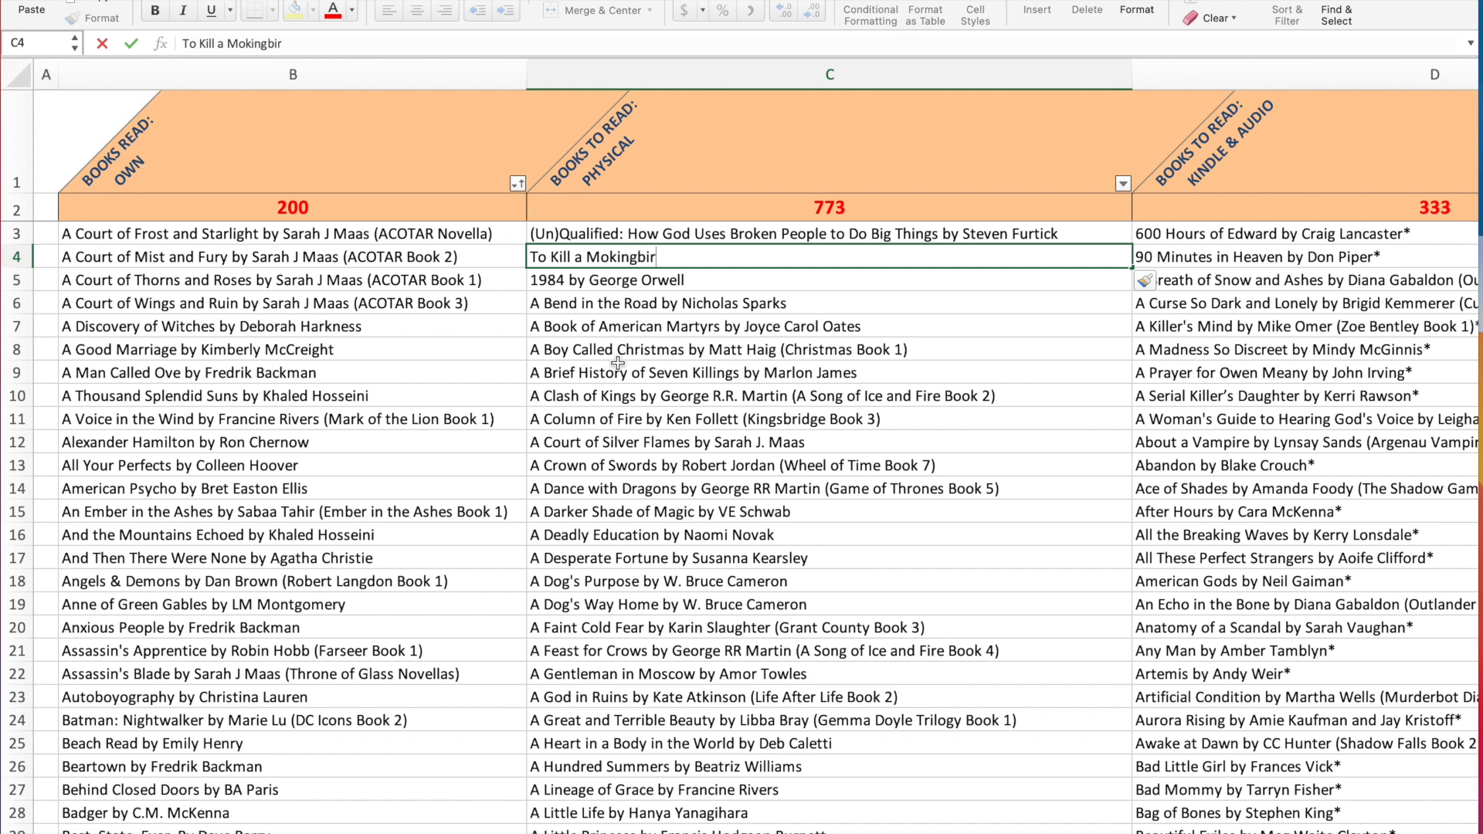
{"action": "type", "text": "d"}
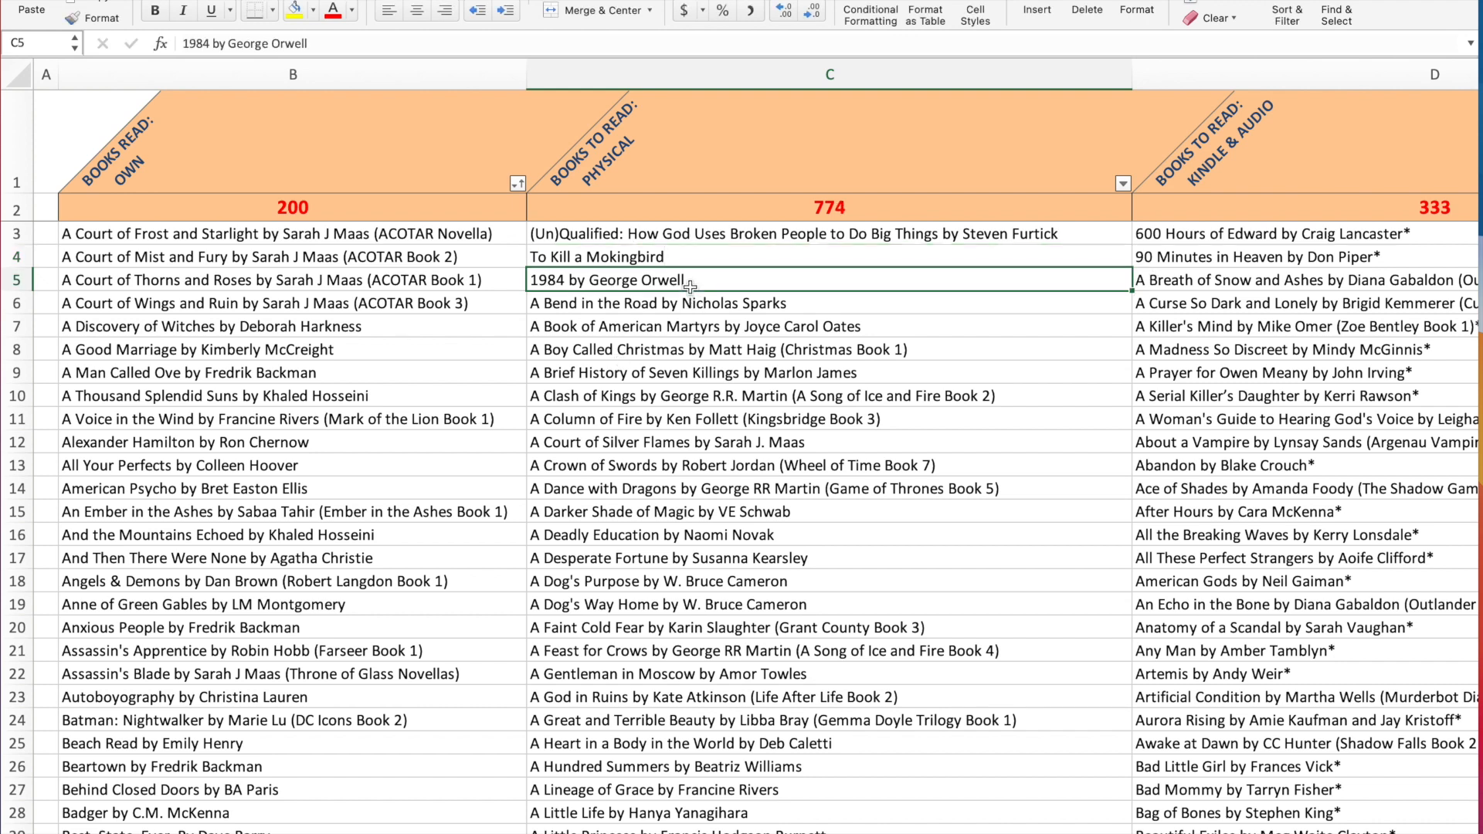
{"action": "mouse_move", "coordinate": [815, 246]}
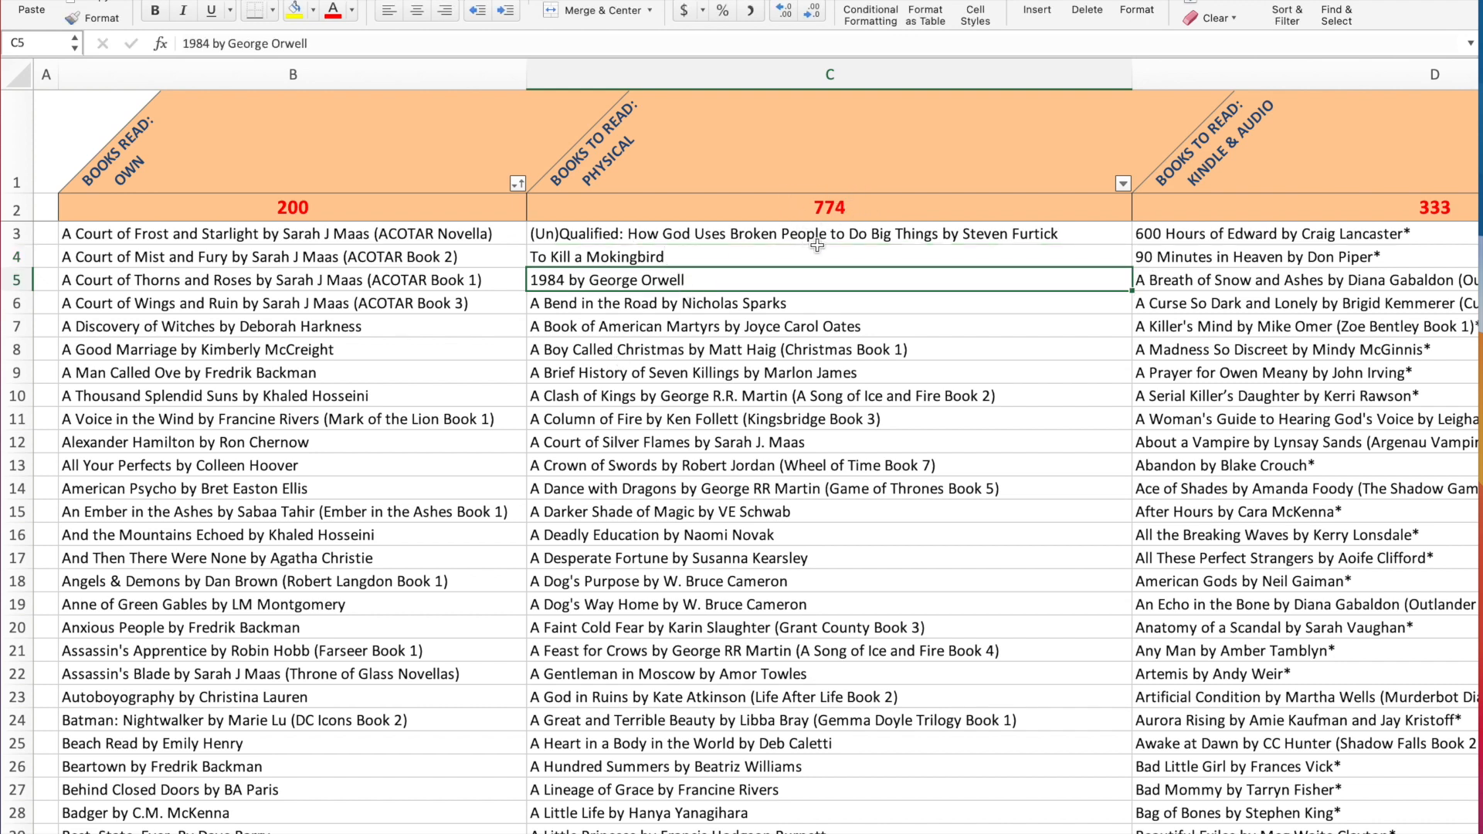
{"action": "mouse_move", "coordinate": [840, 253]}
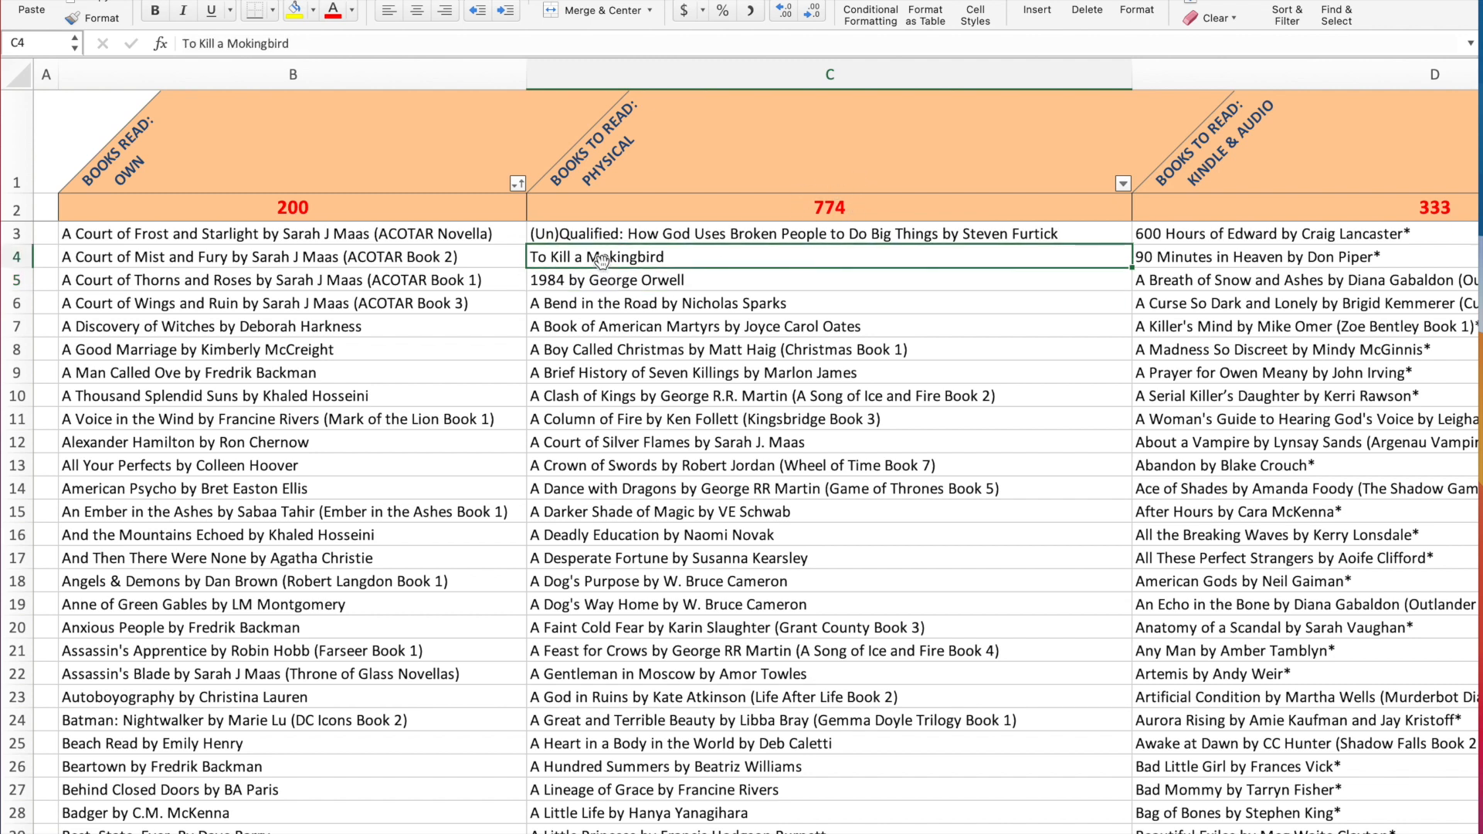
{"action": "mouse_move", "coordinate": [632, 257]}
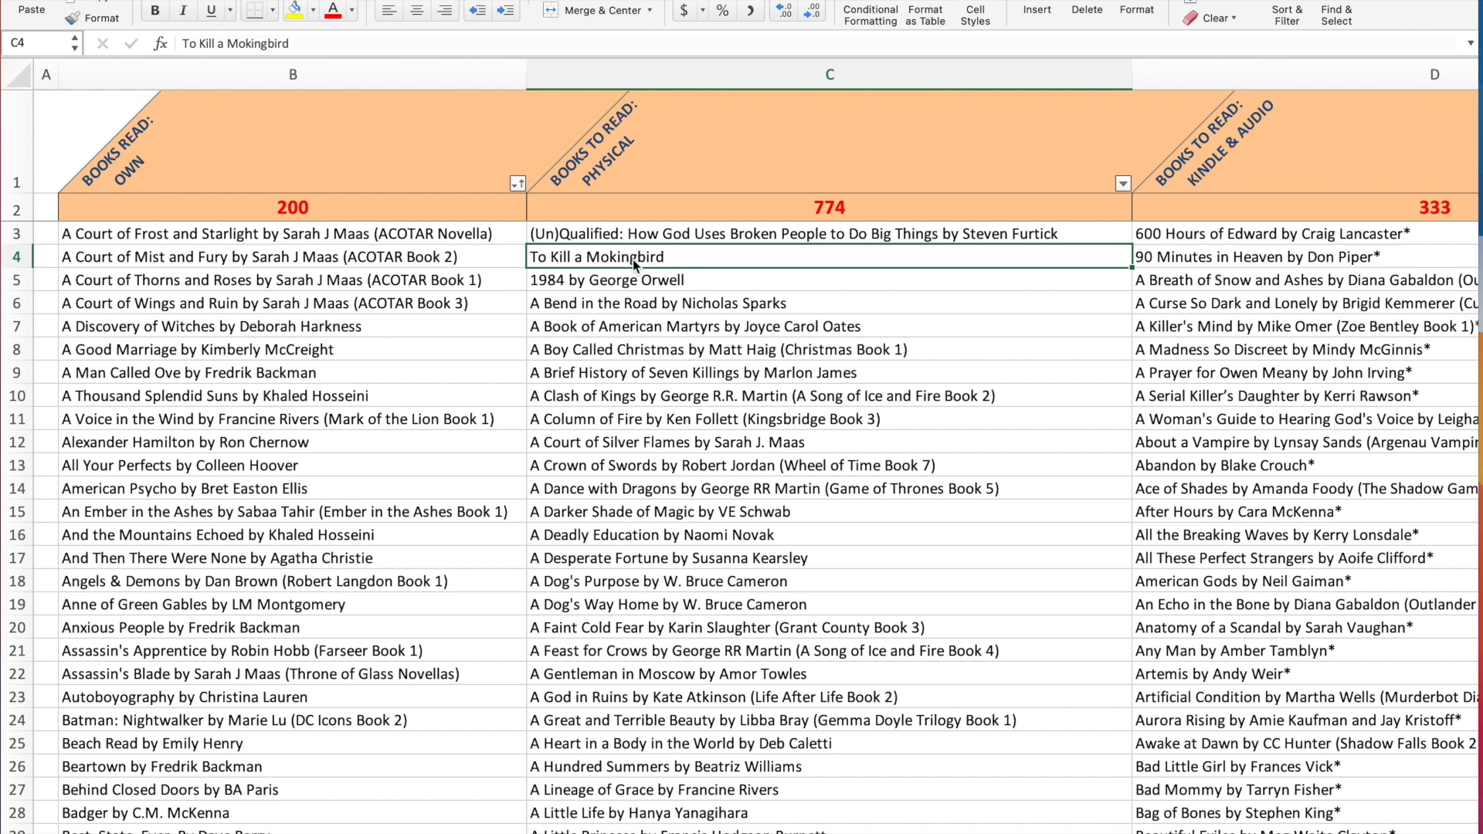
Delete the 'To Kill a Mockingbird' cell with Shift cells up, restoring 1984 and 773
{"action": "right_click", "coordinate": [634, 257]}
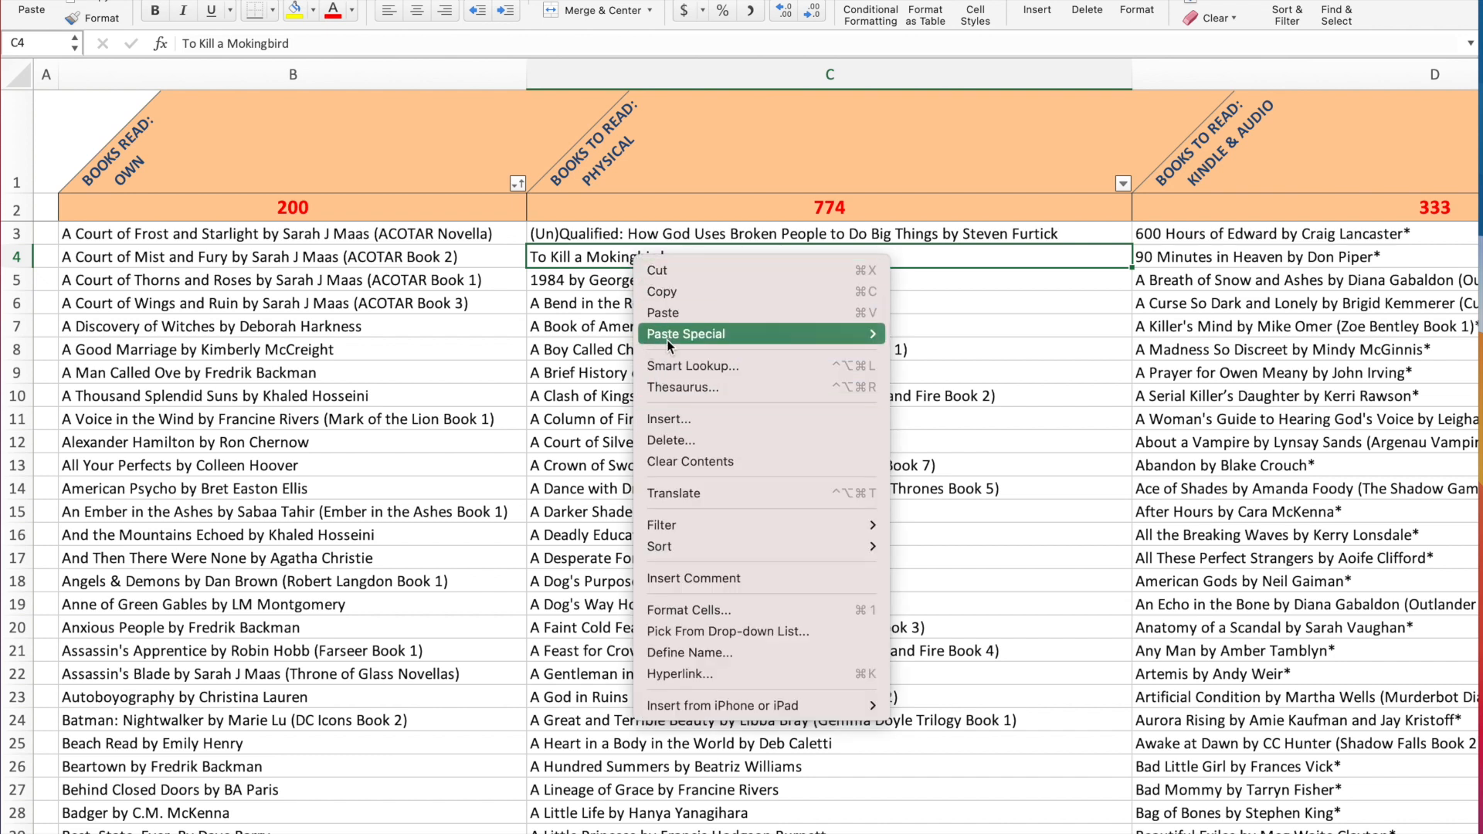
{"action": "left_click", "coordinate": [669, 442]}
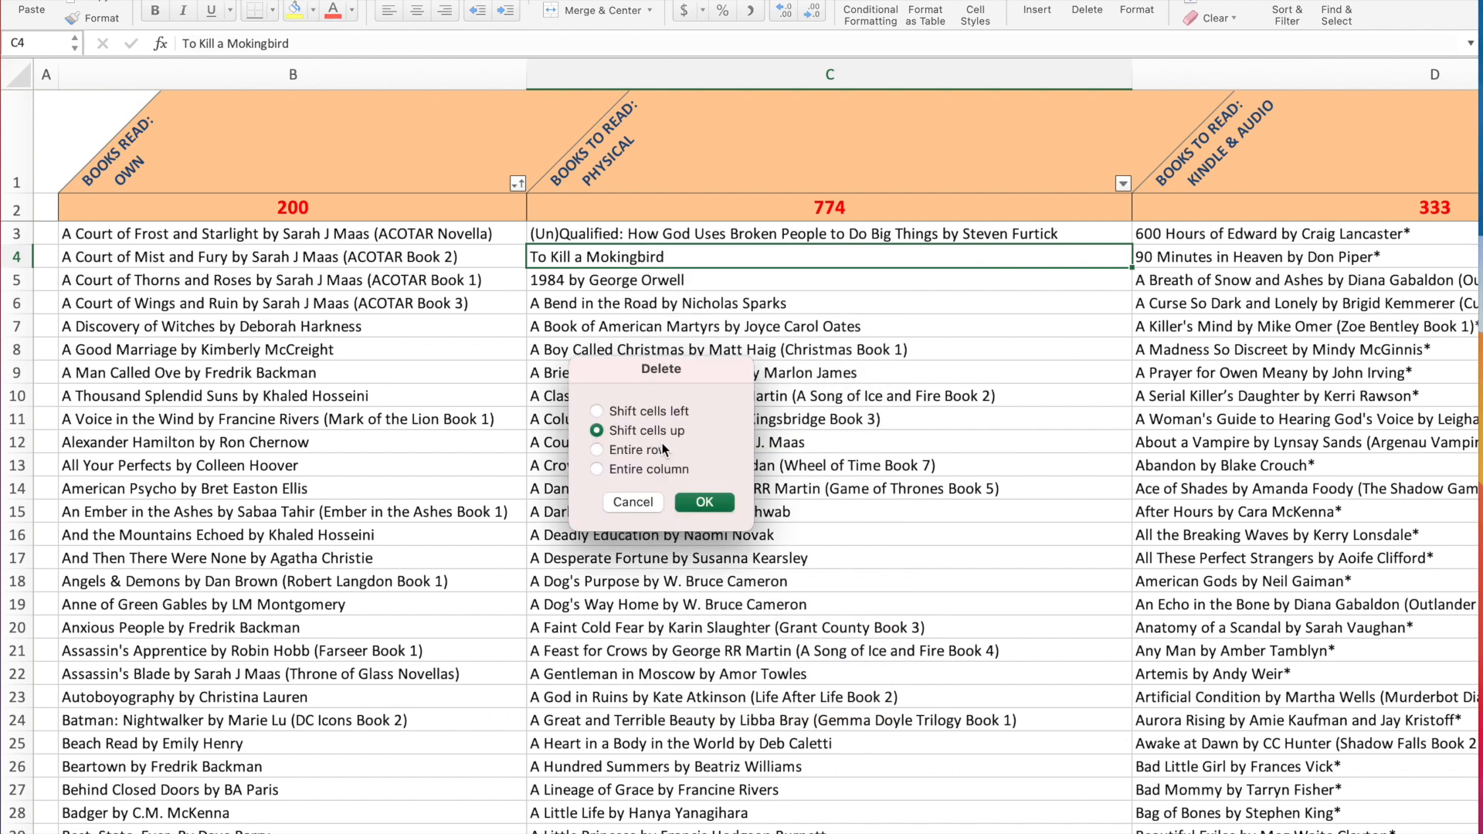
{"action": "mouse_move", "coordinate": [686, 458]}
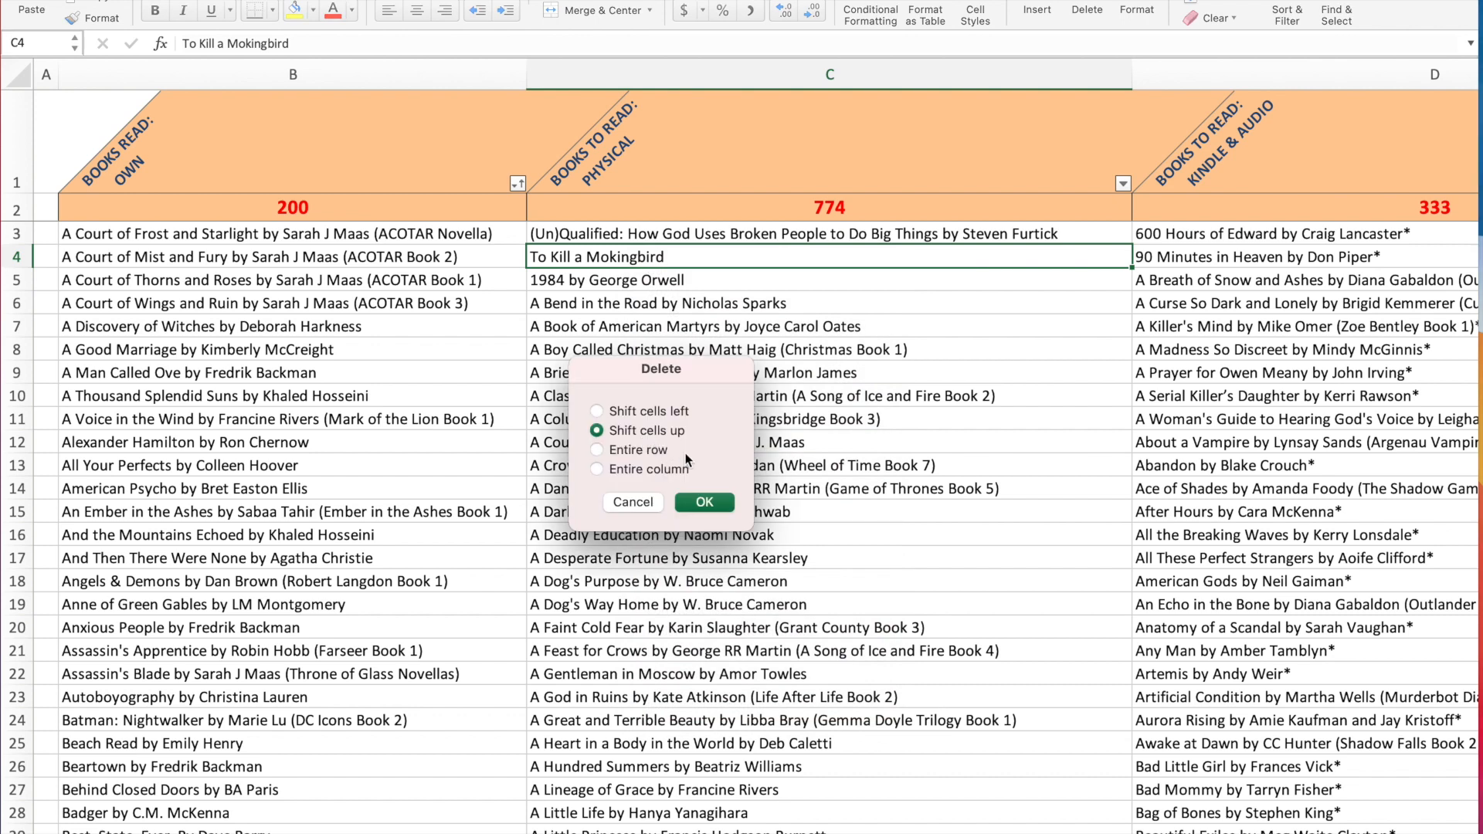
{"action": "left_click", "coordinate": [703, 502]}
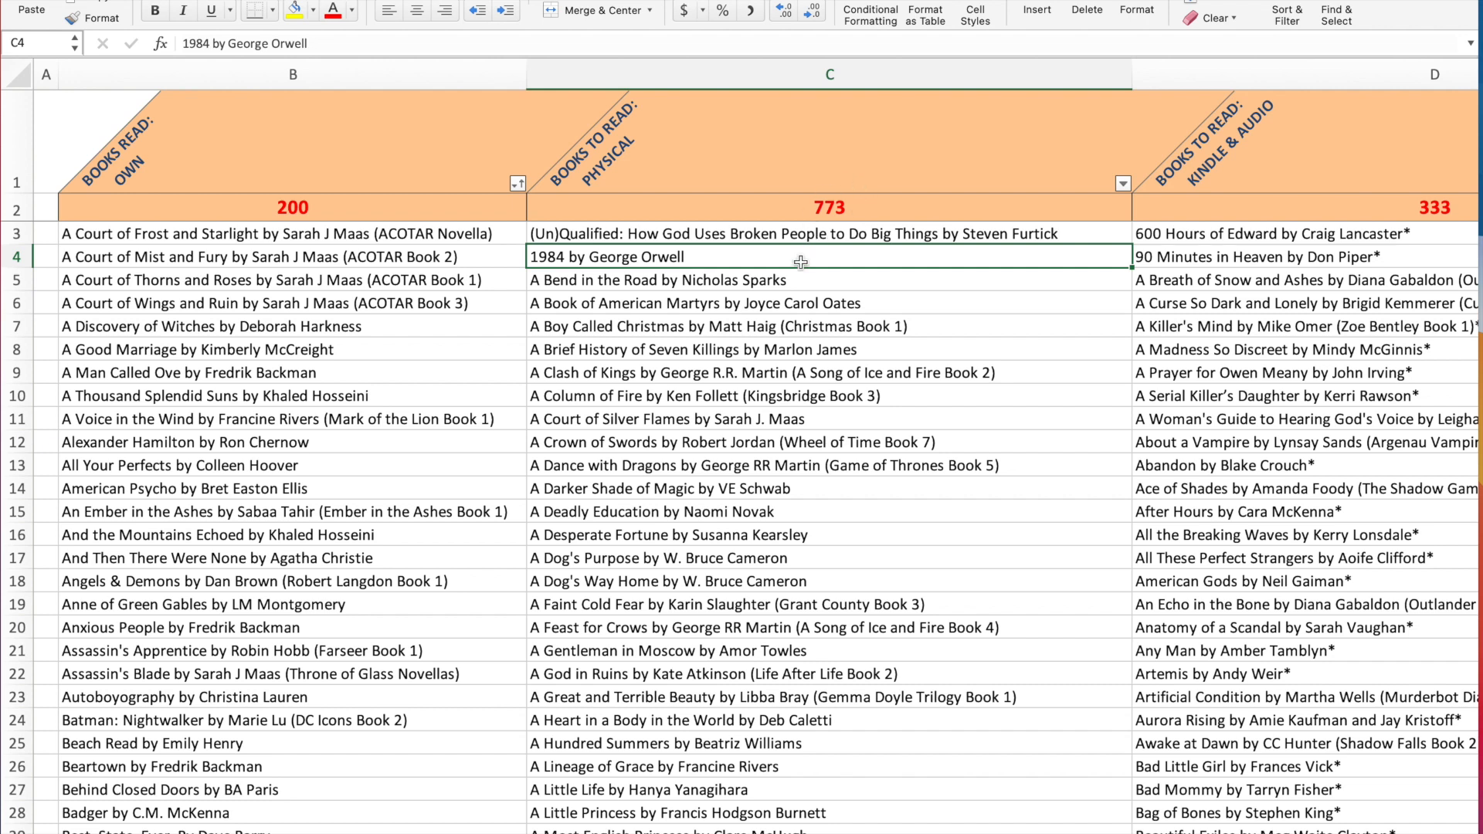
{"action": "mouse_move", "coordinate": [700, 337]}
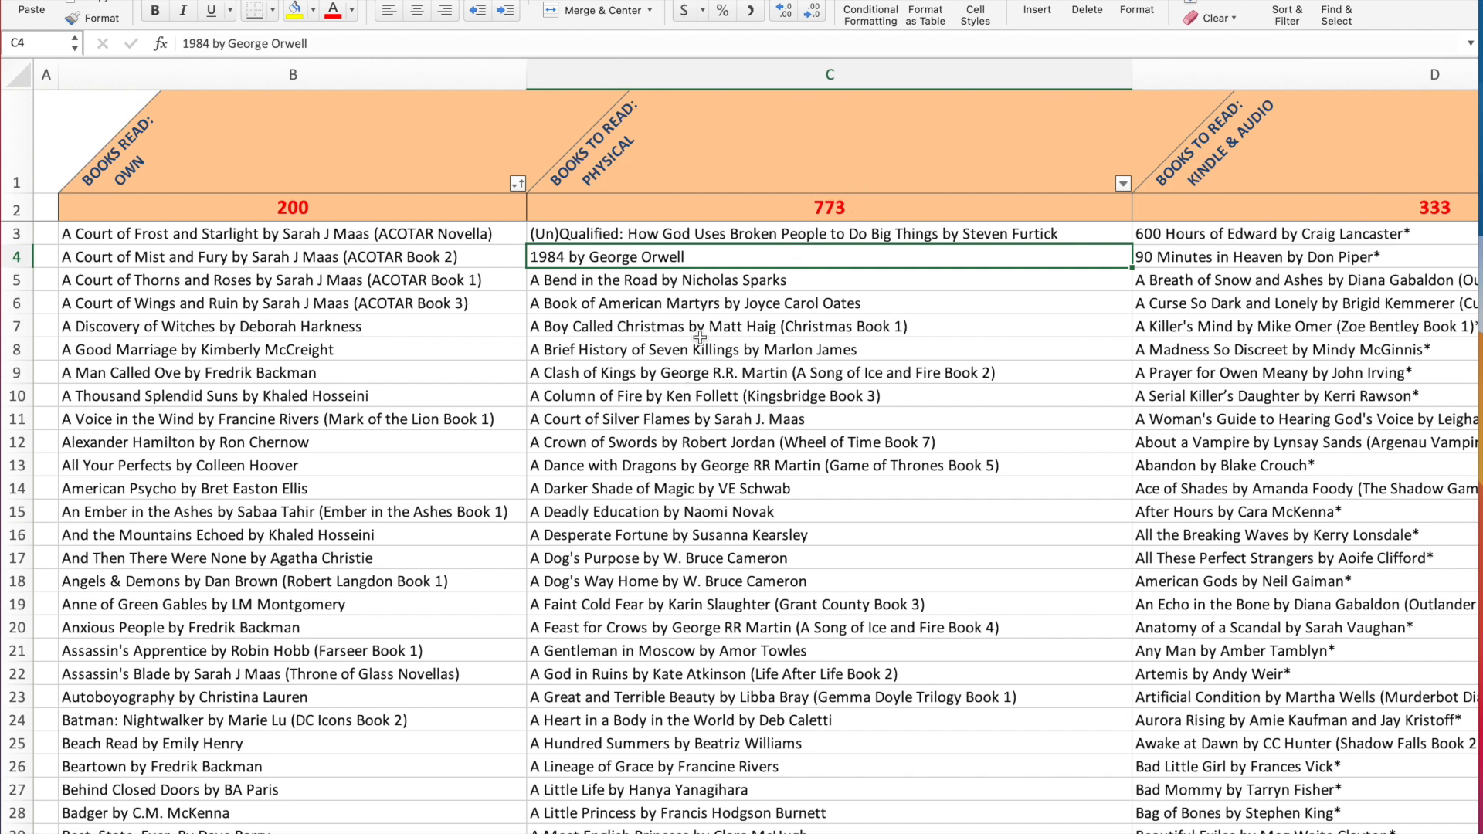
{"action": "mouse_move", "coordinate": [1190, 171]}
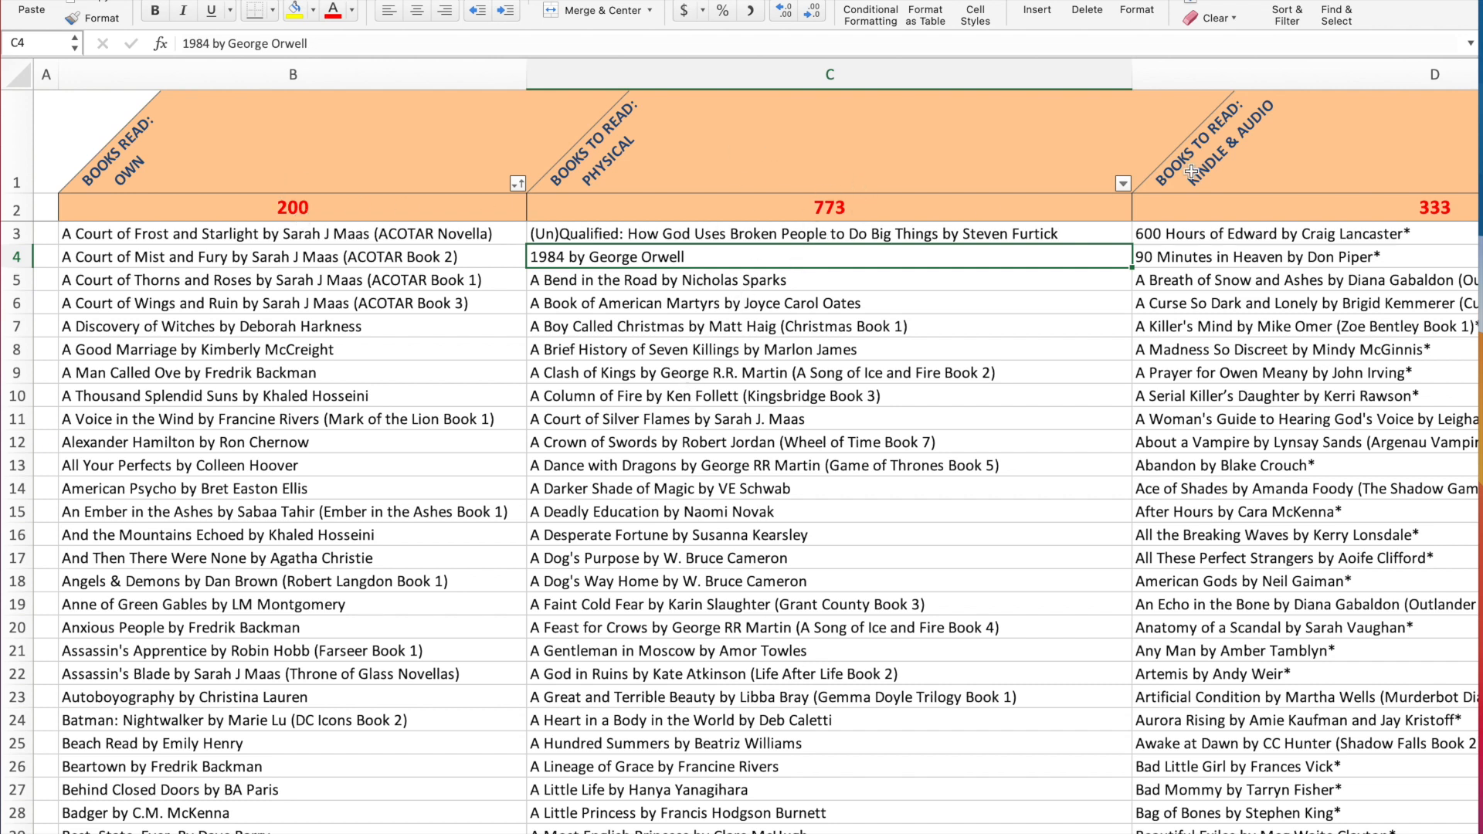
{"action": "mouse_move", "coordinate": [646, 278]}
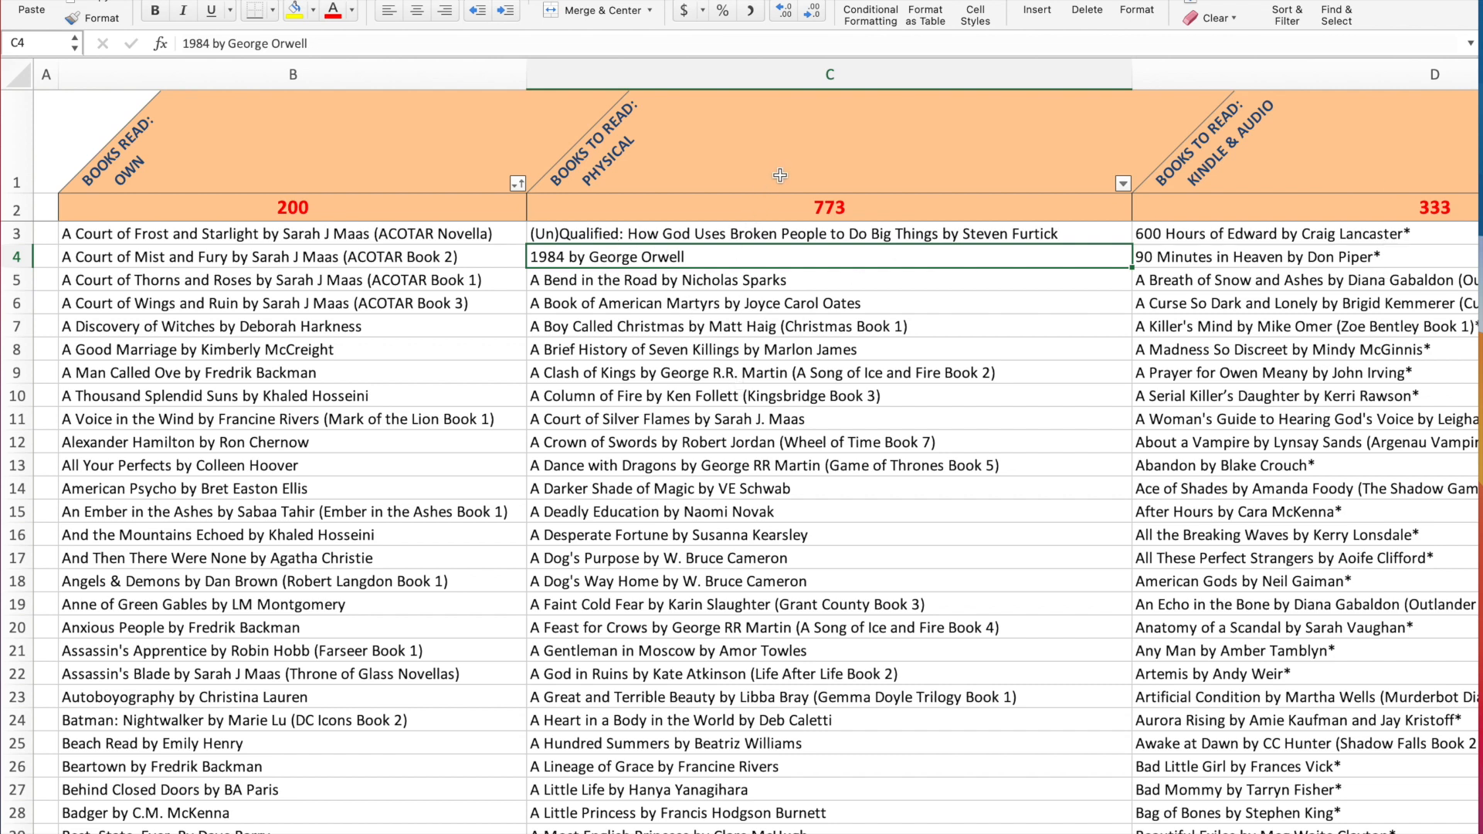
{"action": "mouse_move", "coordinate": [796, 167]}
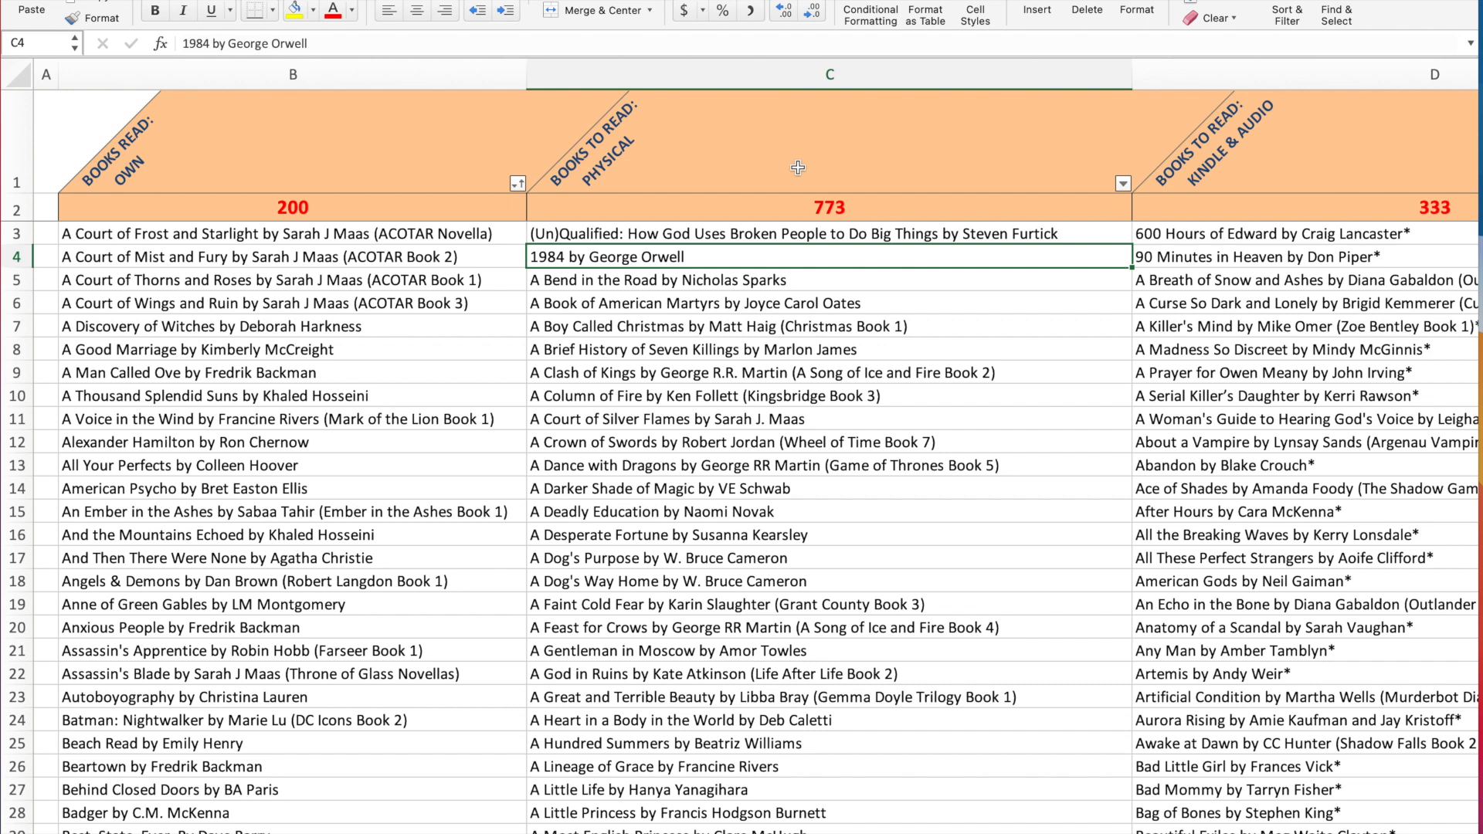
{"action": "mouse_move", "coordinate": [854, 197]}
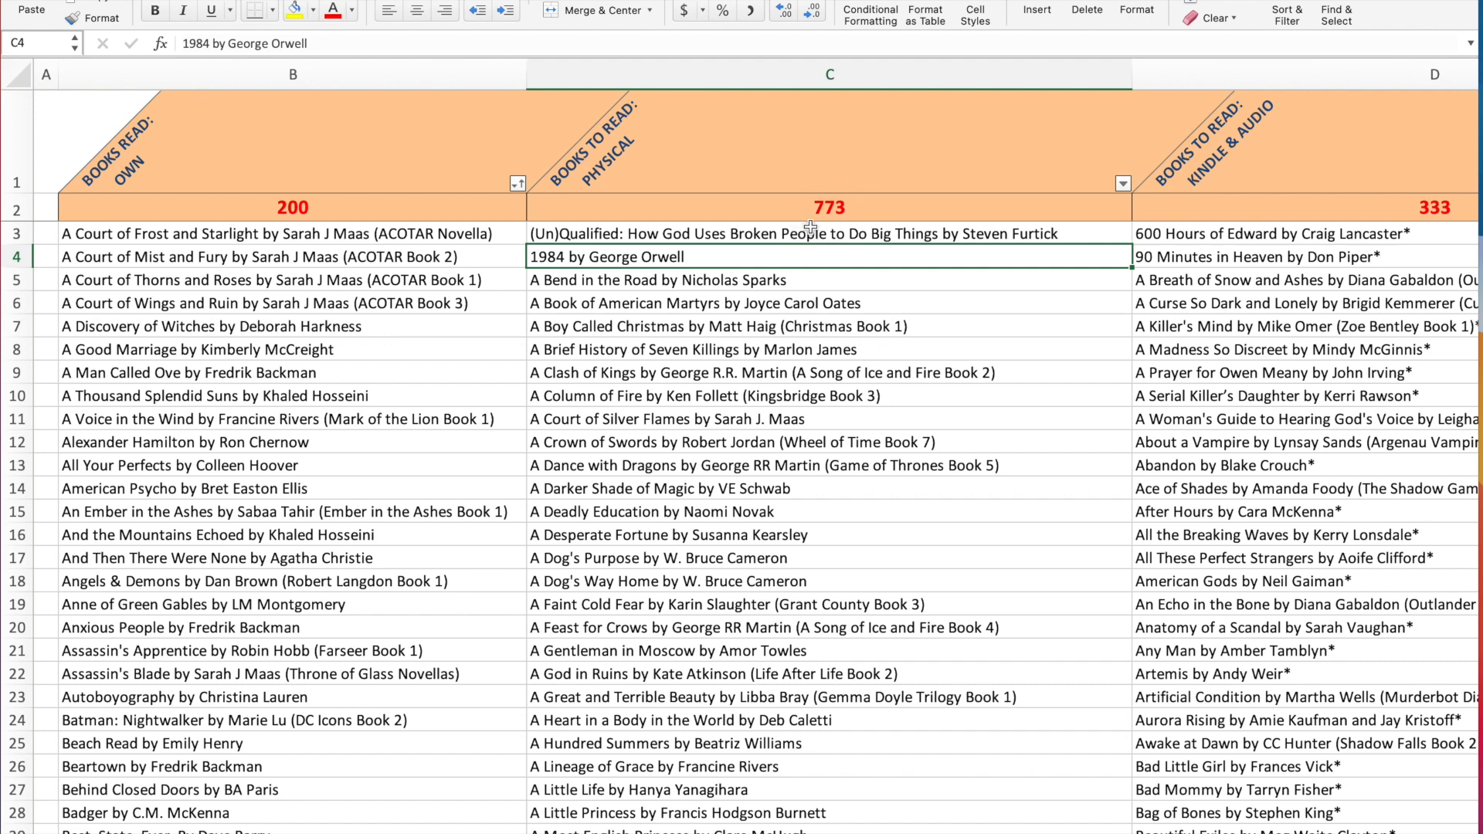
{"action": "mouse_move", "coordinate": [752, 392]}
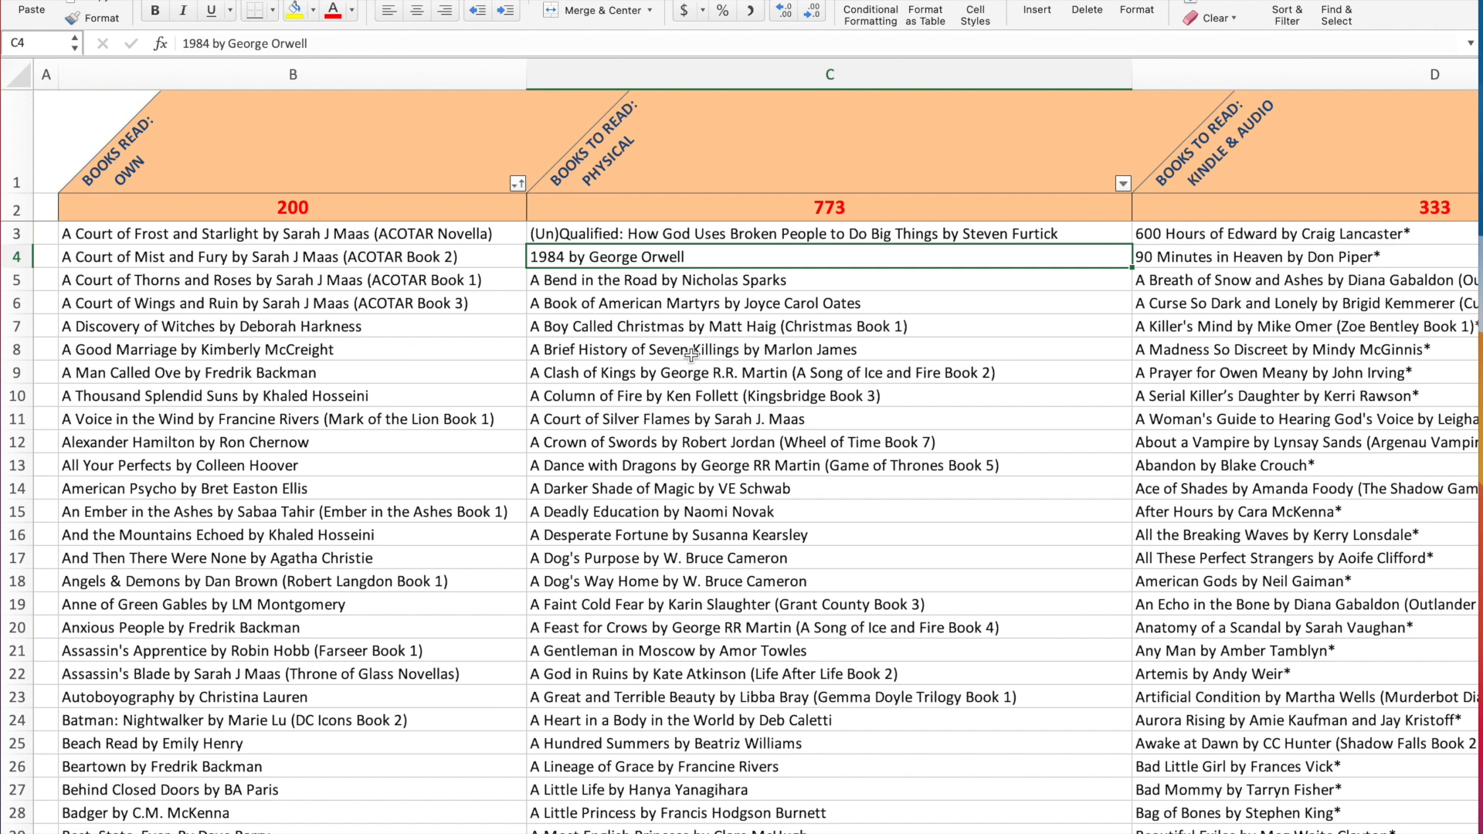
{"action": "mouse_move", "coordinate": [460, 233]}
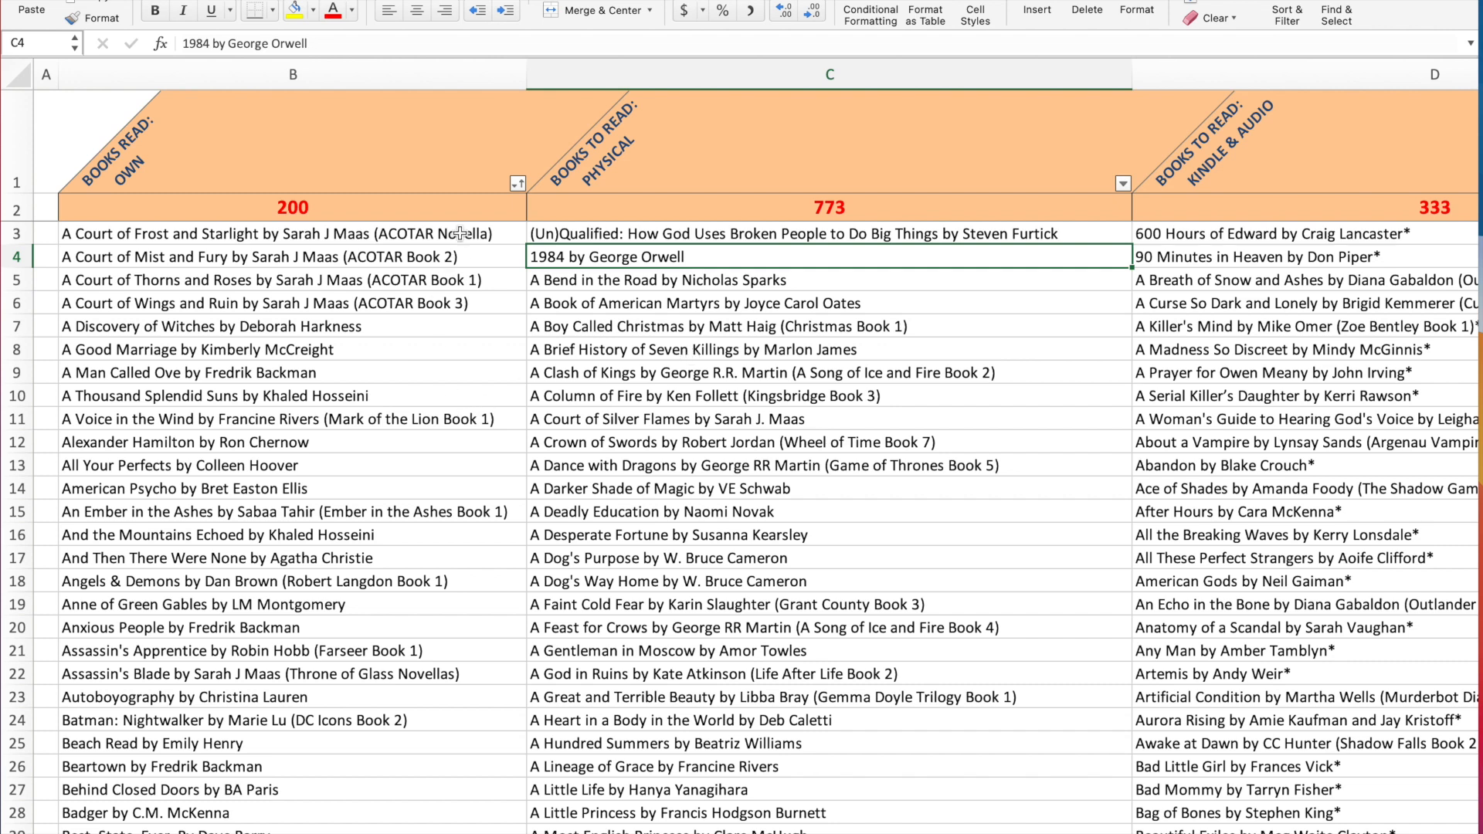
Scroll column C from about row 461 to row 516, past the 'The D' titles
{"action": "scroll", "scroll_direction": "down", "scroll_amount": 3}
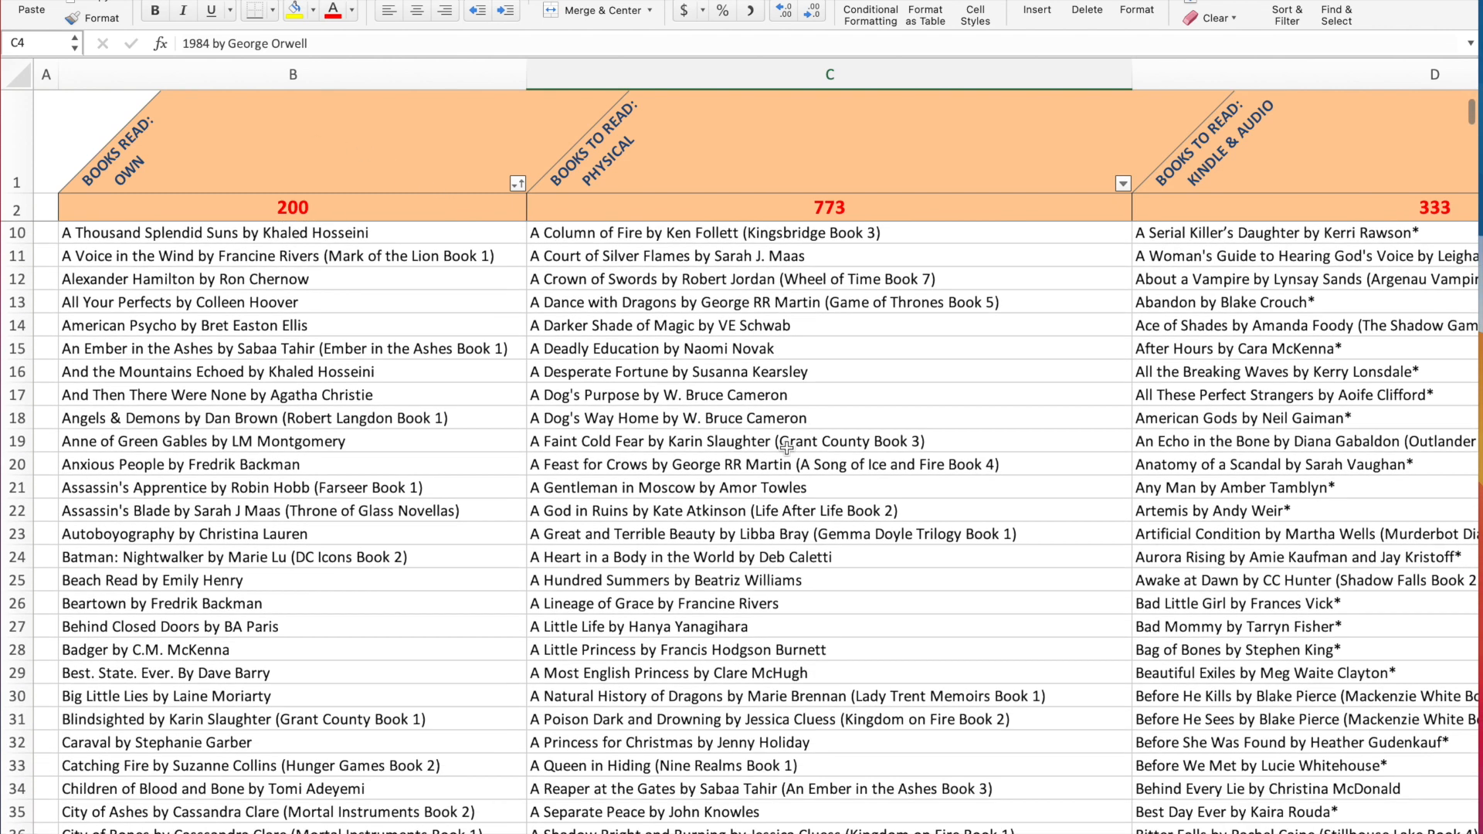
{"action": "scroll", "scroll_direction": "down", "scroll_amount": 3}
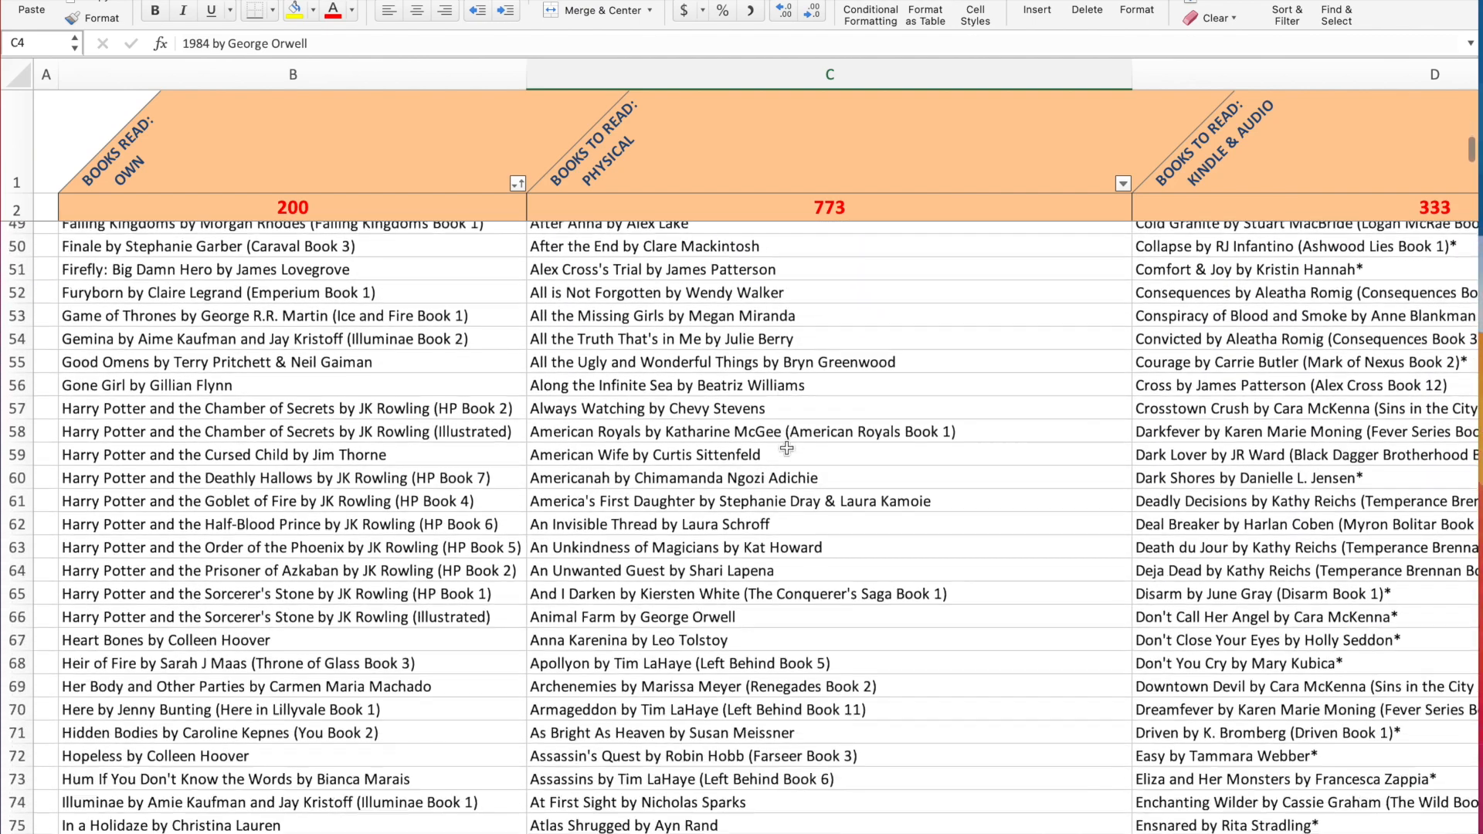
{"action": "scroll", "scroll_direction": "down", "scroll_amount": 3}
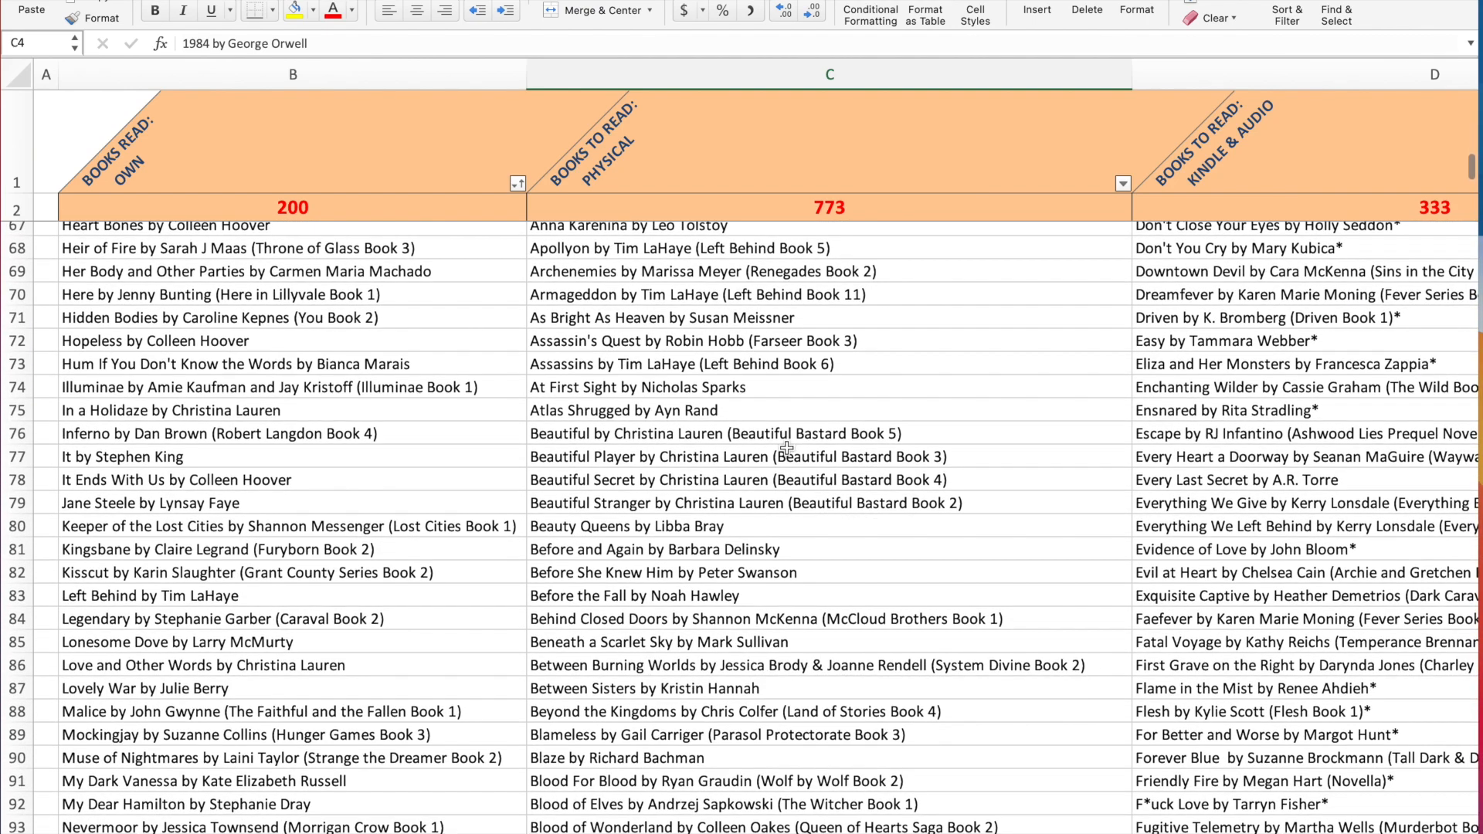
{"action": "scroll", "scroll_direction": "down", "scroll_amount": 3}
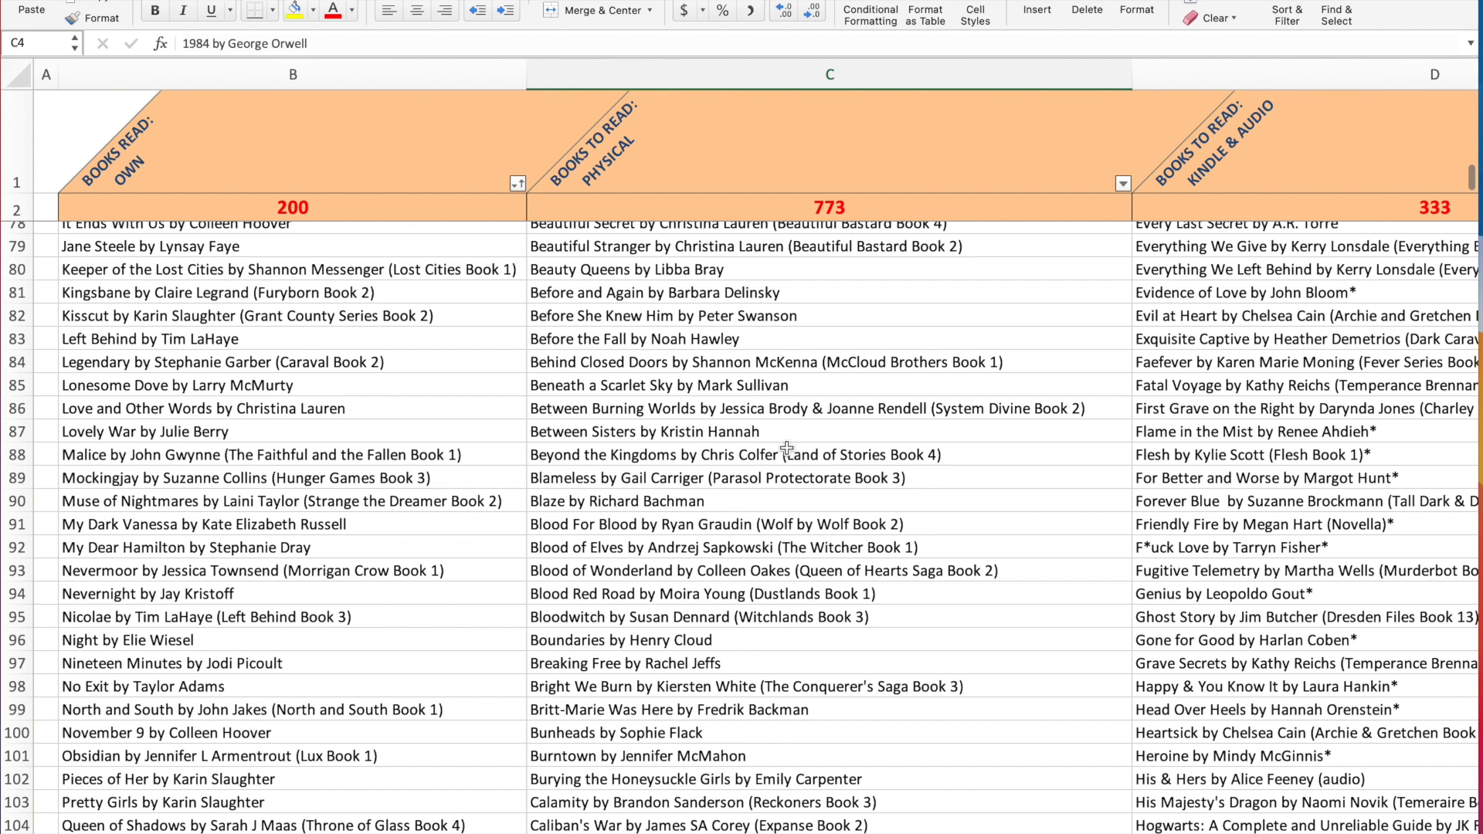
{"action": "mouse_move", "coordinate": [367, 552]}
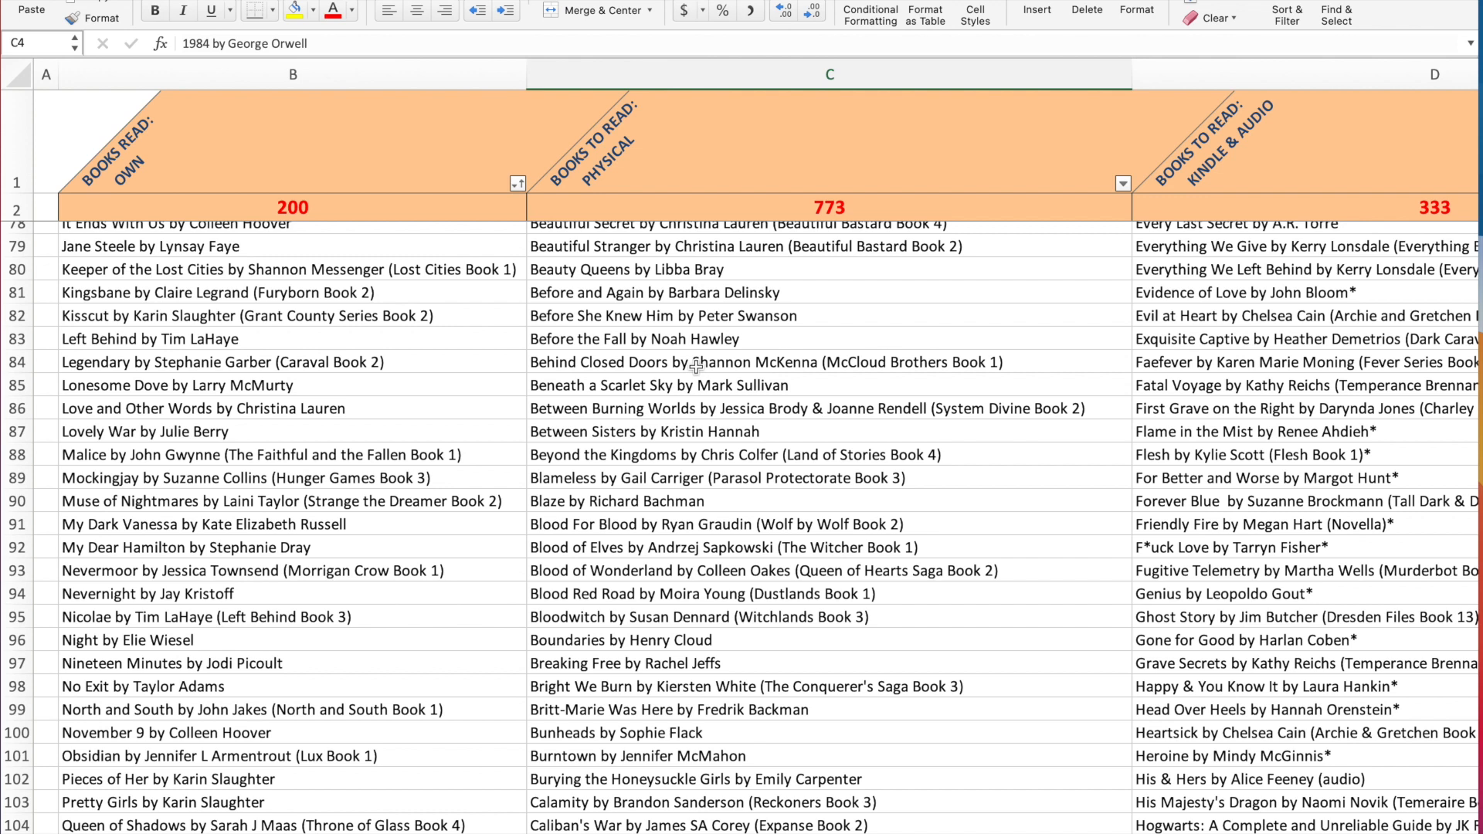
{"action": "mouse_move", "coordinate": [703, 480]}
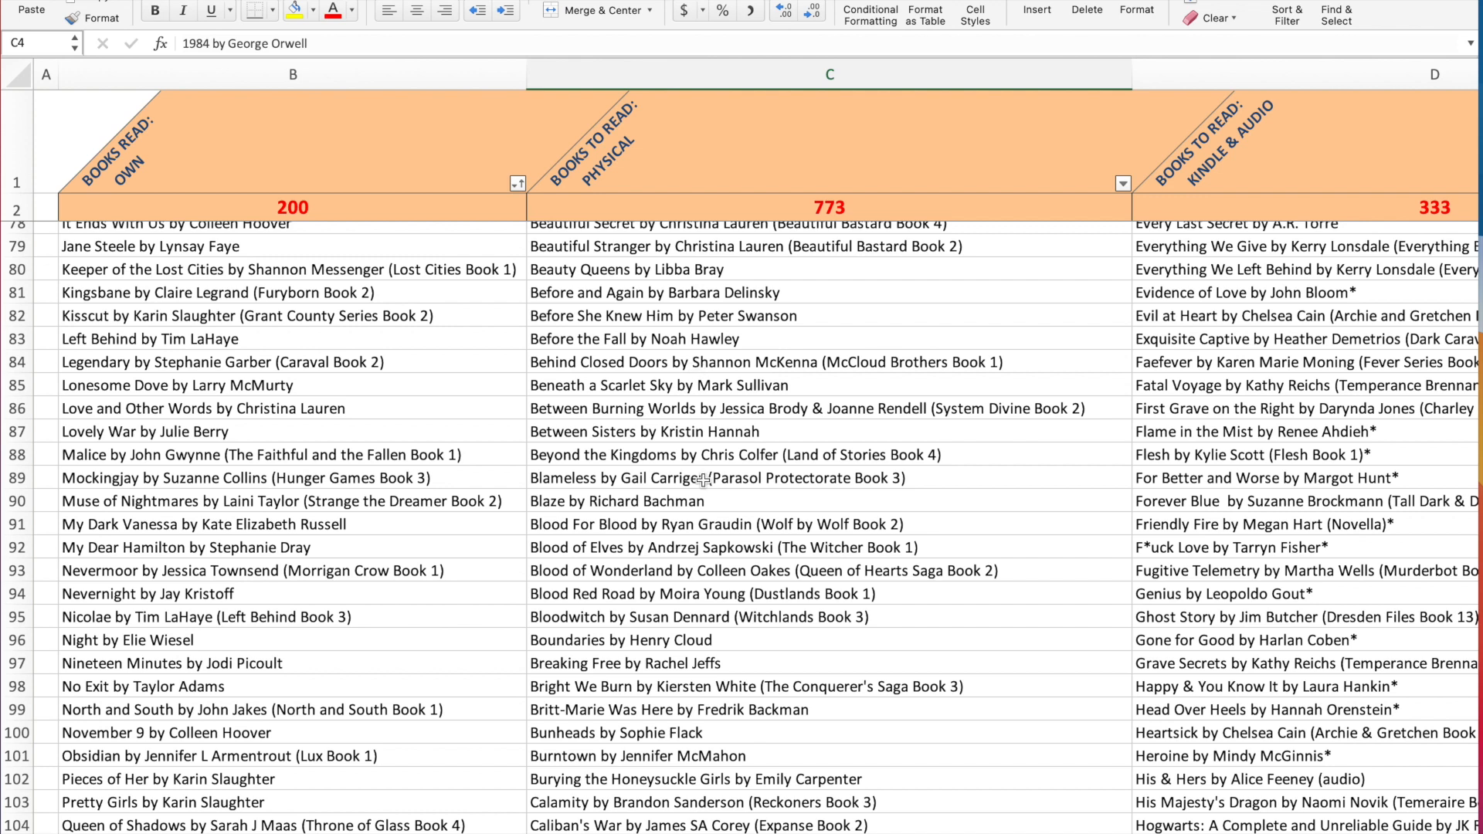
{"action": "mouse_move", "coordinate": [1132, 387]}
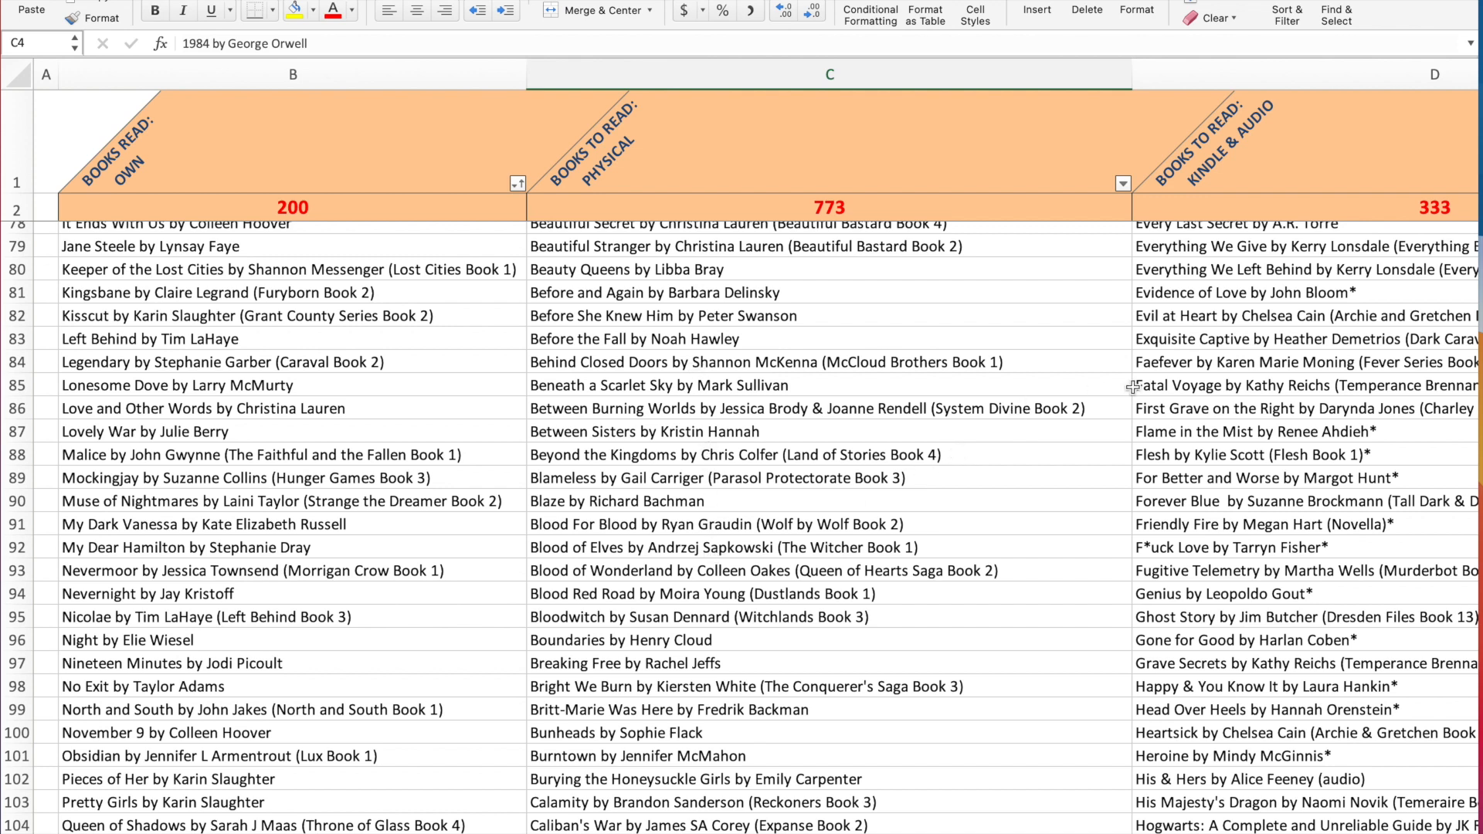
{"action": "mouse_move", "coordinate": [708, 555]}
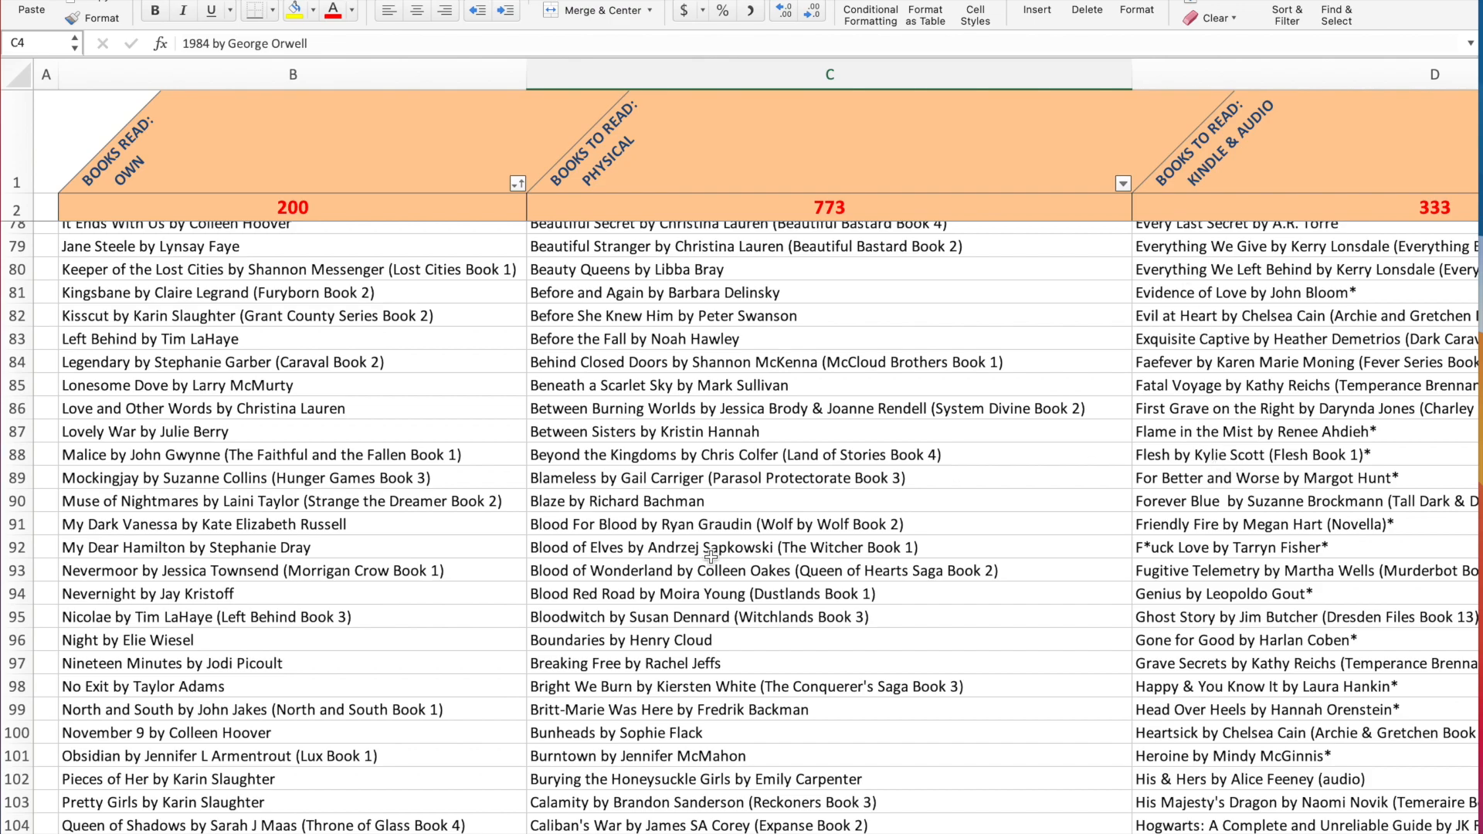
{"action": "scroll", "scroll_direction": "down", "scroll_amount": 3}
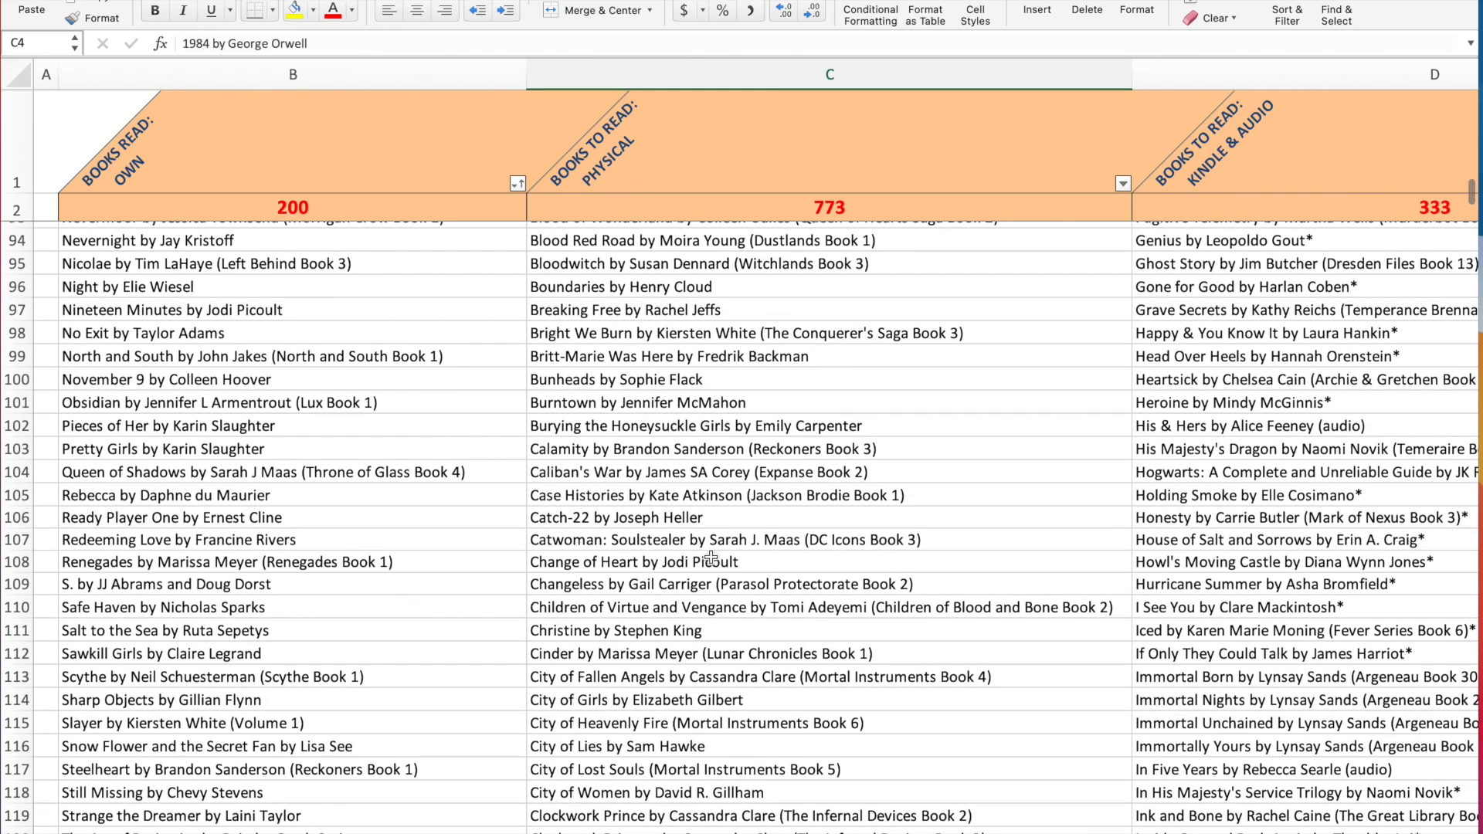
{"action": "scroll", "scroll_direction": "down", "scroll_amount": 3}
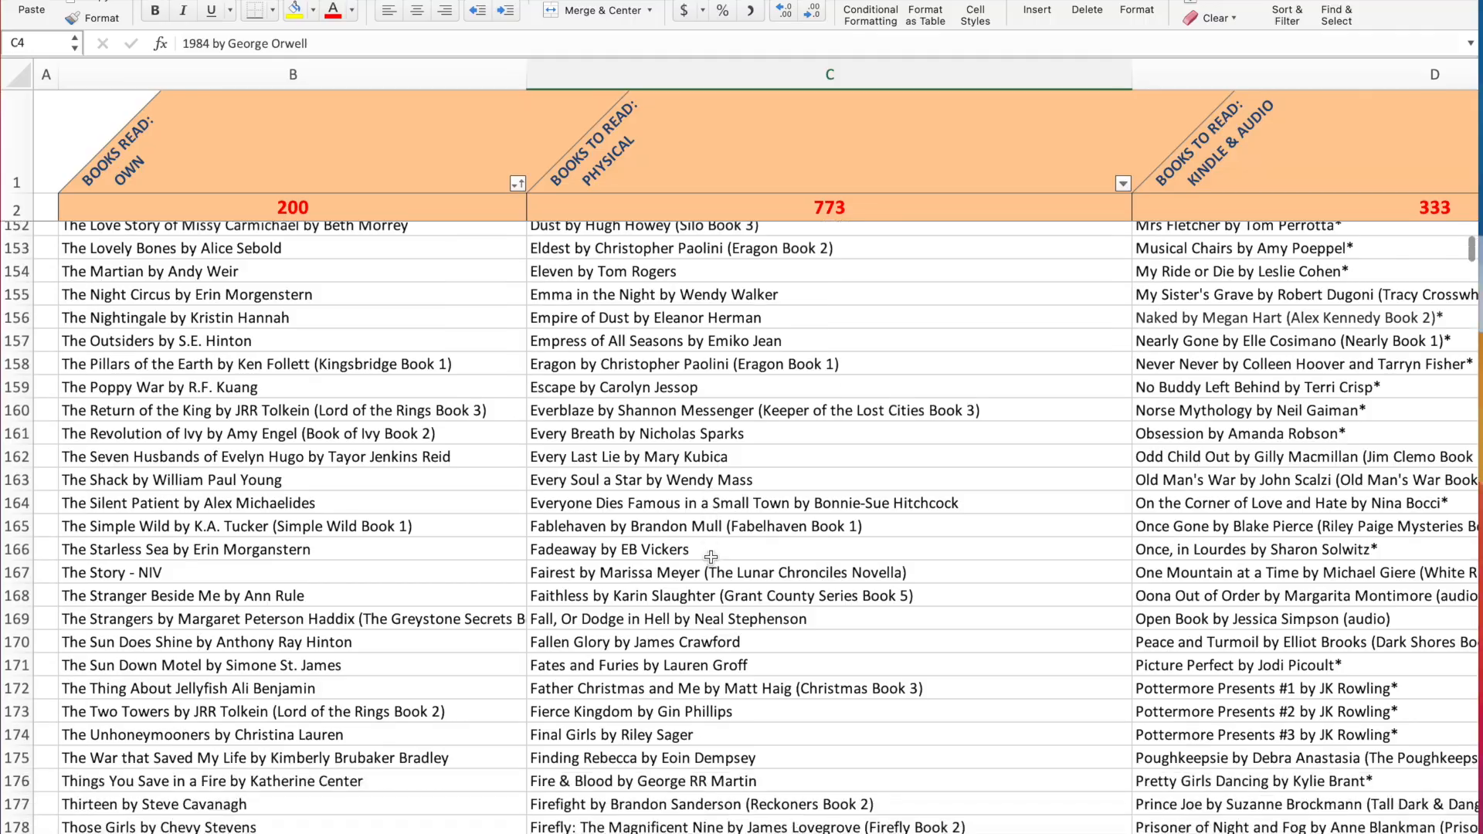
{"action": "scroll", "scroll_direction": "down", "scroll_amount": 3}
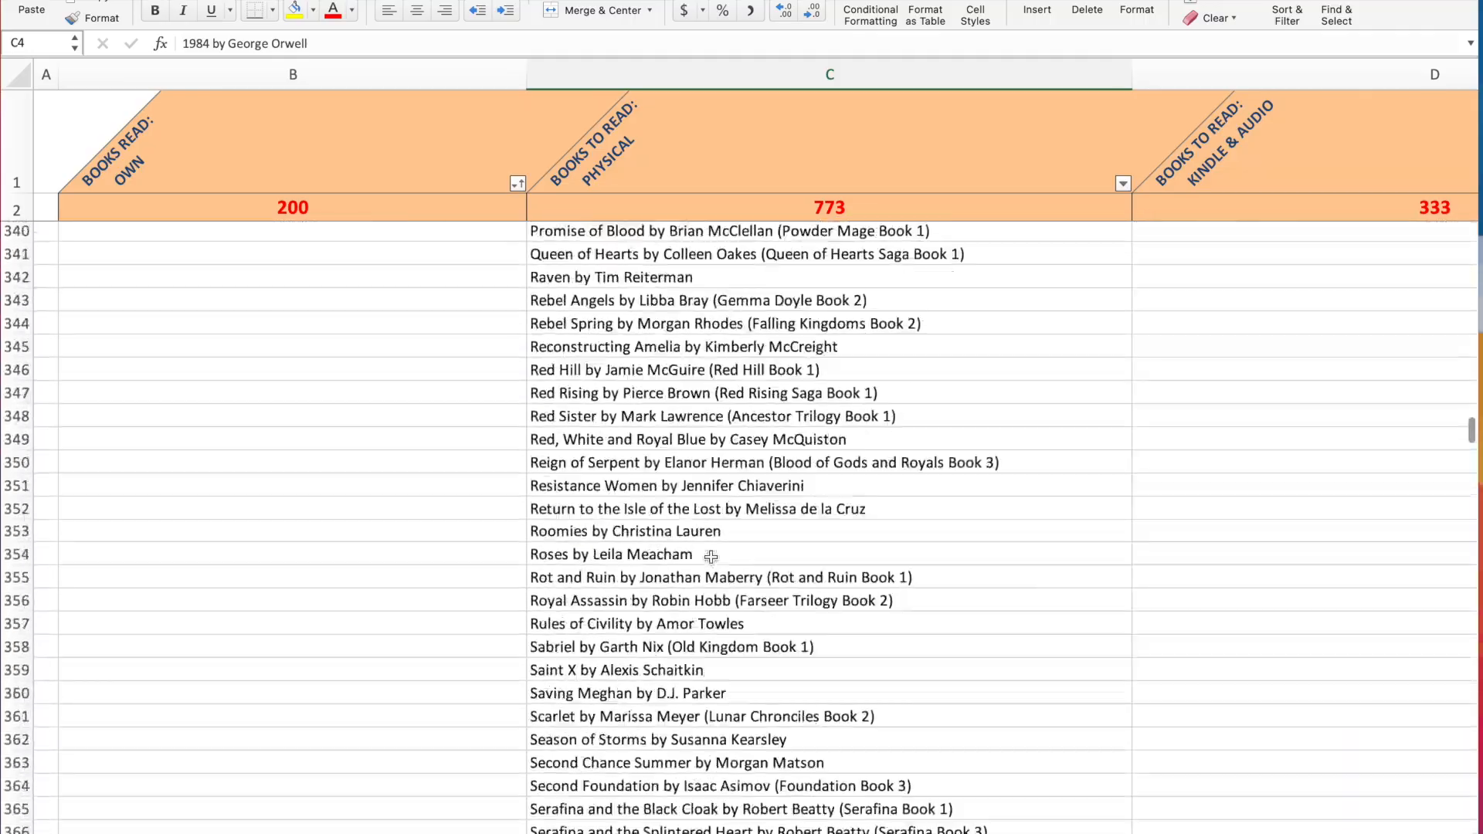
{"action": "scroll", "scroll_direction": "down", "scroll_amount": 3}
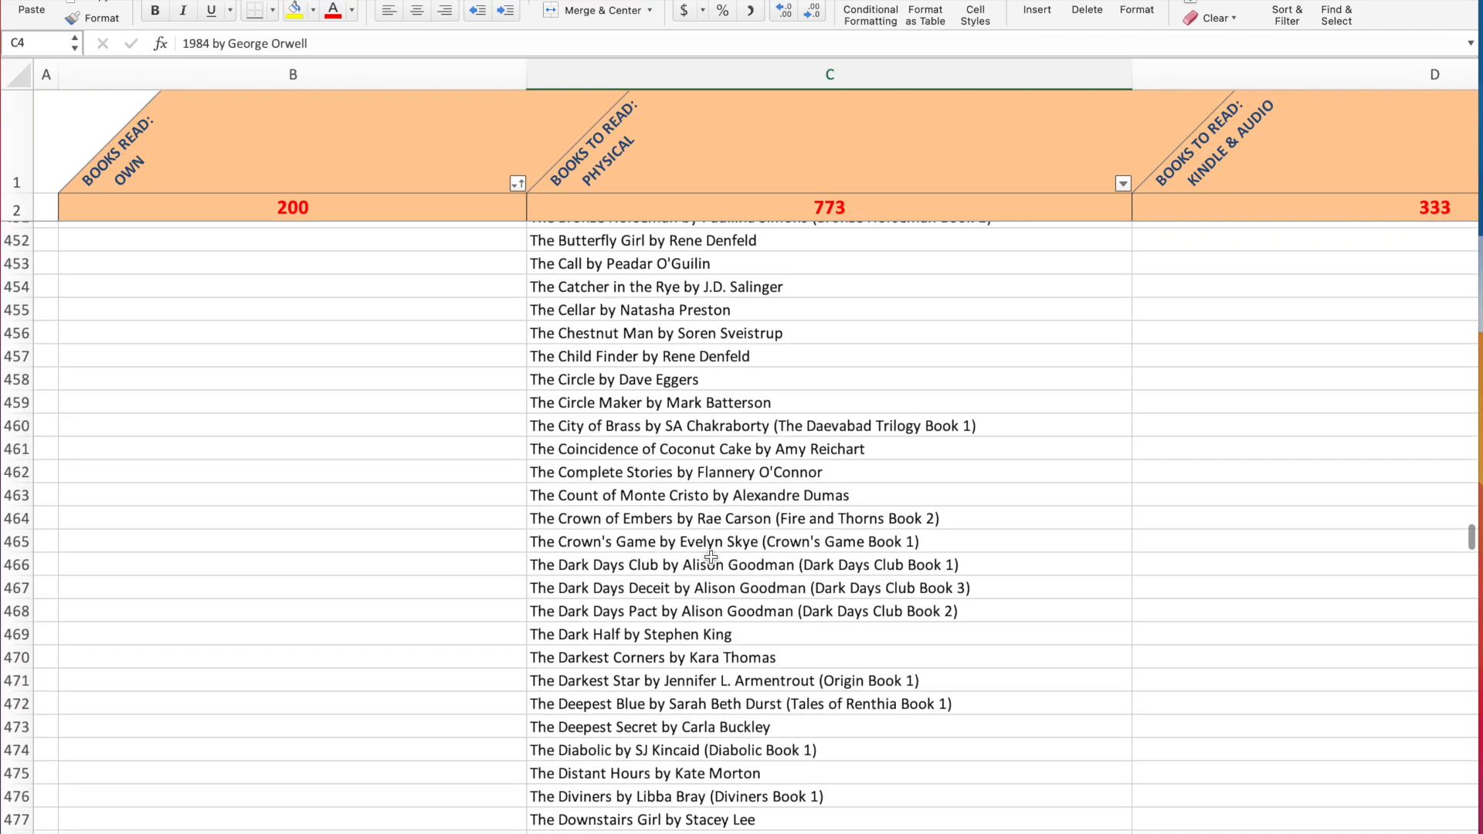
{"action": "scroll", "scroll_direction": "down", "scroll_amount": 3}
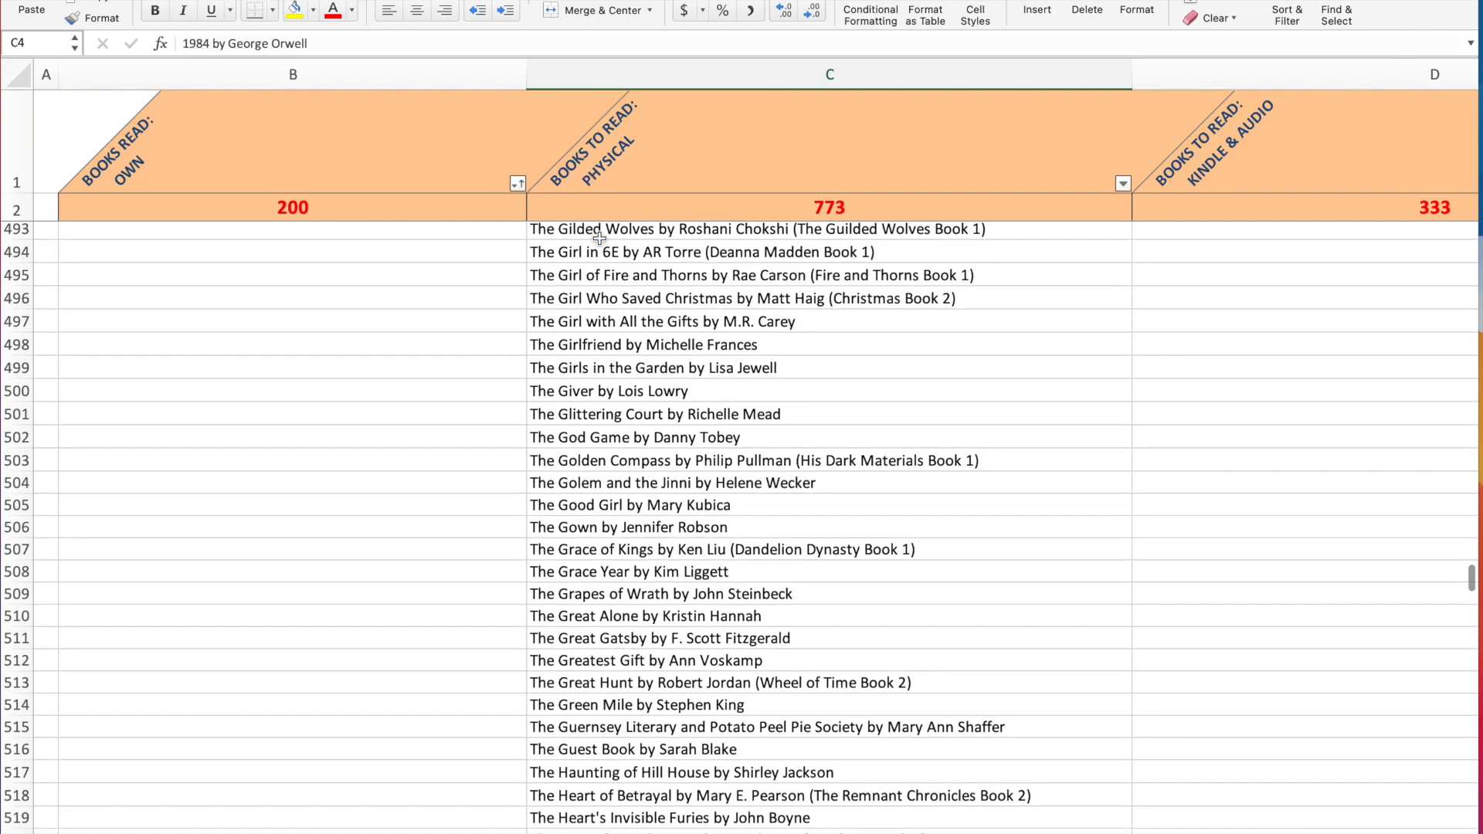
{"action": "scroll", "scroll_direction": "up", "scroll_amount": 3}
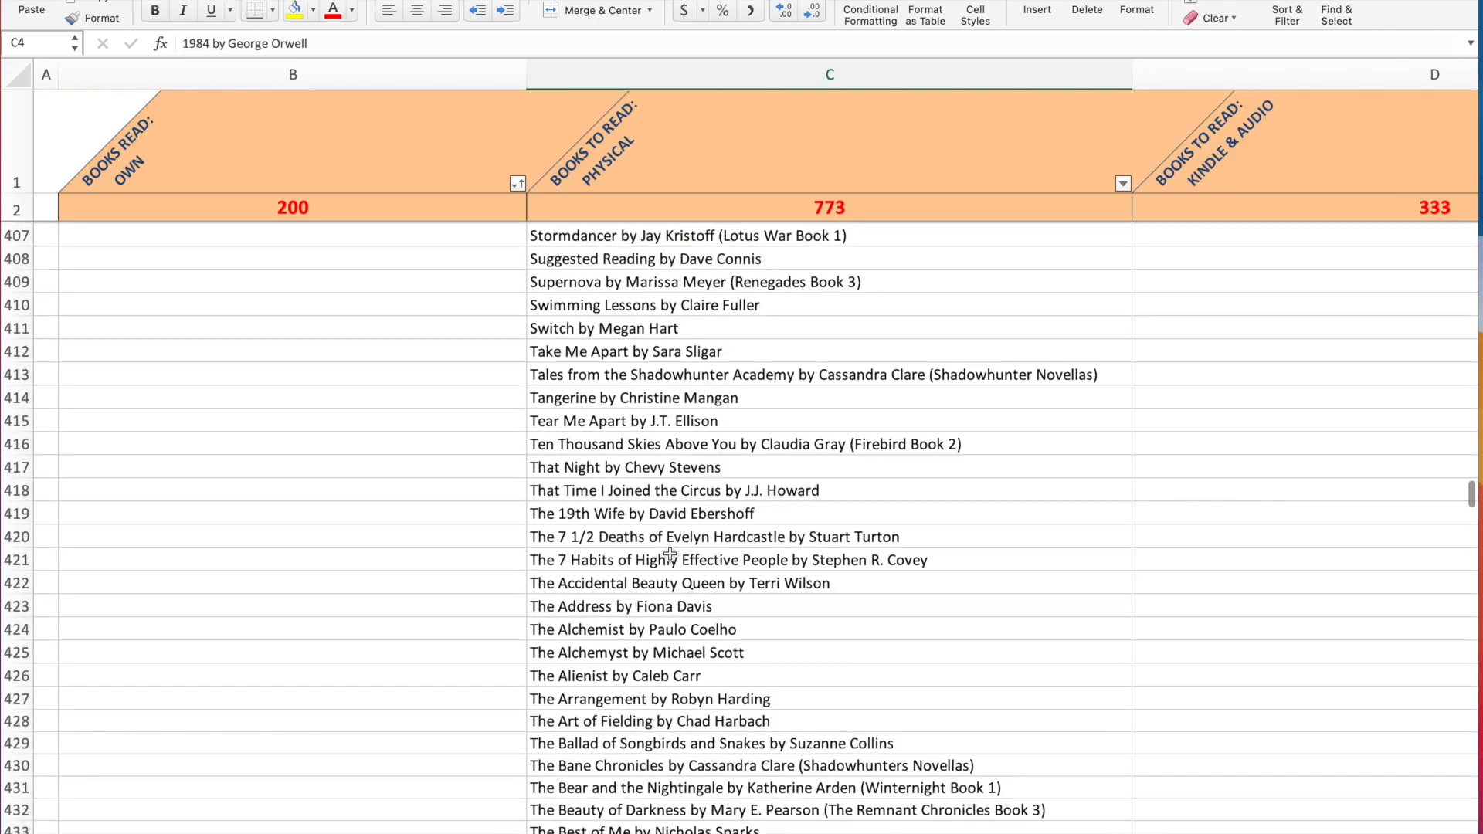
{"action": "scroll", "scroll_direction": "up", "scroll_amount": 3}
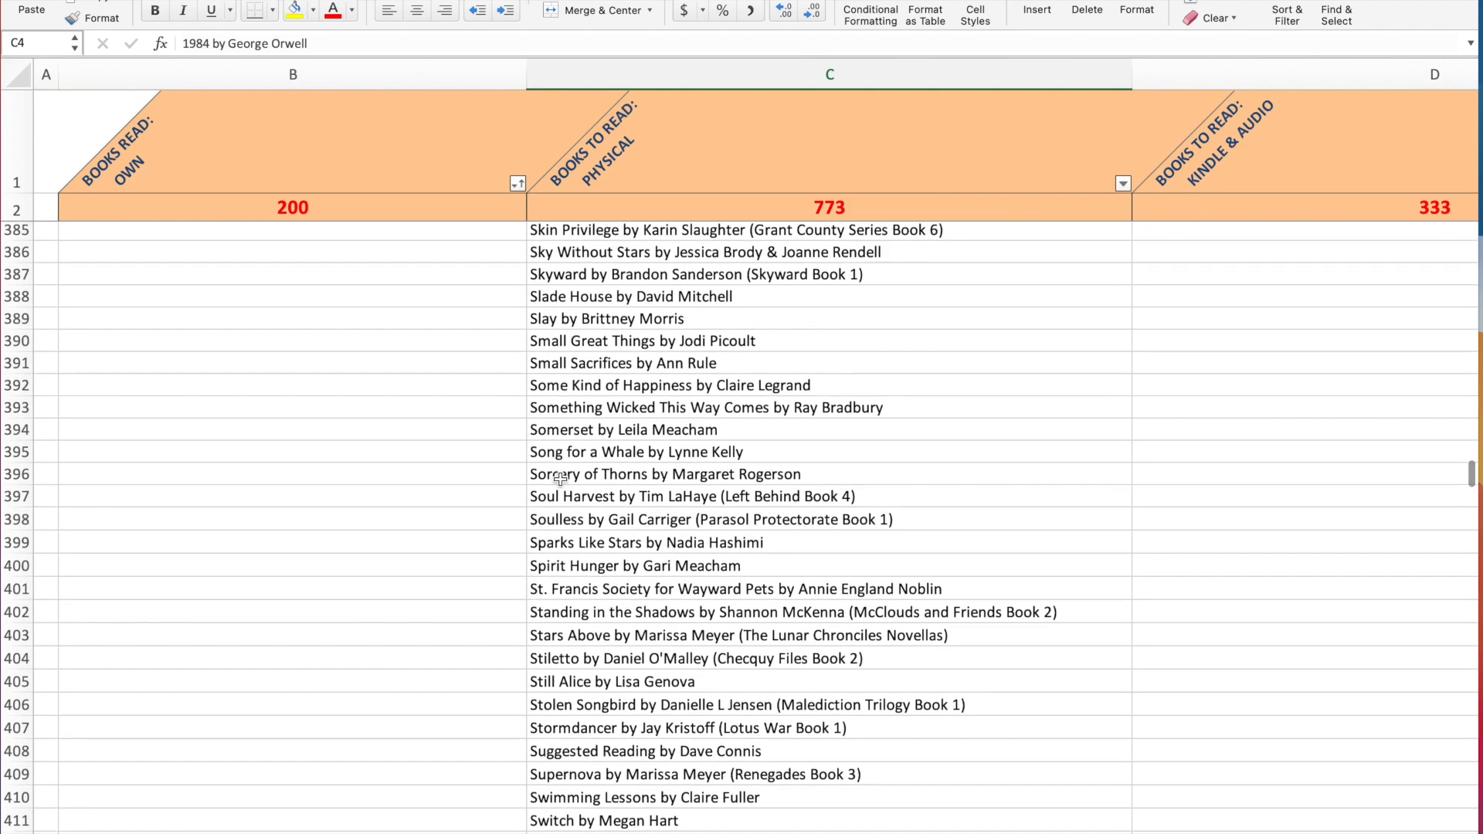
{"action": "scroll", "scroll_direction": "down", "scroll_amount": 3}
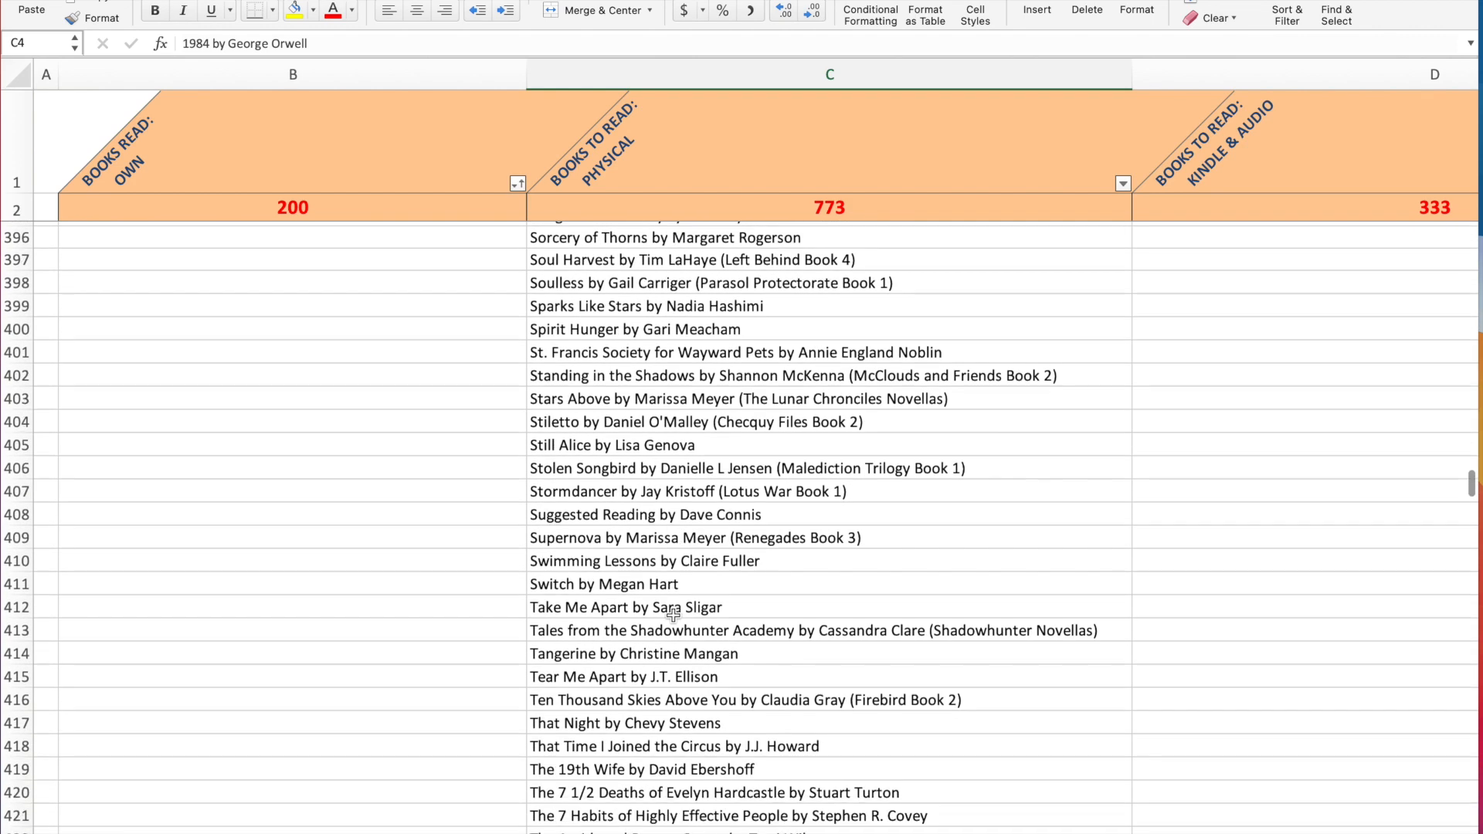
{"action": "scroll", "scroll_direction": "down", "scroll_amount": 3}
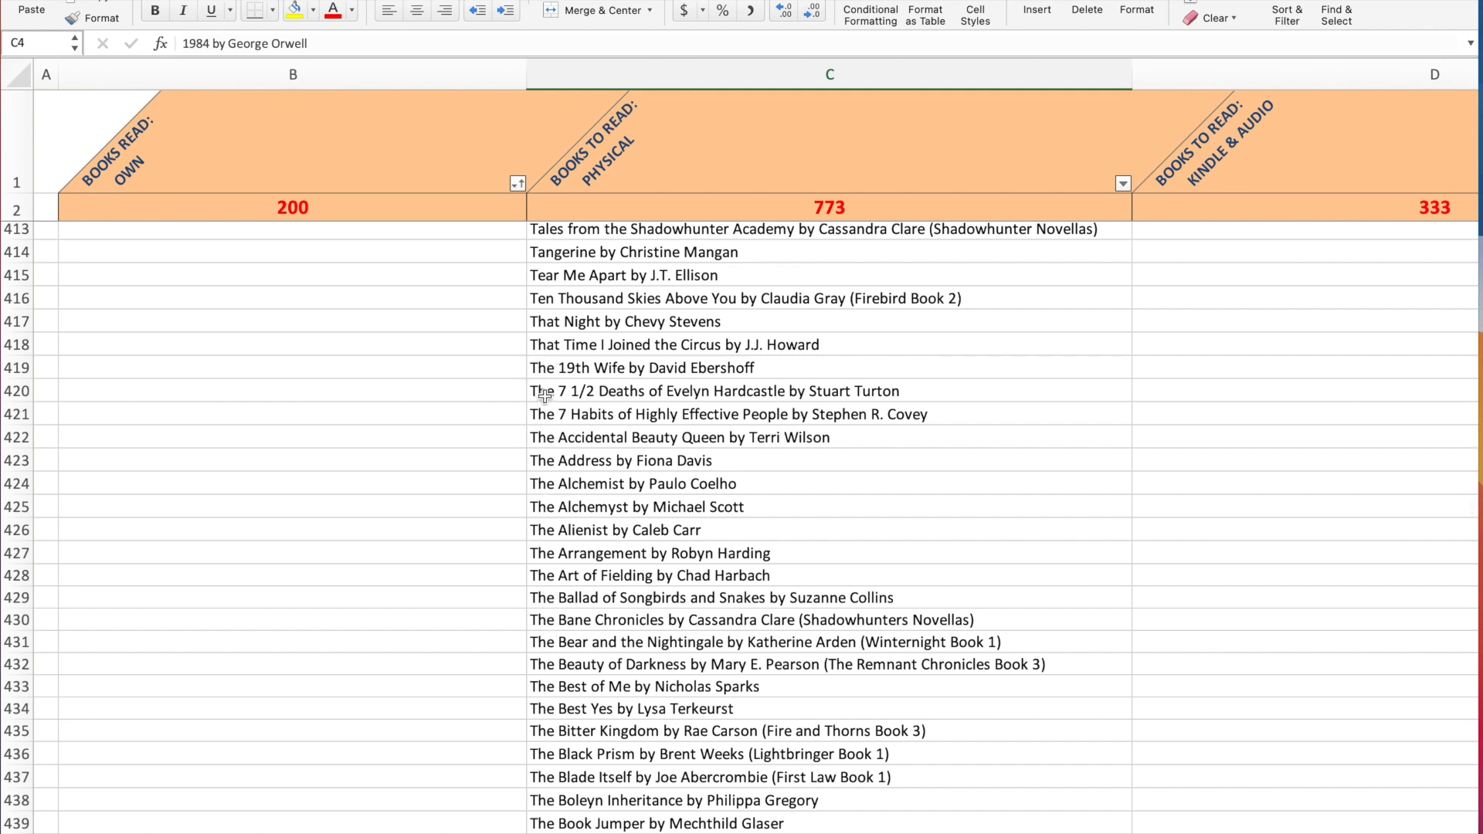
{"action": "mouse_move", "coordinate": [613, 375]}
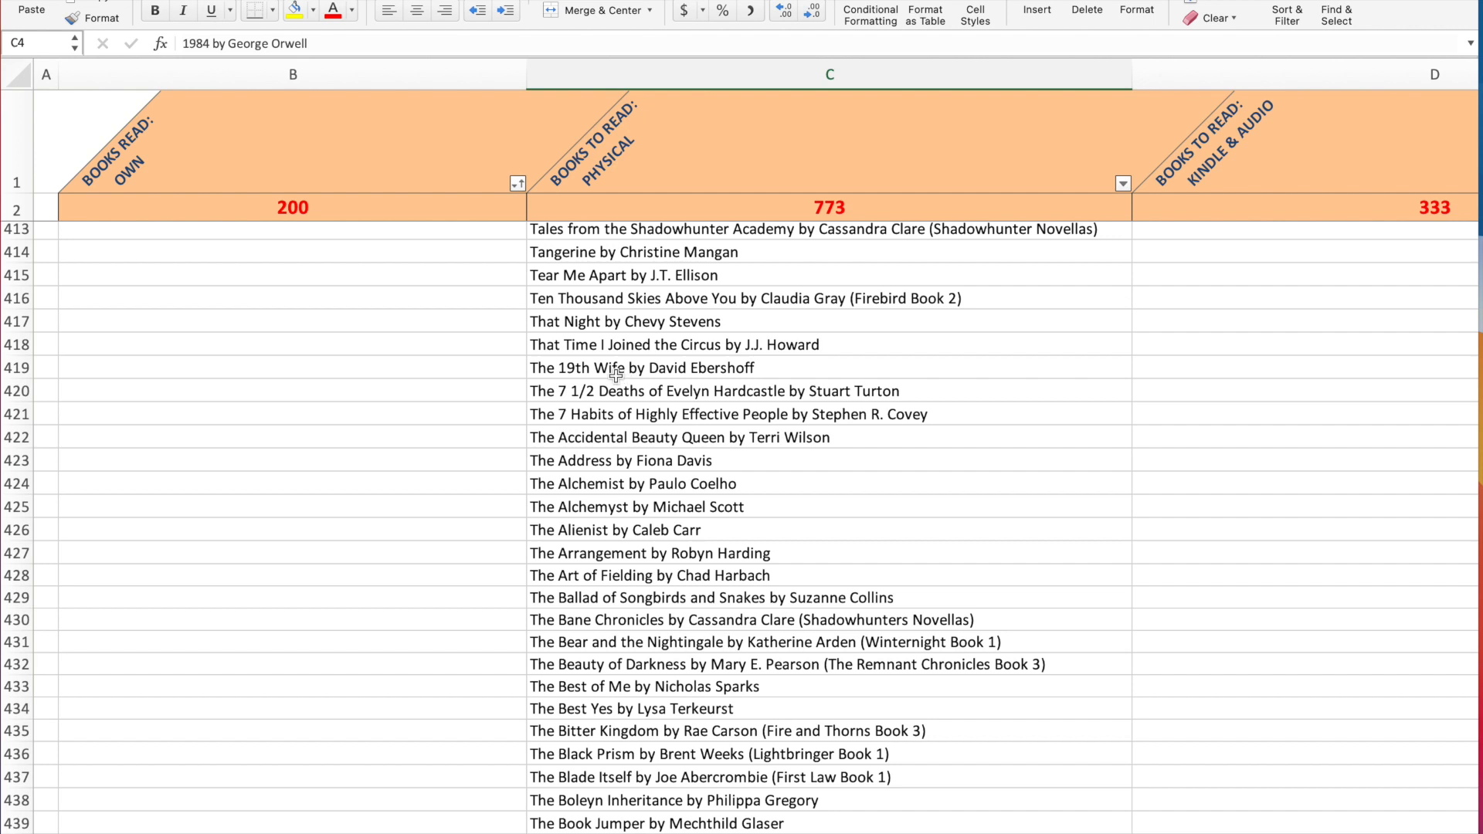
{"action": "mouse_move", "coordinate": [556, 746]}
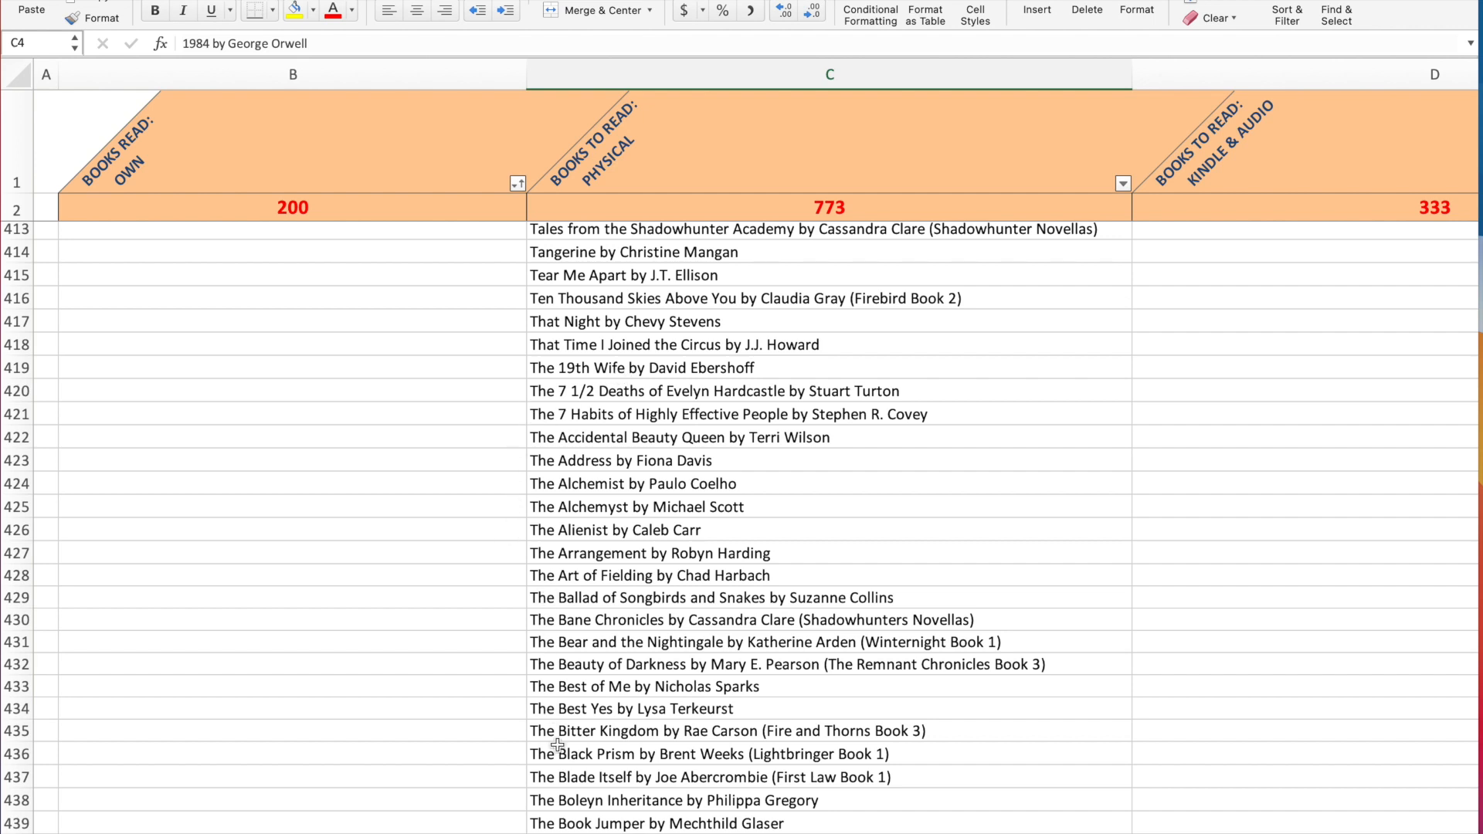
{"action": "scroll", "scroll_direction": "down", "scroll_amount": 3}
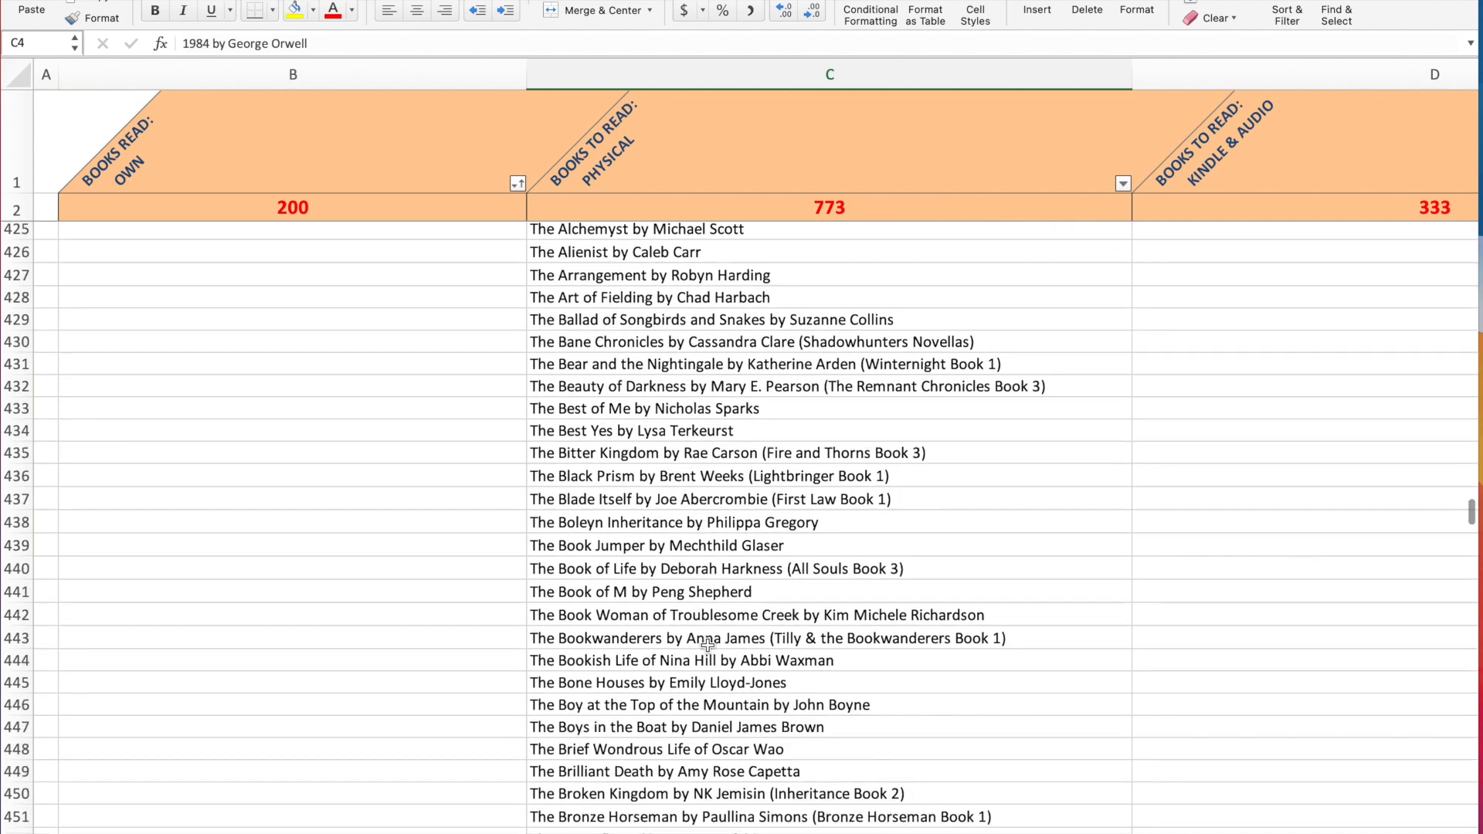
{"action": "scroll", "scroll_direction": "down", "scroll_amount": 3}
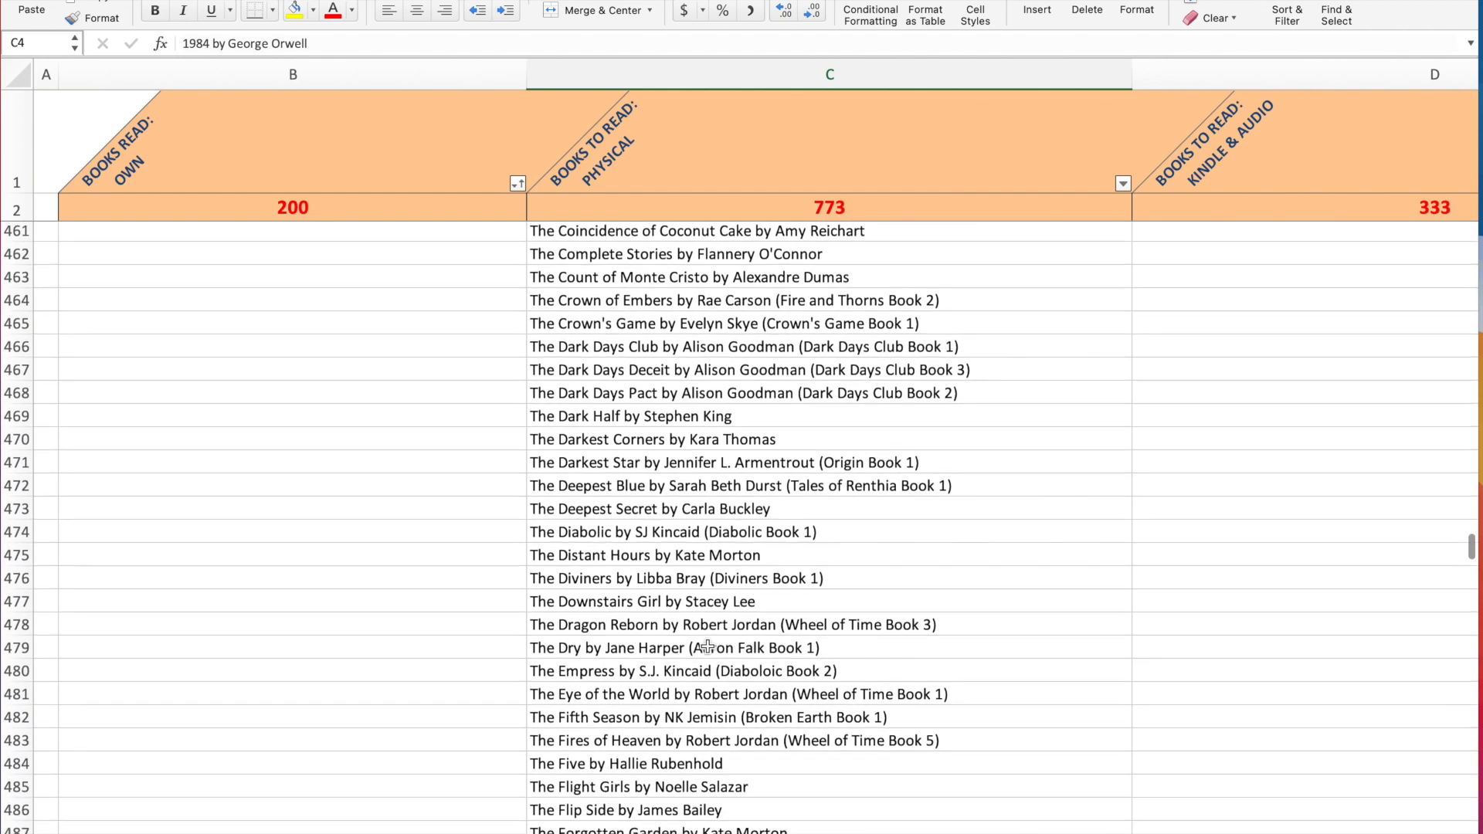
{"action": "scroll", "scroll_direction": "down", "scroll_amount": 3}
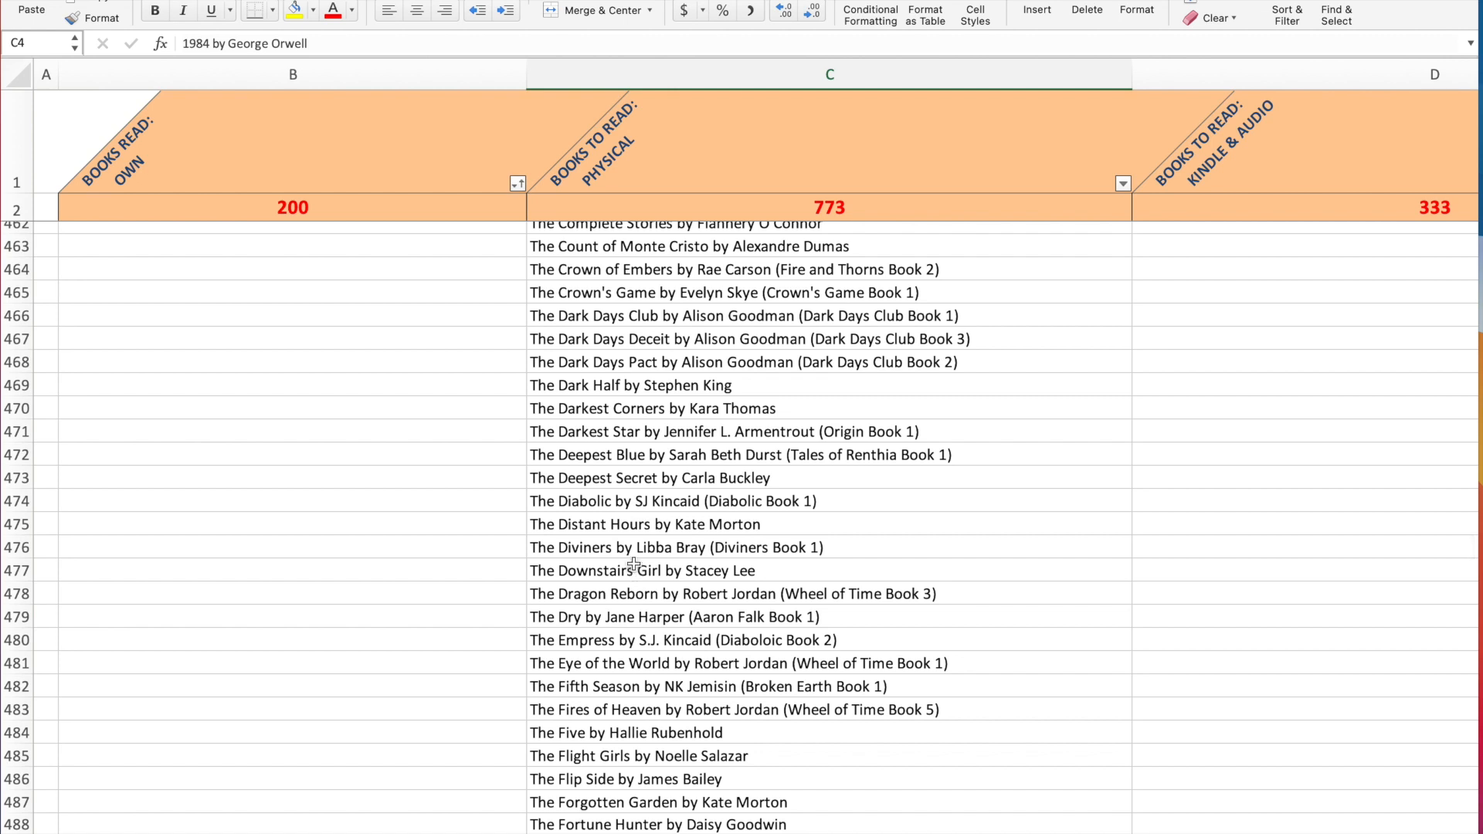
{"action": "mouse_move", "coordinate": [695, 295]}
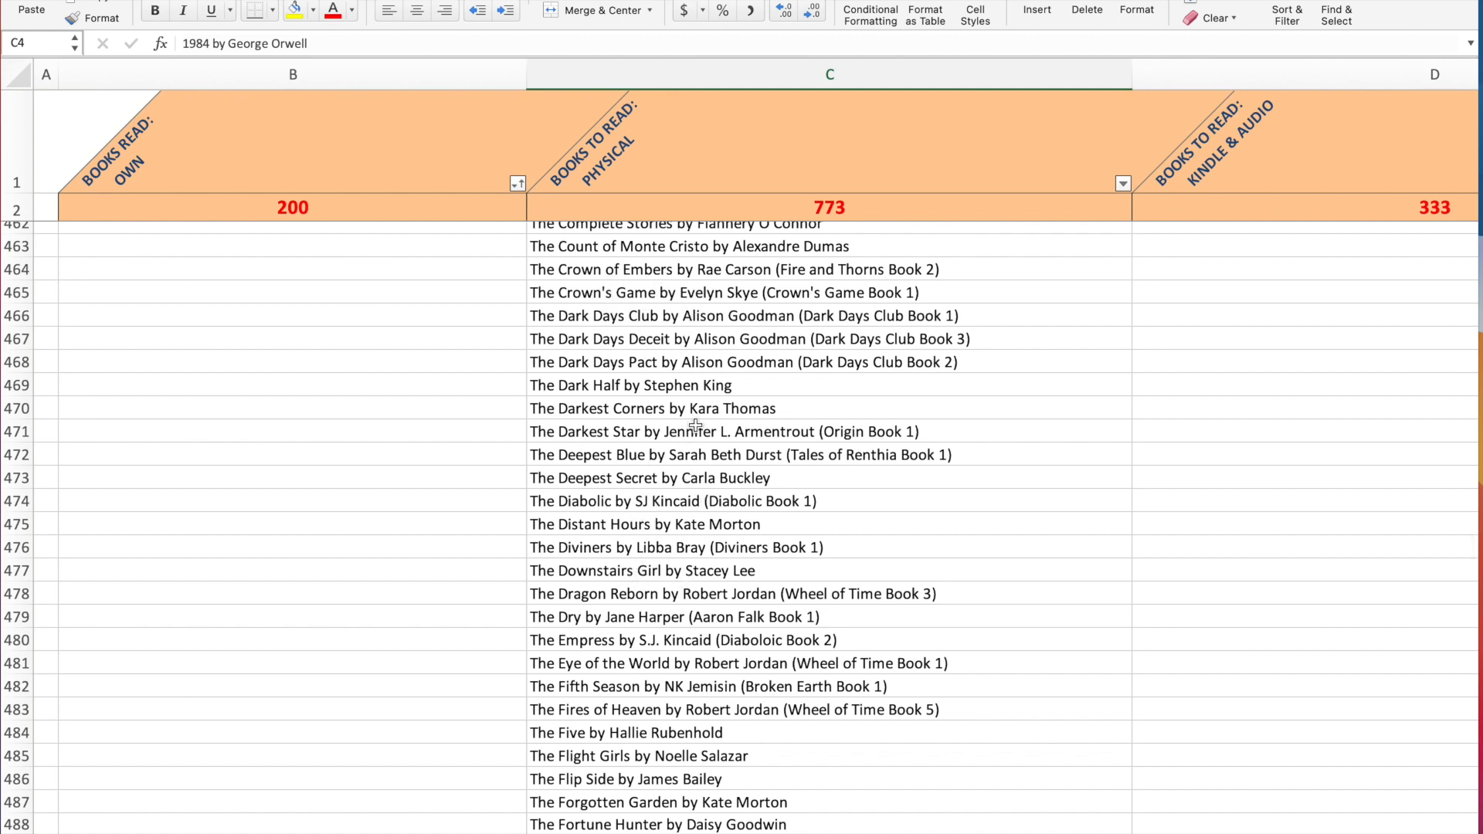
{"action": "mouse_move", "coordinate": [686, 733]}
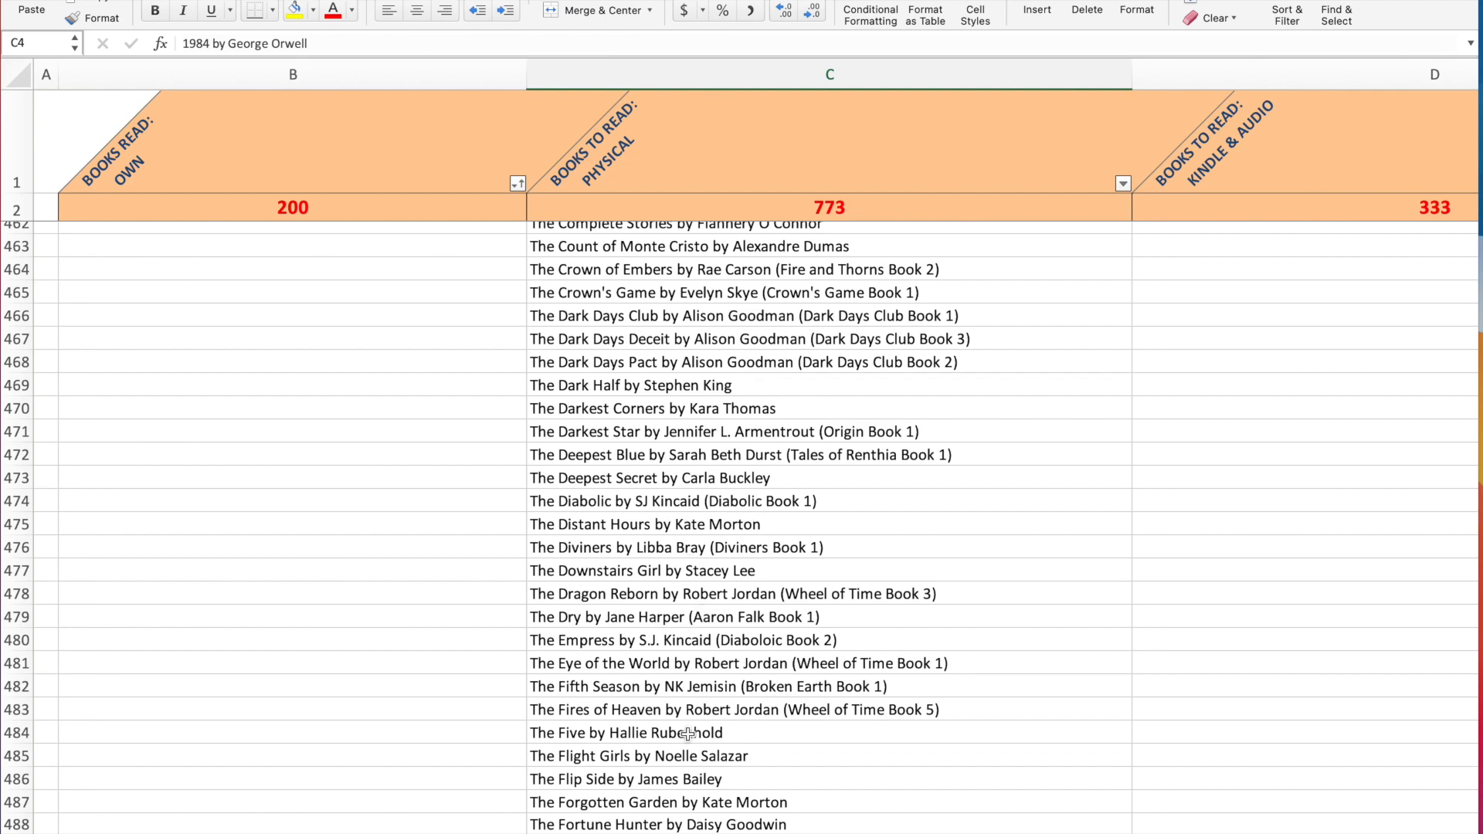
{"action": "scroll", "scroll_direction": "down", "scroll_amount": 3}
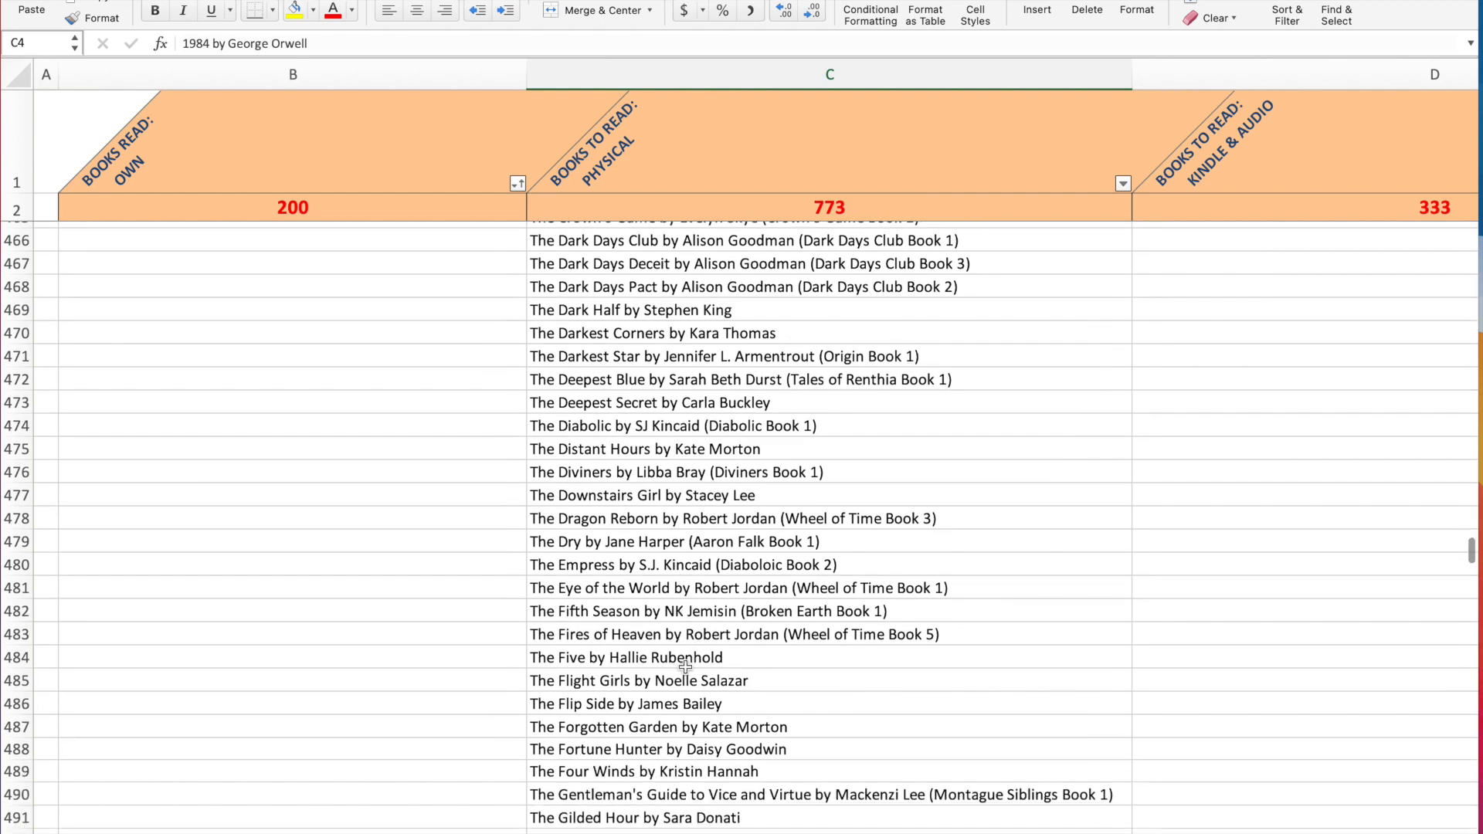
{"action": "scroll", "scroll_direction": "down", "scroll_amount": 3}
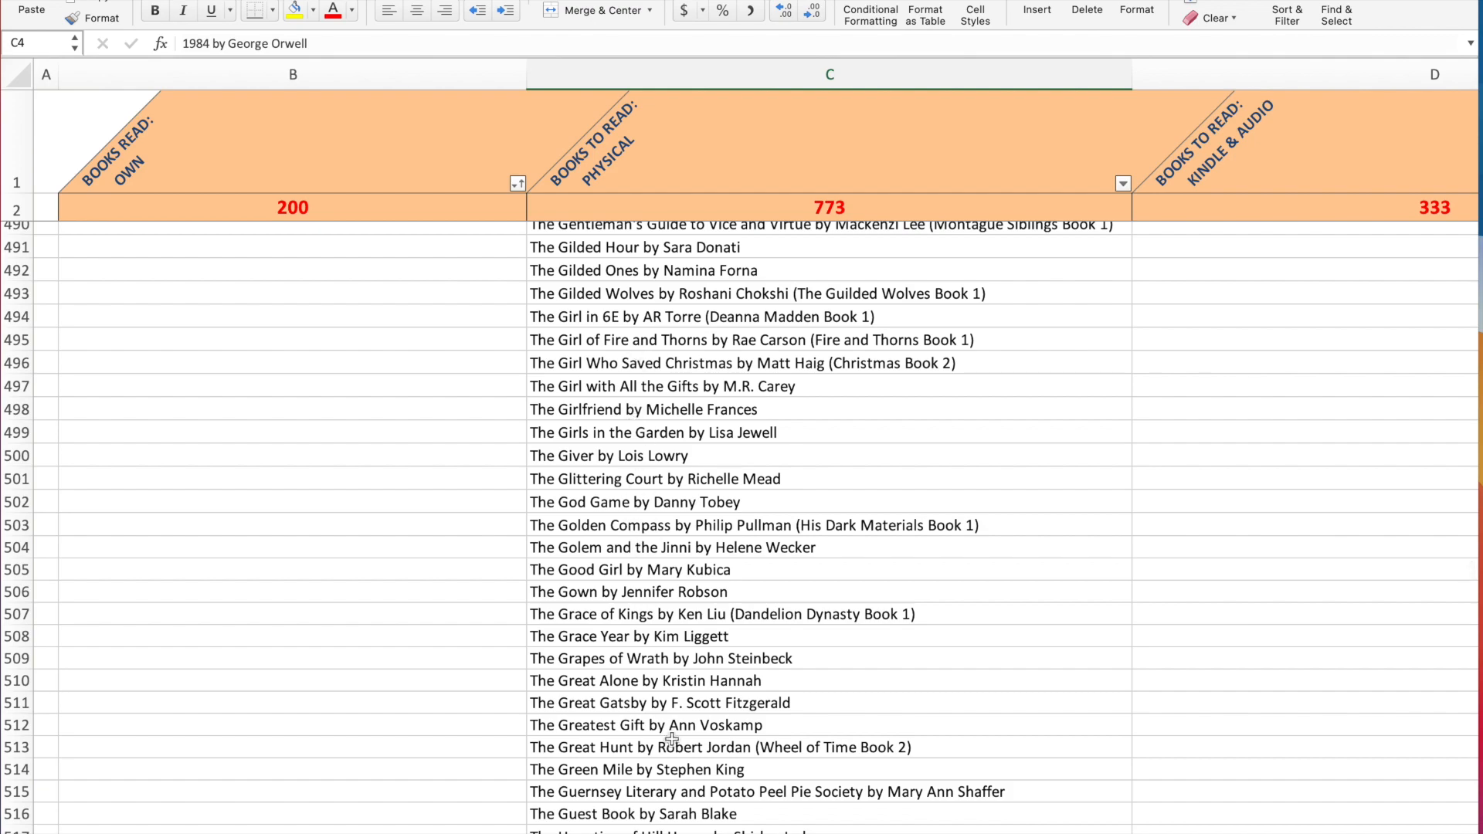
Scroll down to the last physical to-read title at row 775
{"action": "scroll", "scroll_direction": "down", "scroll_amount": 3}
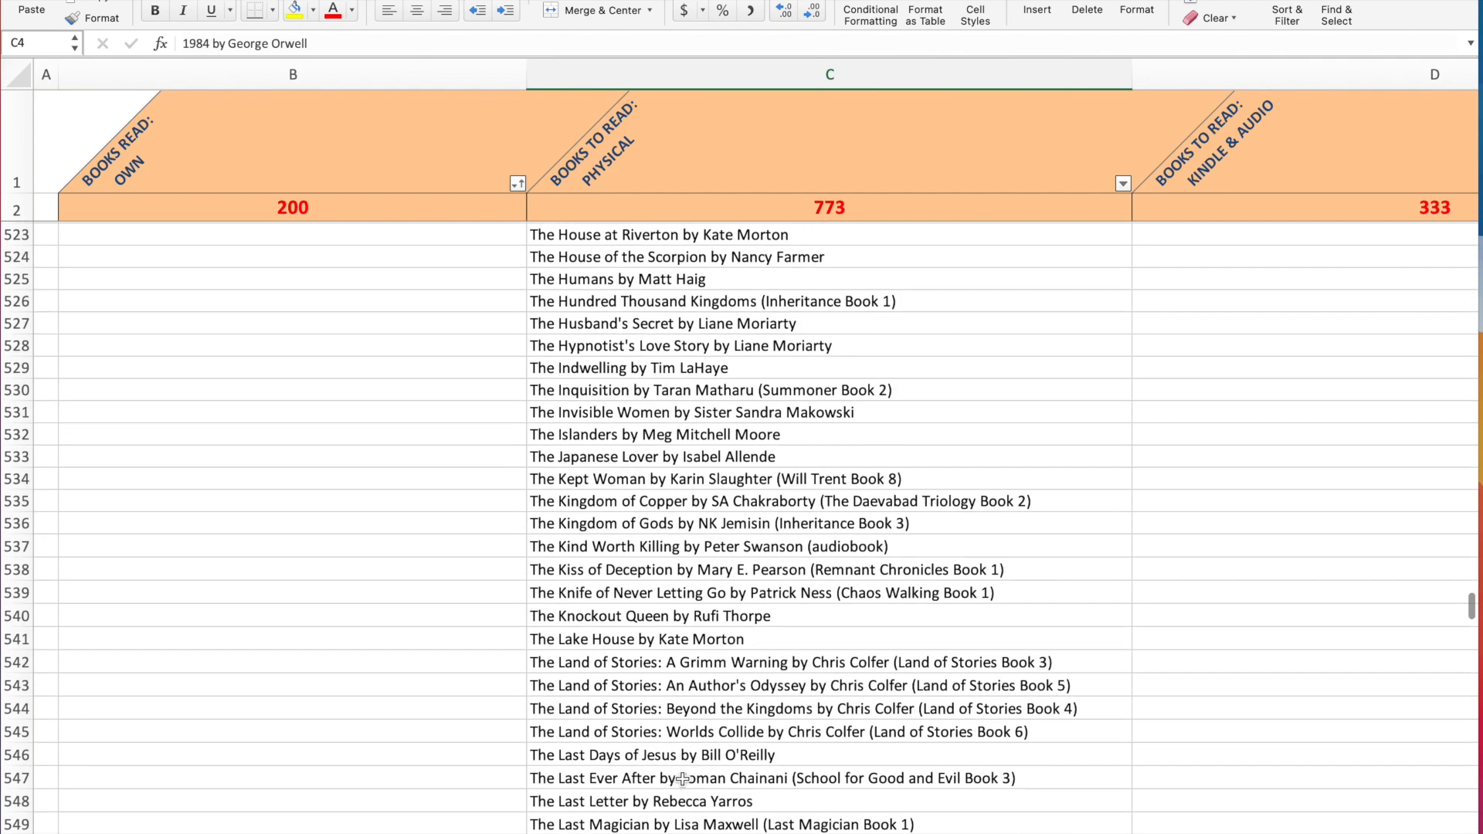
{"action": "scroll", "scroll_direction": "down", "scroll_amount": 3}
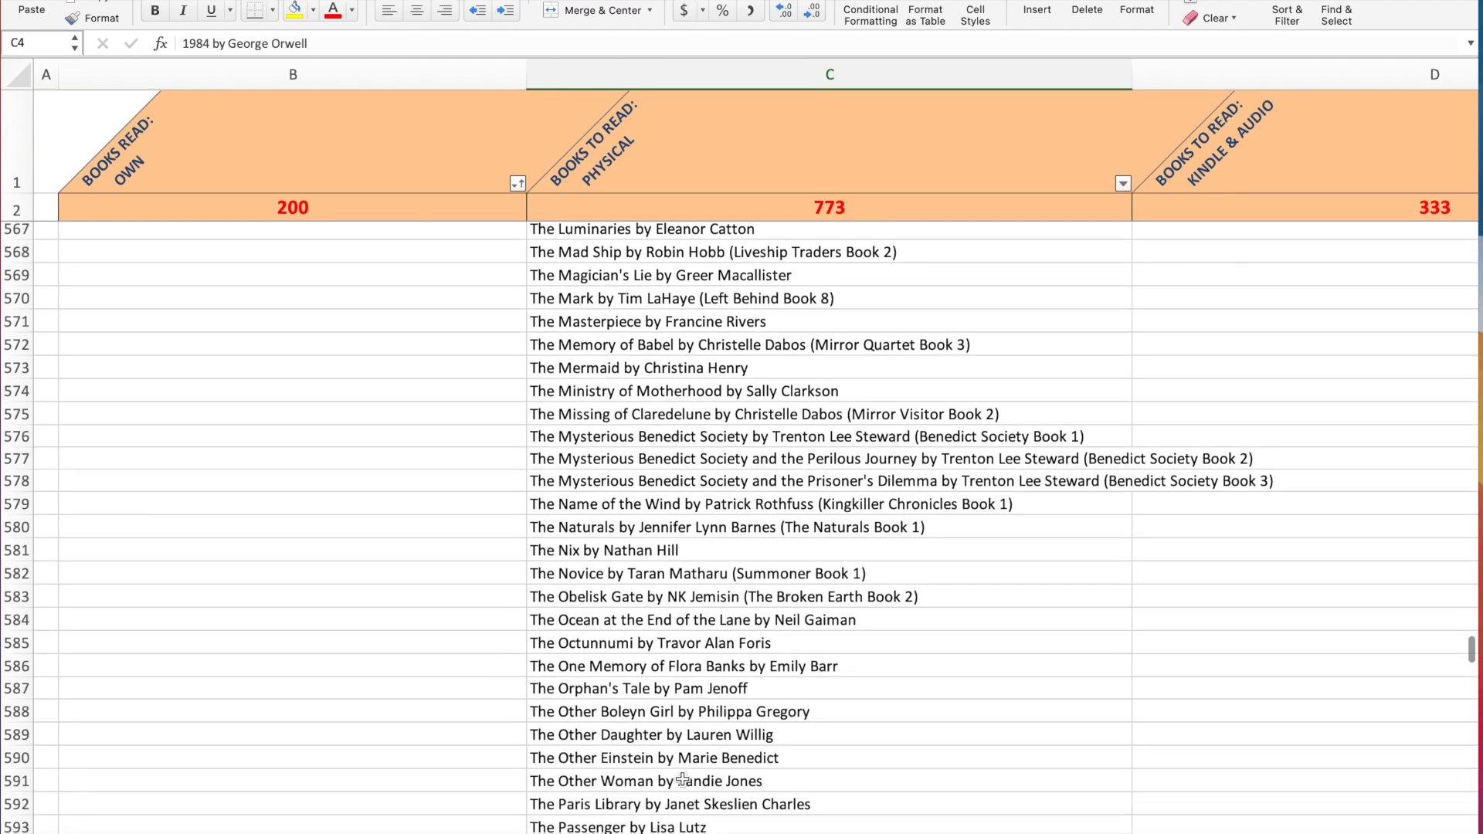
{"action": "scroll", "scroll_direction": "down", "scroll_amount": 3}
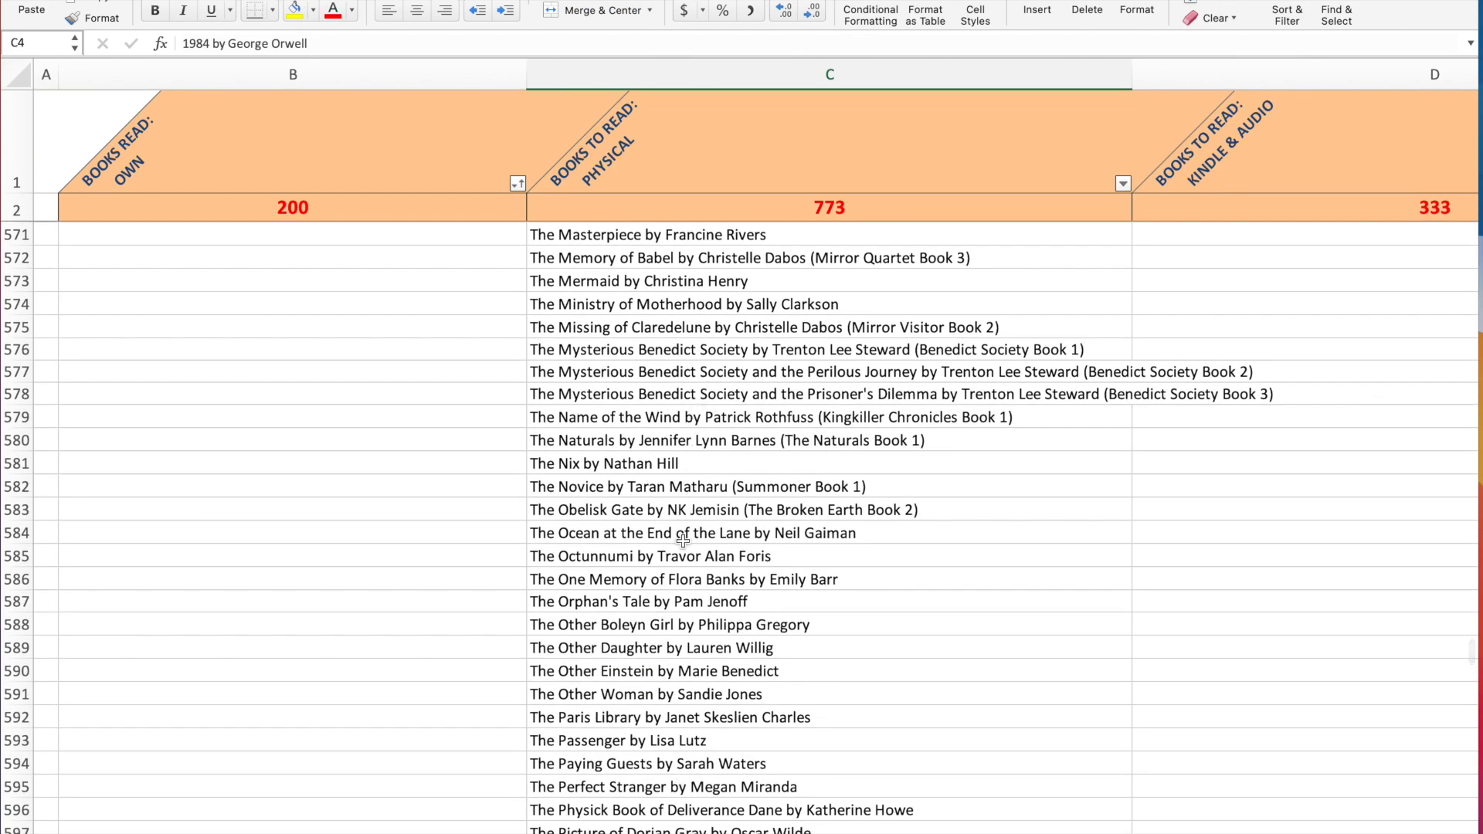
{"action": "scroll", "scroll_direction": "down", "scroll_amount": 3}
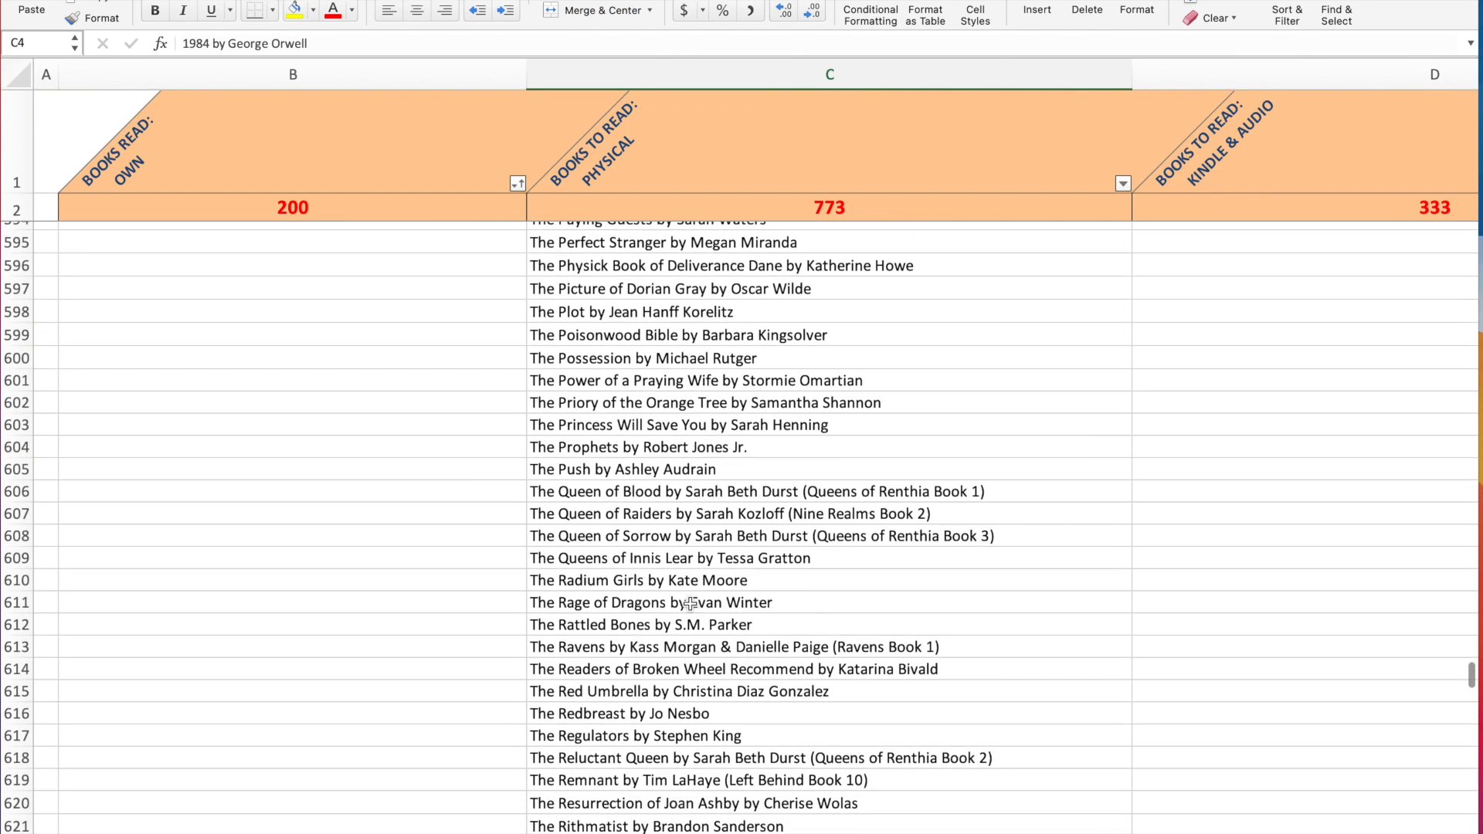
{"action": "scroll", "scroll_direction": "down", "scroll_amount": 3}
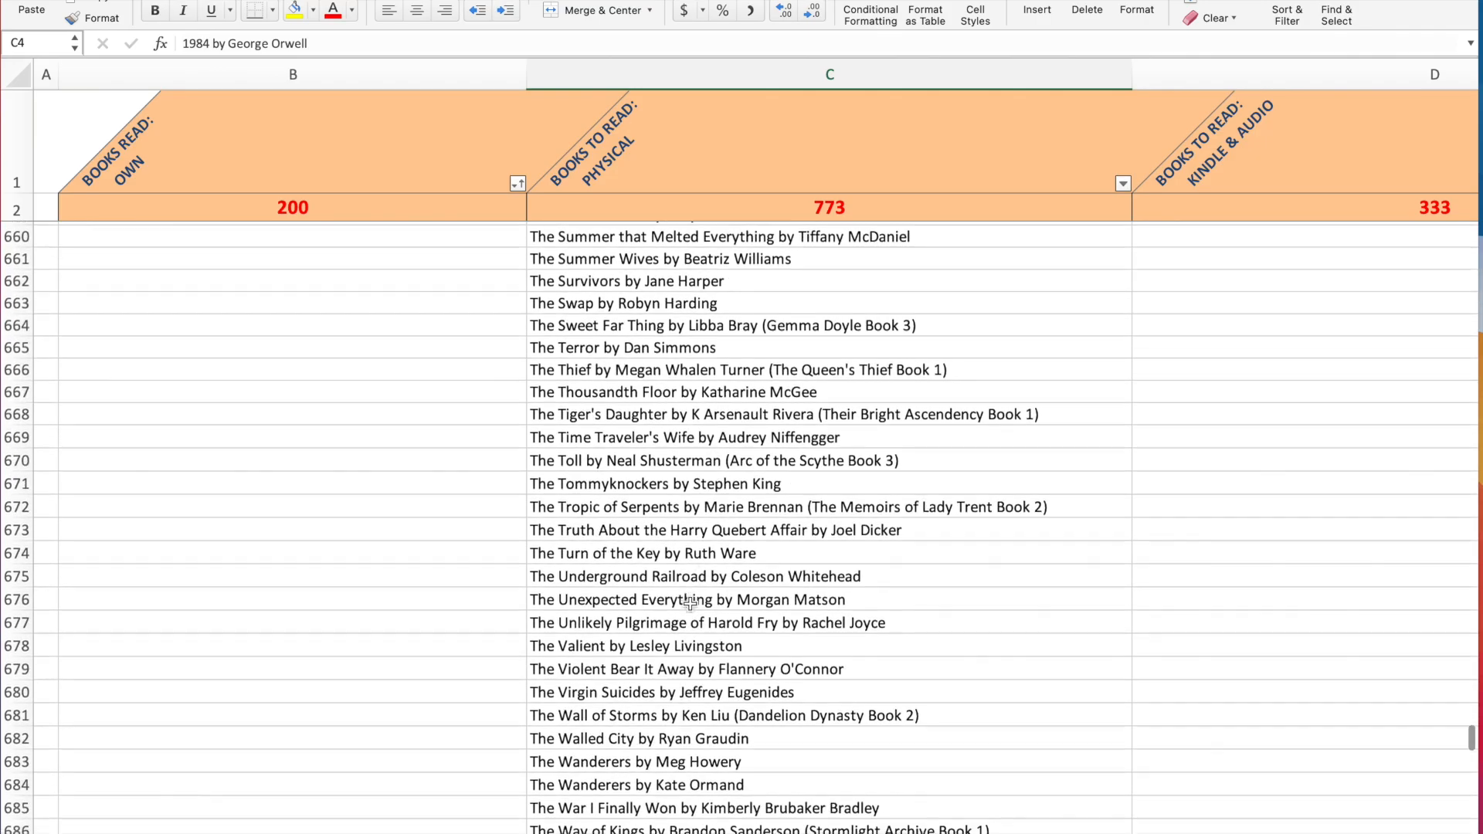
{"action": "scroll", "scroll_direction": "down", "scroll_amount": 3}
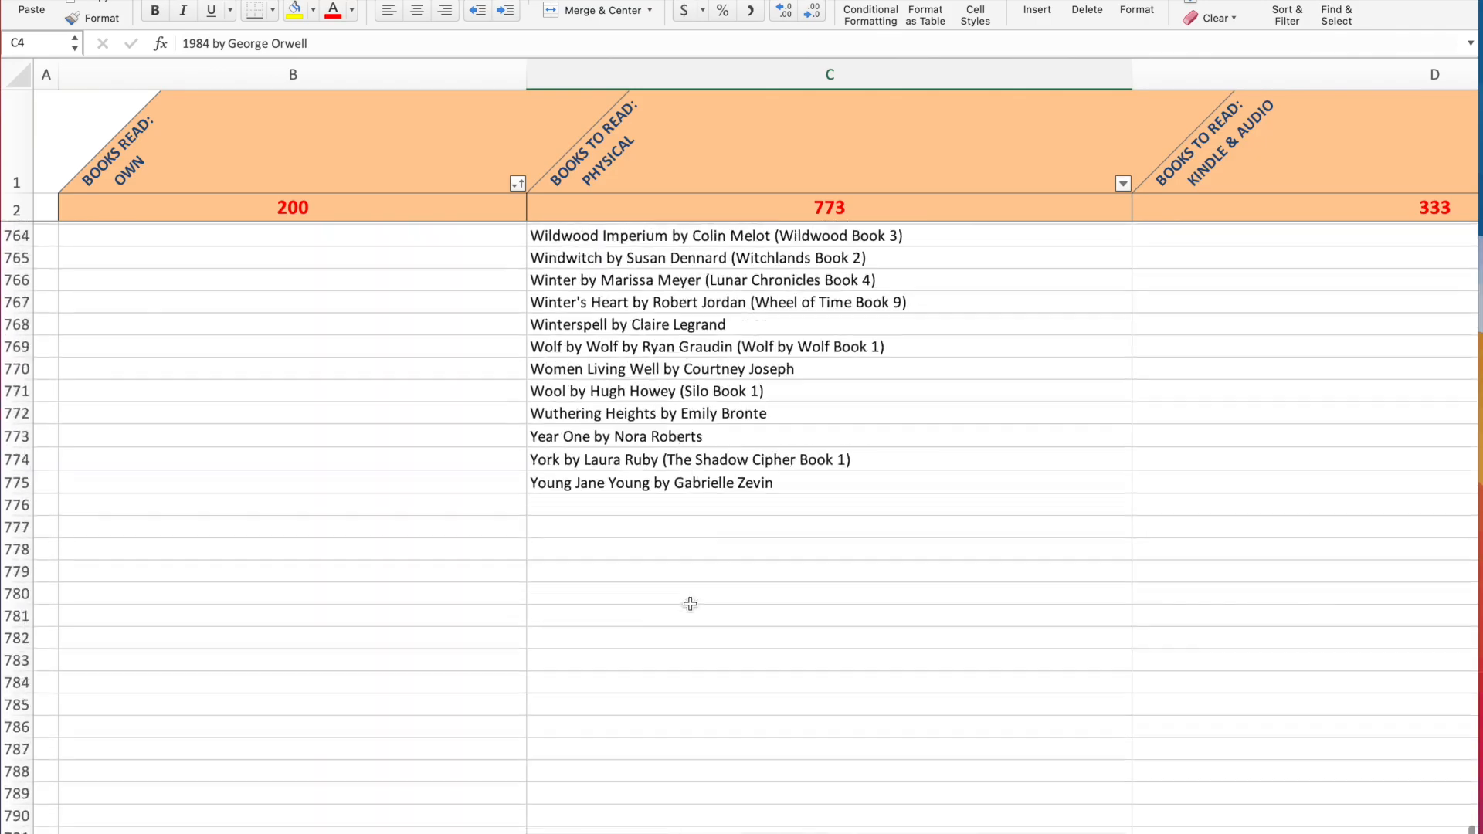
Scroll back up to row 3 at the top of the sheet
{"action": "scroll", "scroll_direction": "up", "scroll_amount": 3}
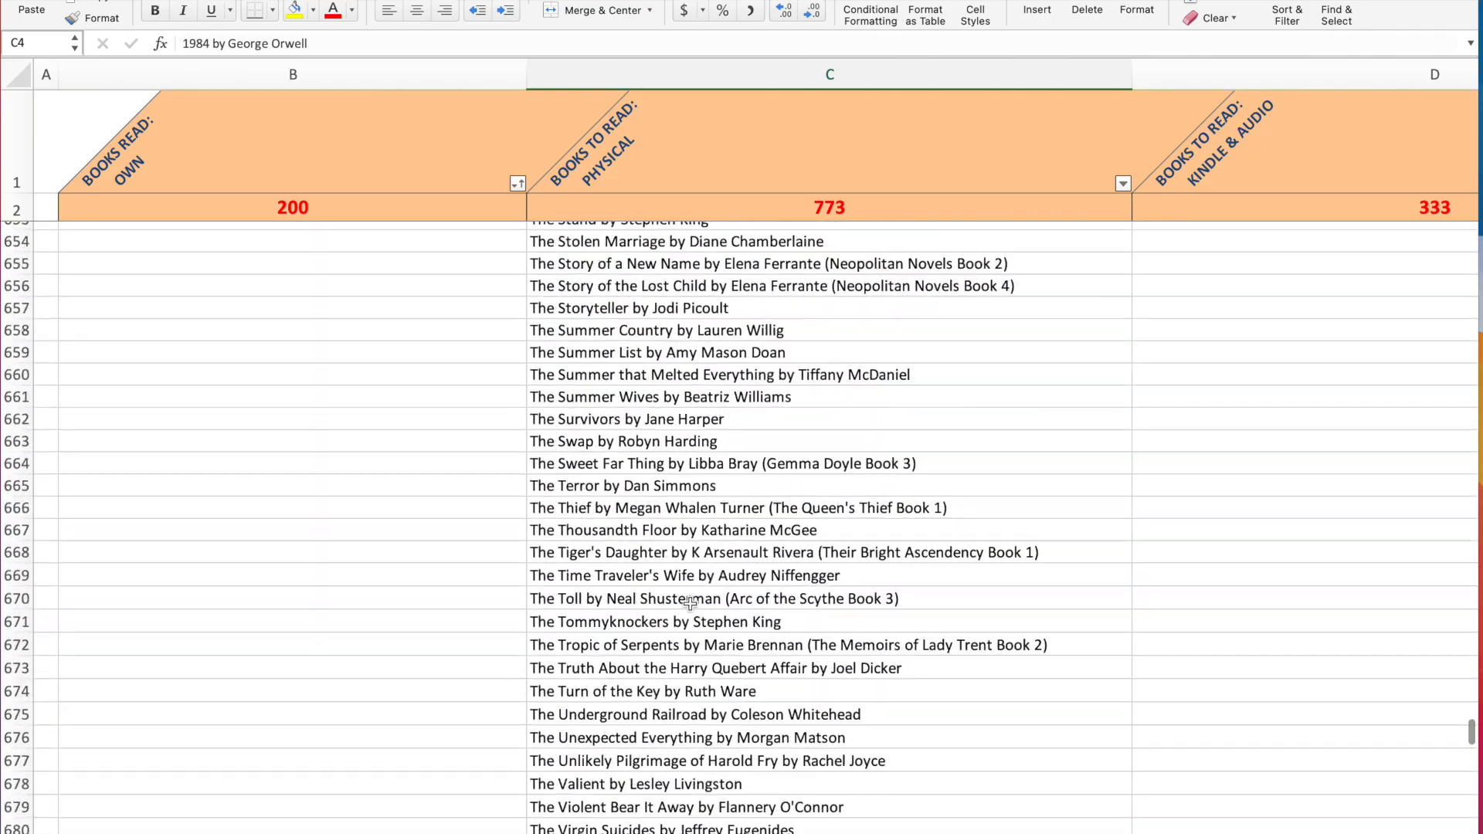
{"action": "scroll", "scroll_direction": "up", "scroll_amount": 3}
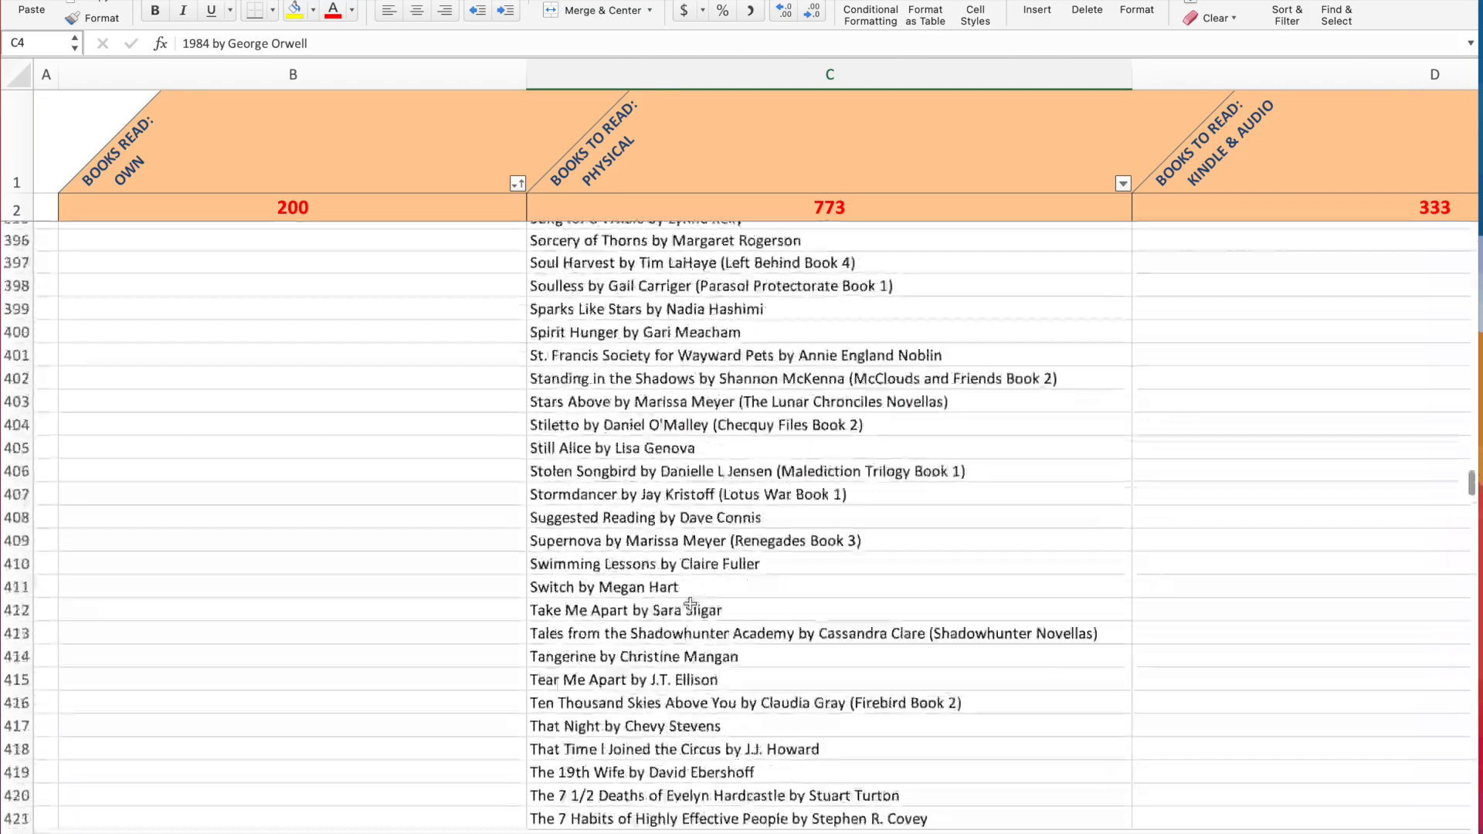
{"action": "scroll", "scroll_direction": "up", "scroll_amount": 3}
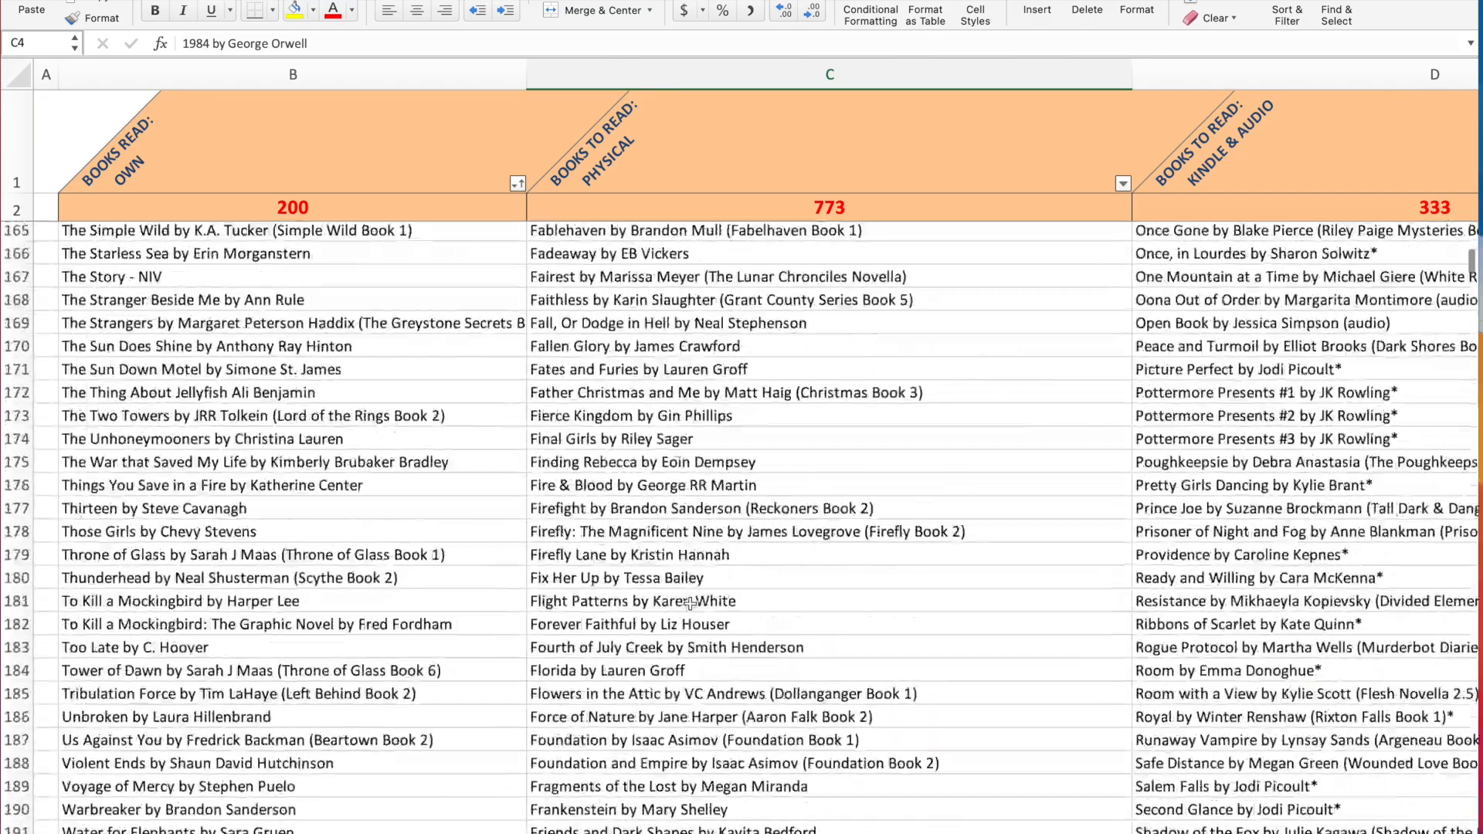
{"action": "scroll", "scroll_direction": "up", "scroll_amount": 3}
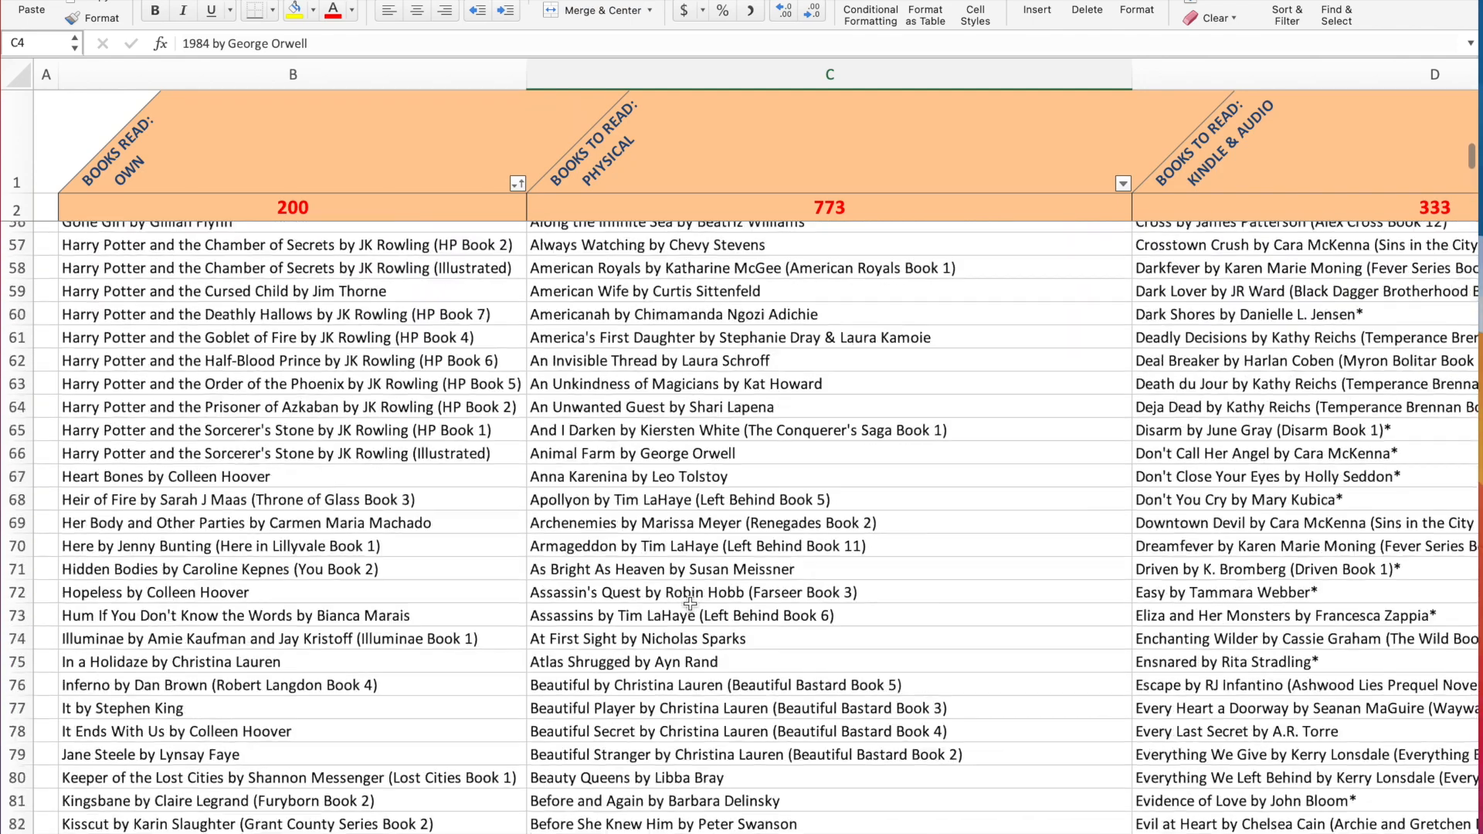
{"action": "scroll", "scroll_direction": "up", "scroll_amount": 3}
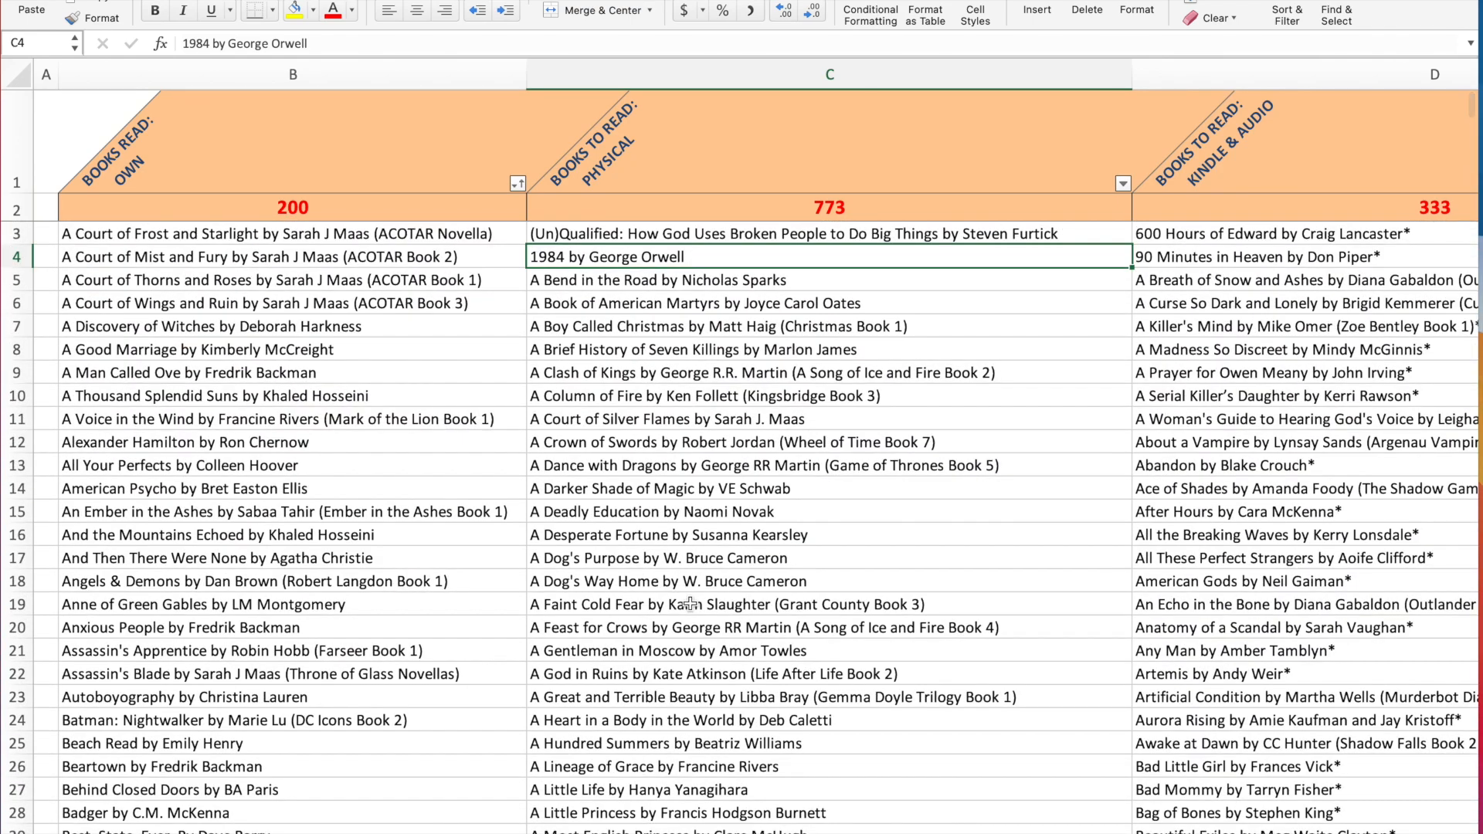
{"action": "mouse_move", "coordinate": [618, 417]}
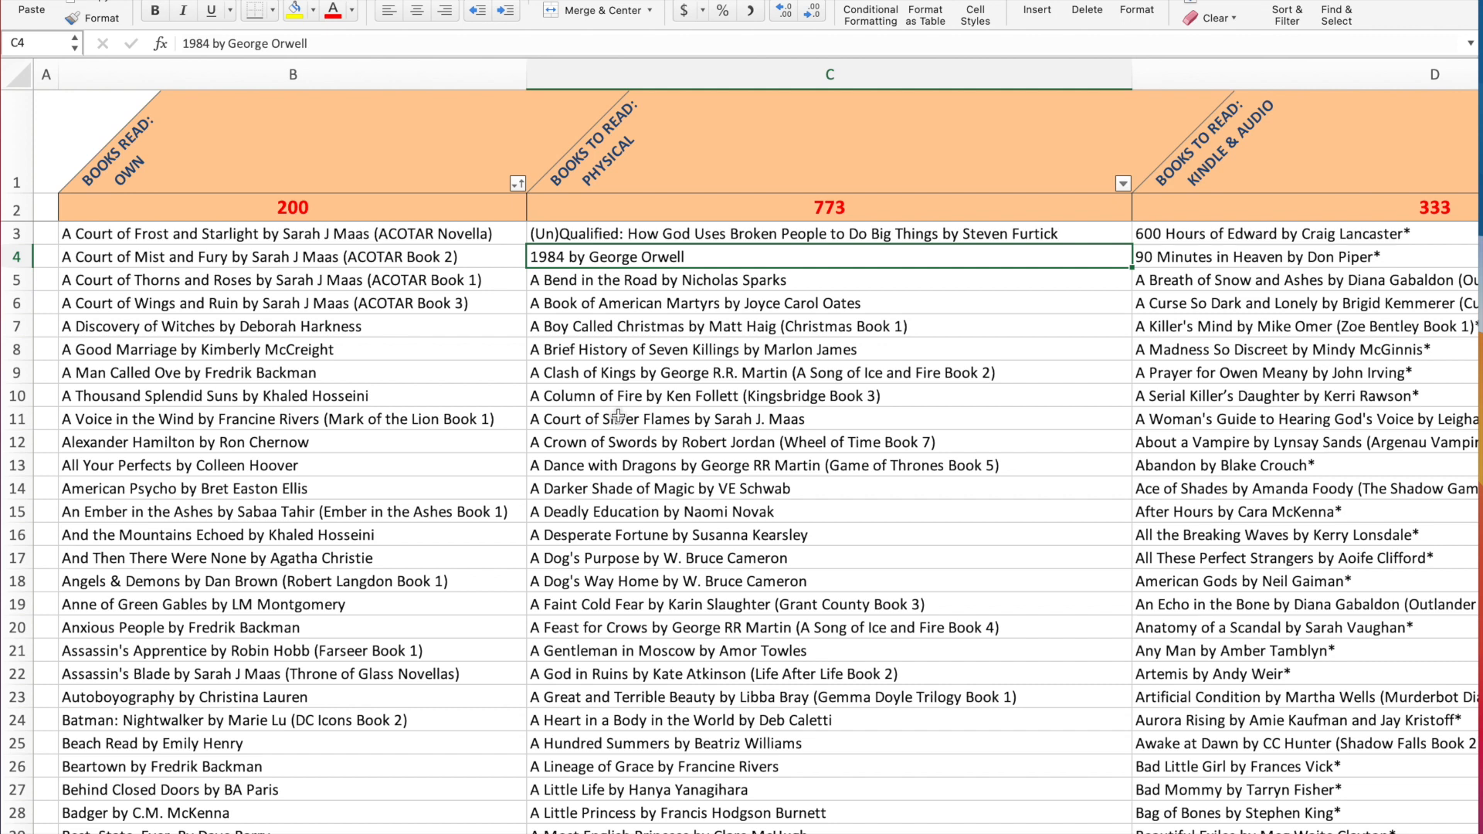
{"action": "mouse_move", "coordinate": [628, 463]}
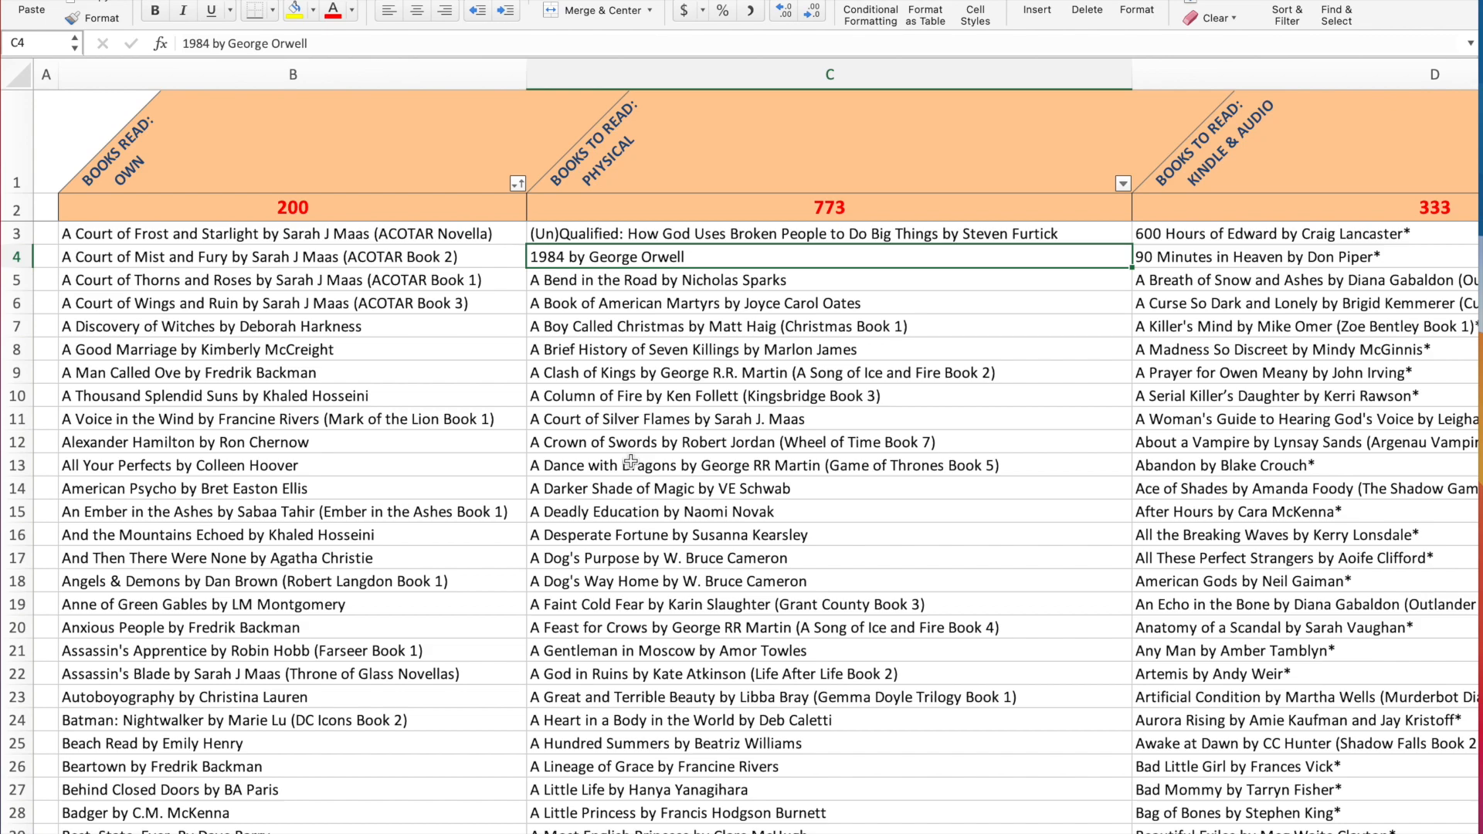
{"action": "scroll", "scroll_direction": "down", "scroll_amount": 3}
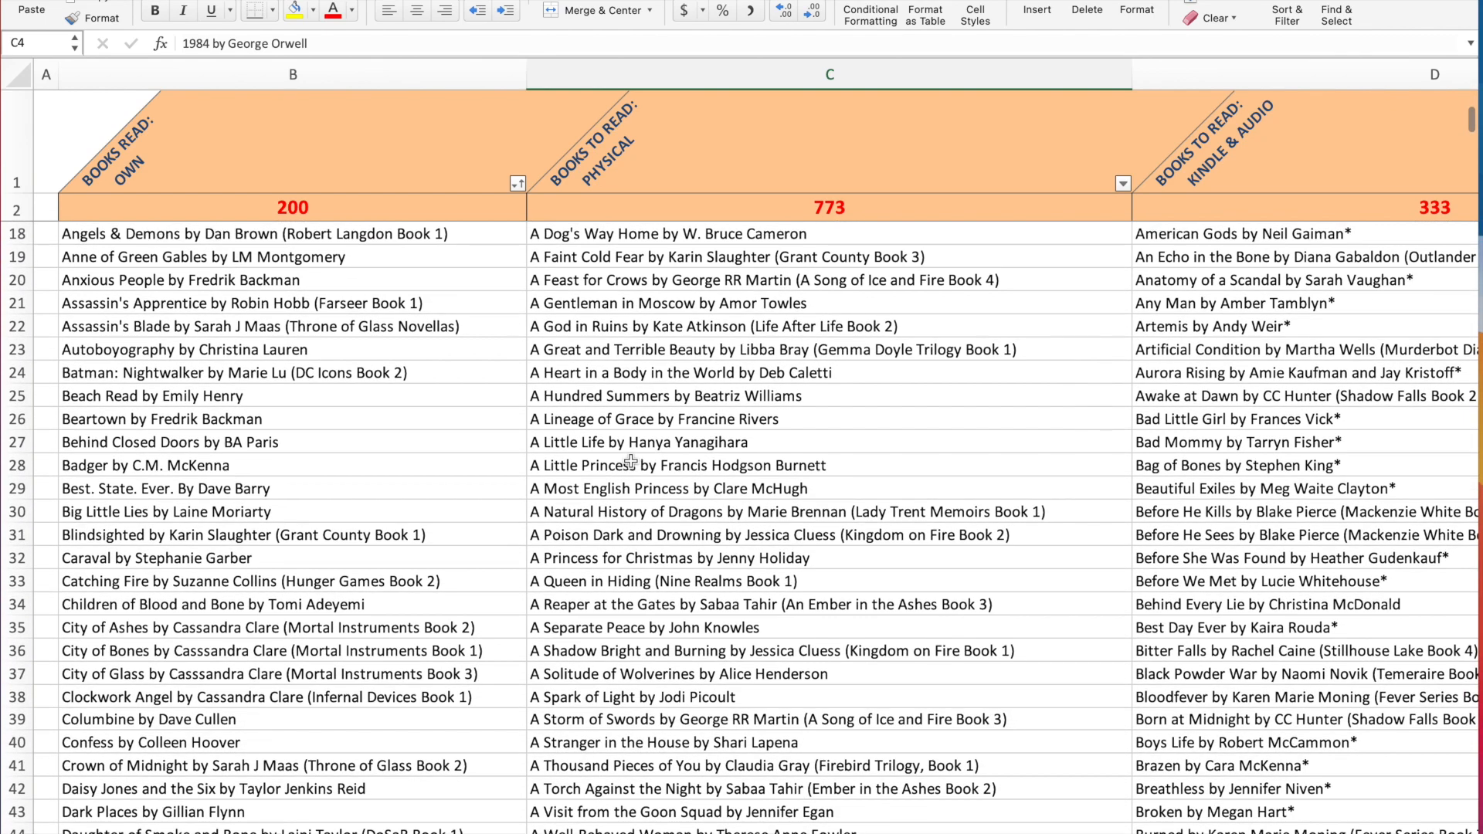
{"action": "scroll", "scroll_direction": "down", "scroll_amount": 3}
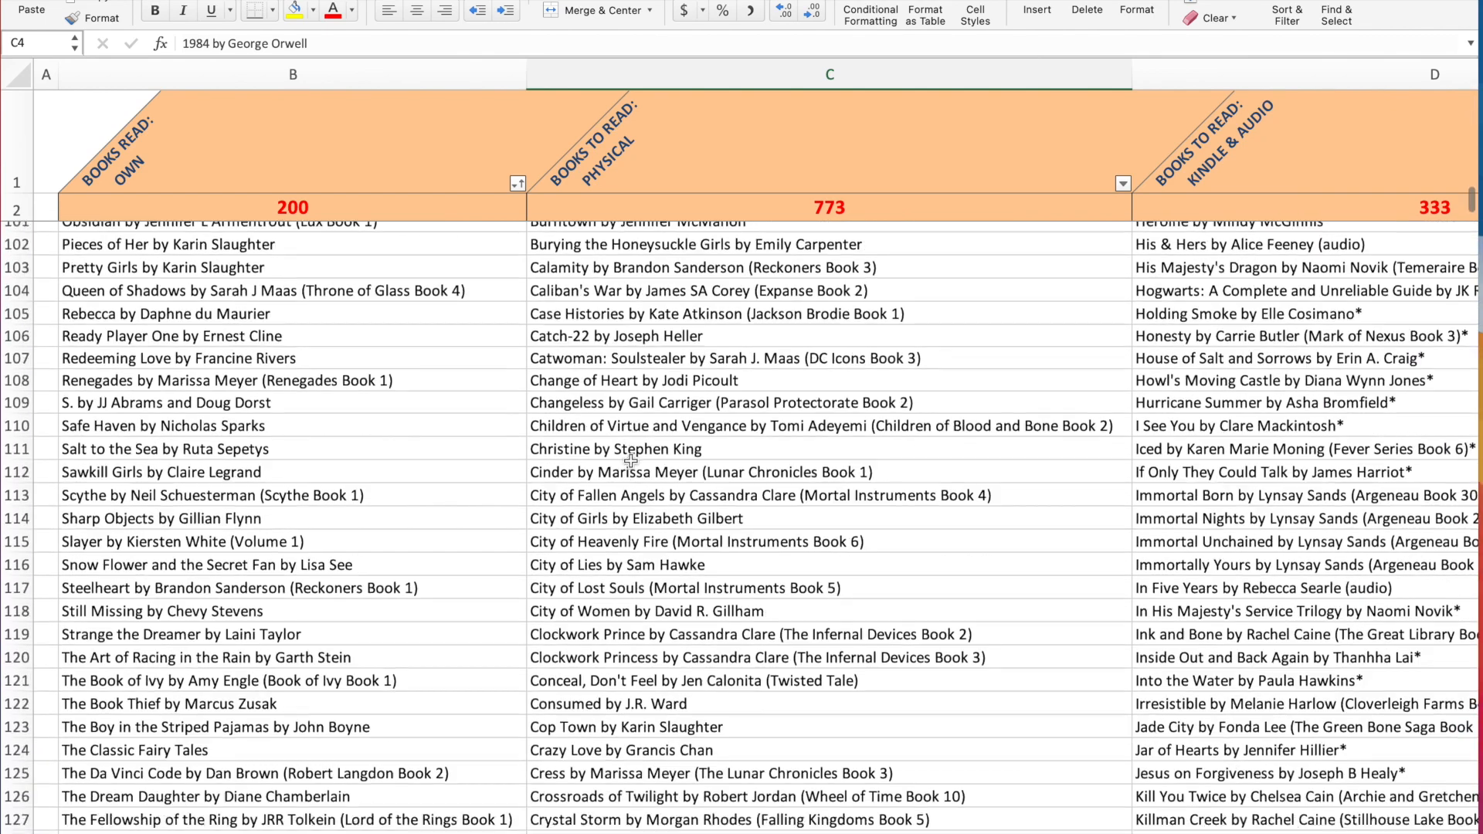
{"action": "scroll", "scroll_direction": "down", "scroll_amount": 3}
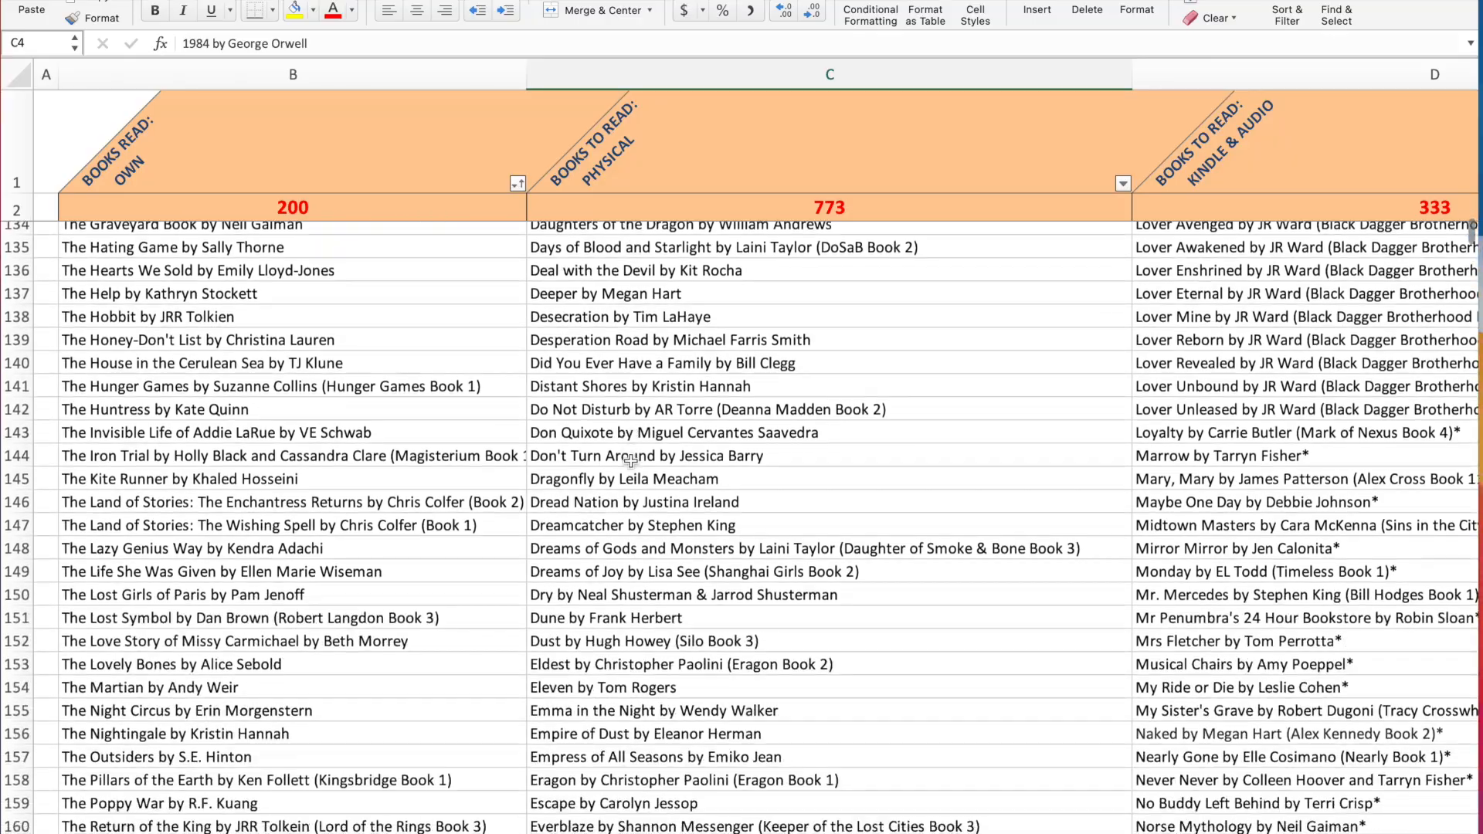
{"action": "scroll", "scroll_direction": "down", "scroll_amount": 3}
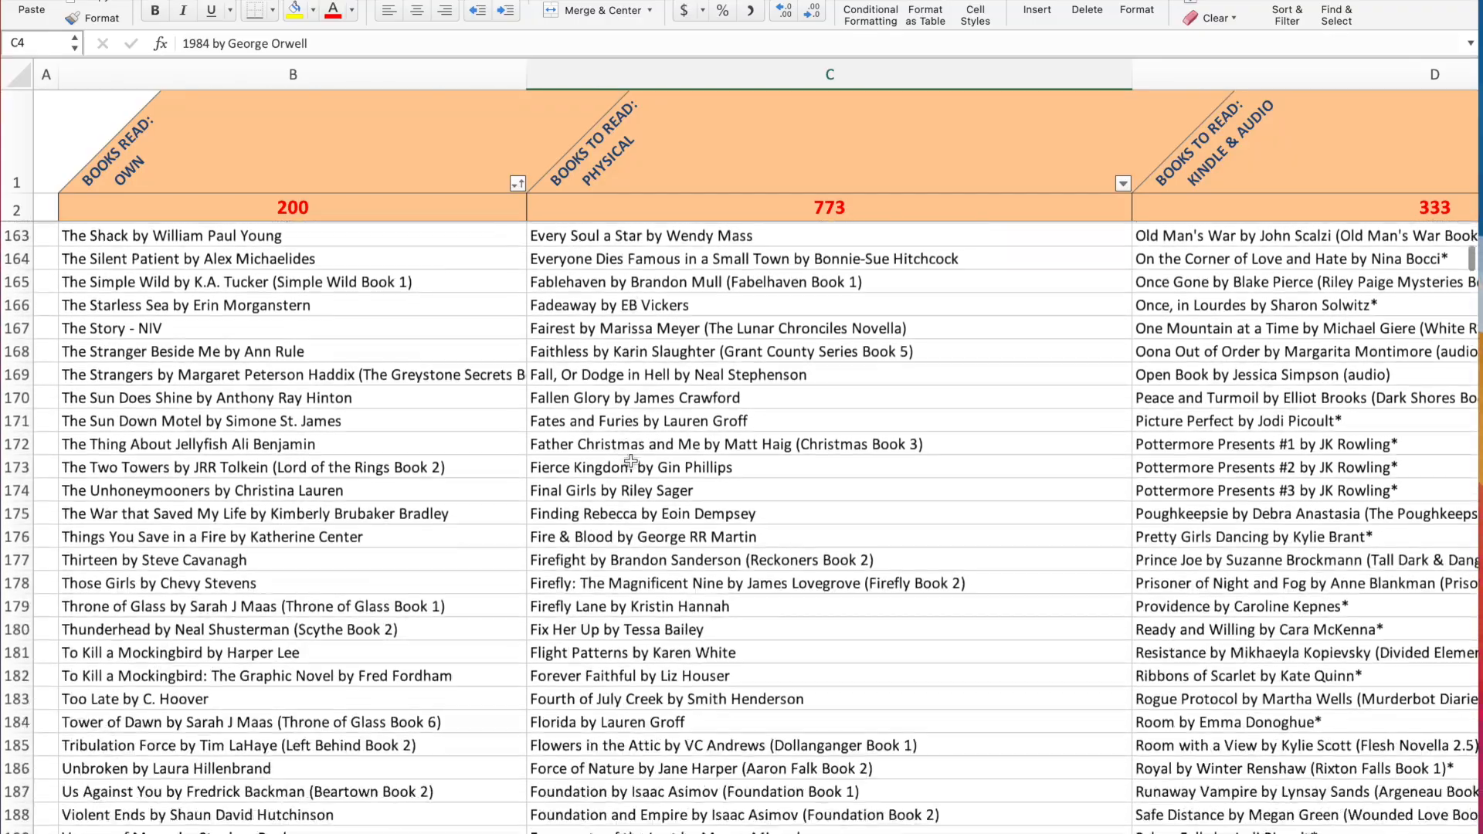
{"action": "scroll", "scroll_direction": "up", "scroll_amount": 3}
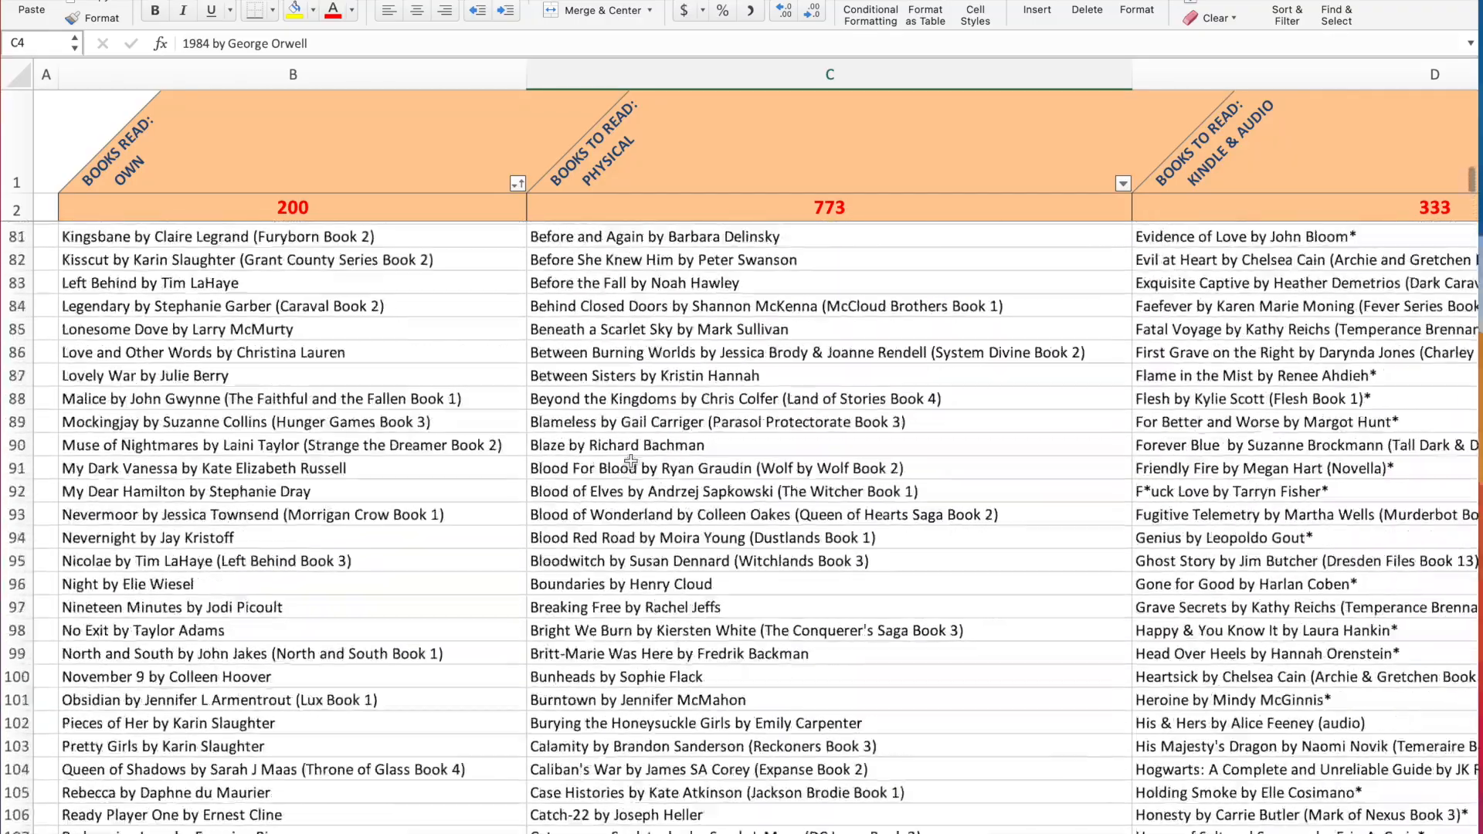
{"action": "scroll", "scroll_direction": "up", "scroll_amount": 3}
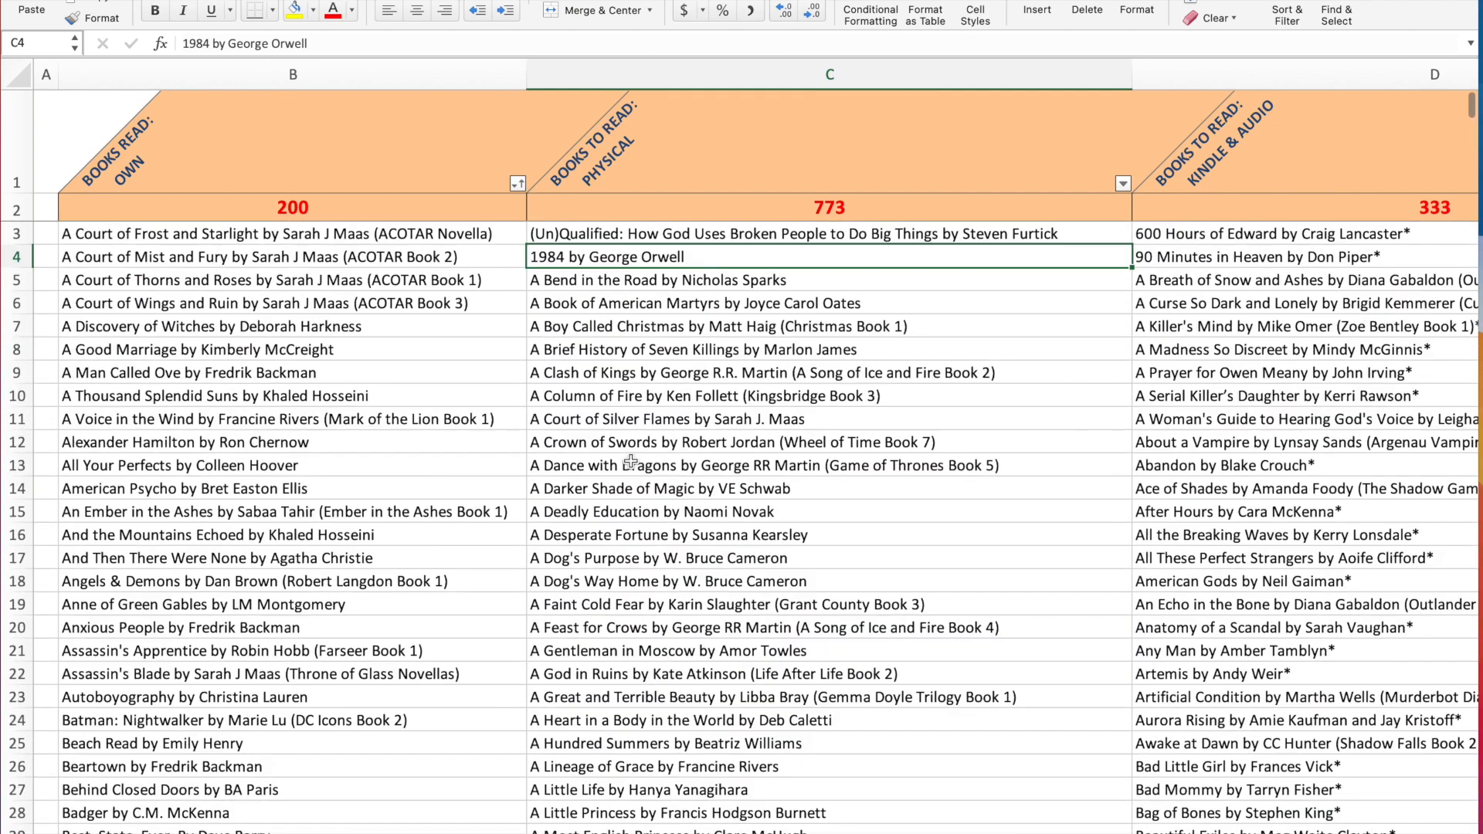
{"action": "mouse_move", "coordinate": [660, 274]}
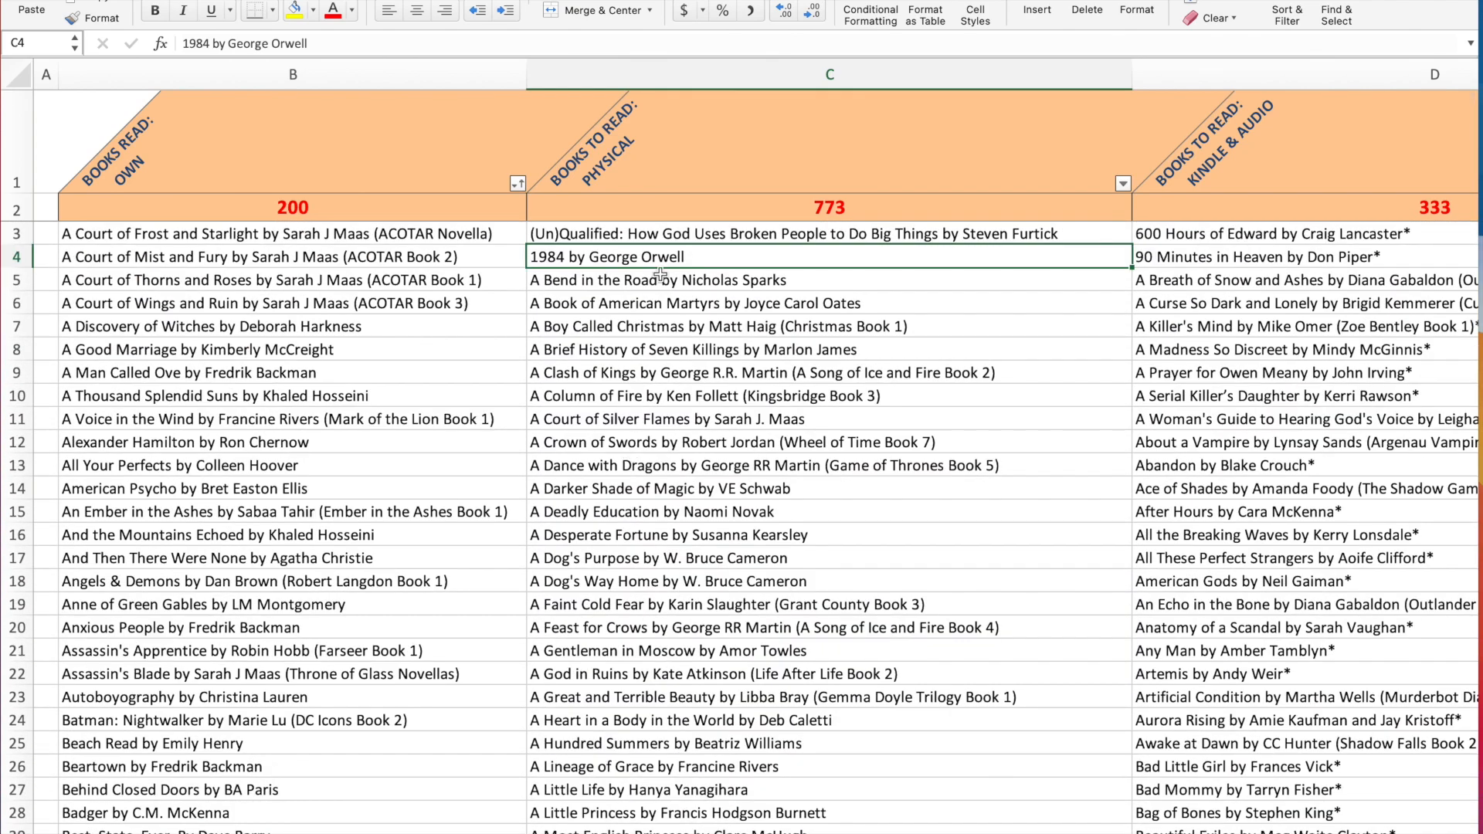